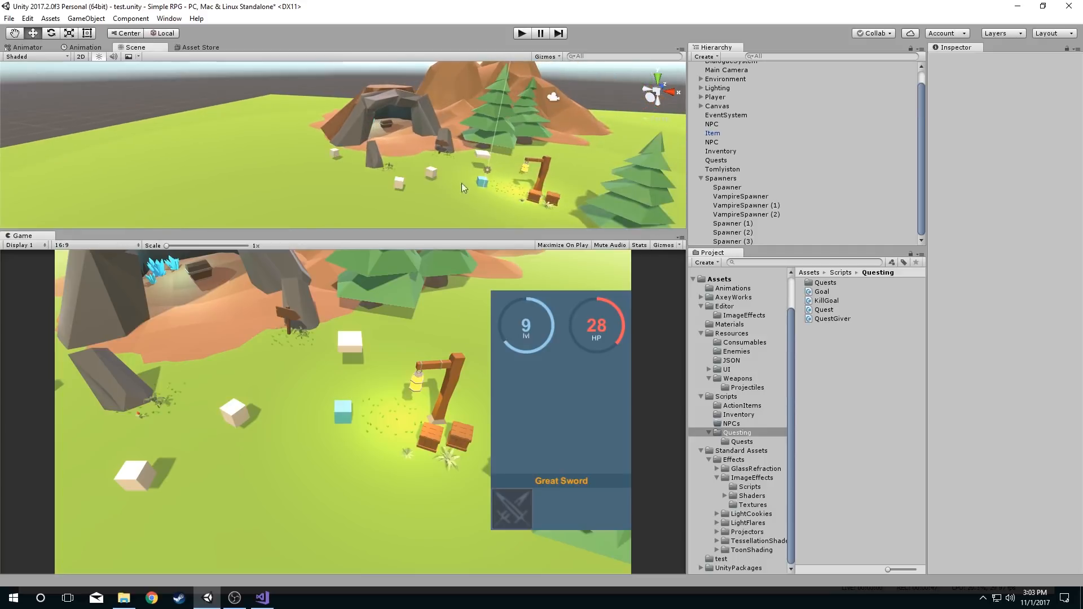
# - Select the NPC cube in the Scene view
pyautogui.click(712, 124)
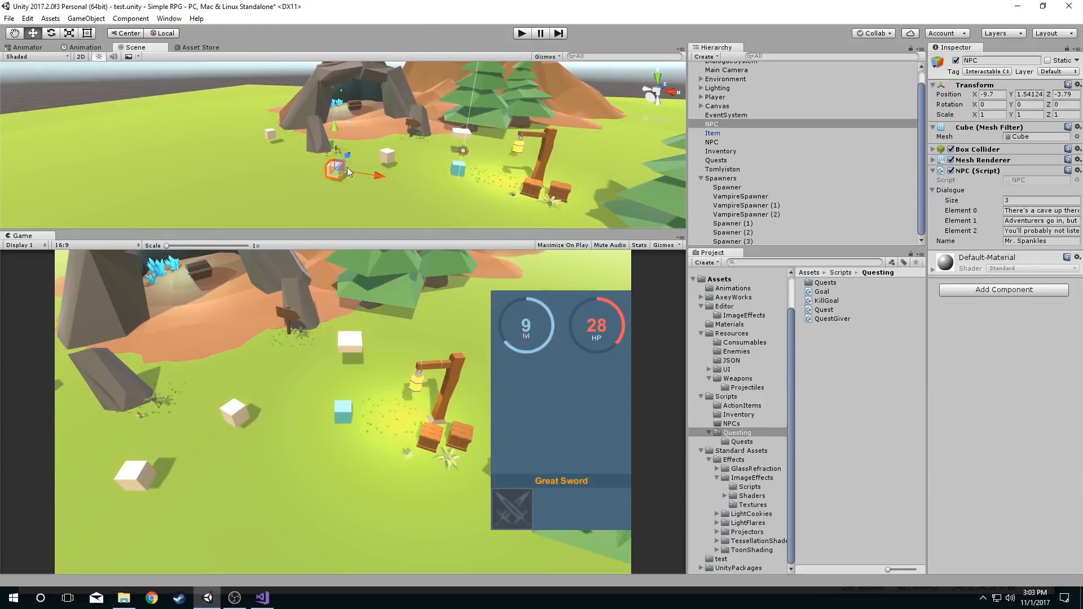
pyautogui.moveTo(350, 159)
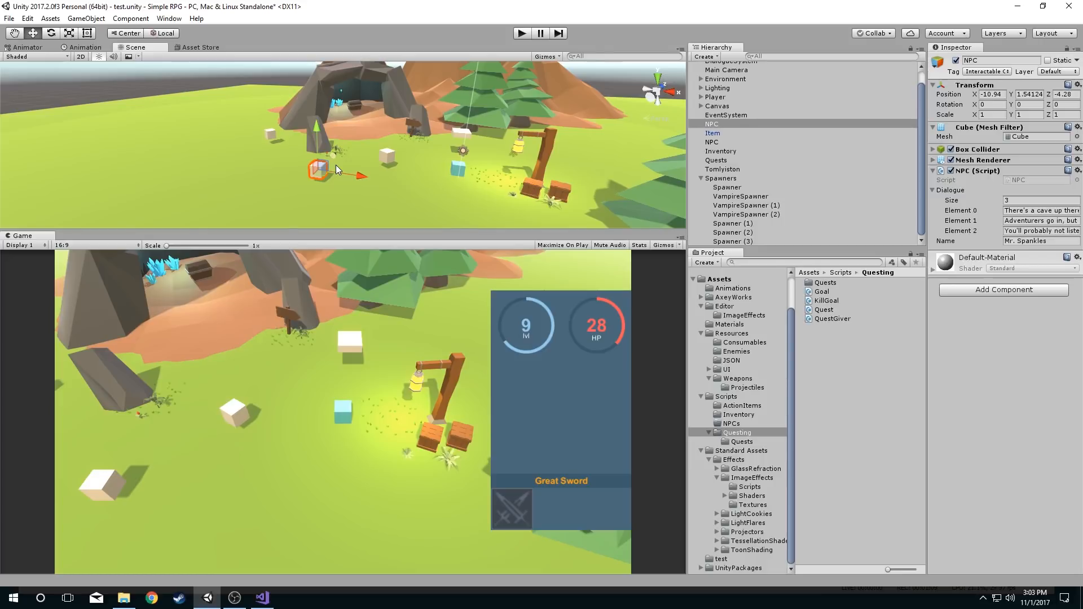
pyautogui.moveTo(397, 209)
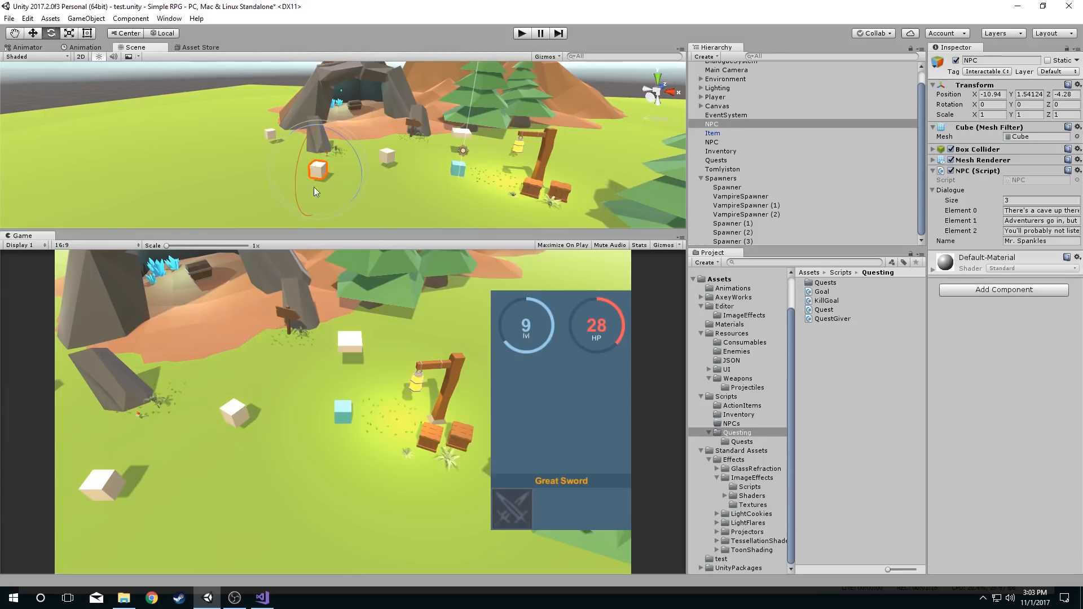
pyautogui.moveTo(319, 181)
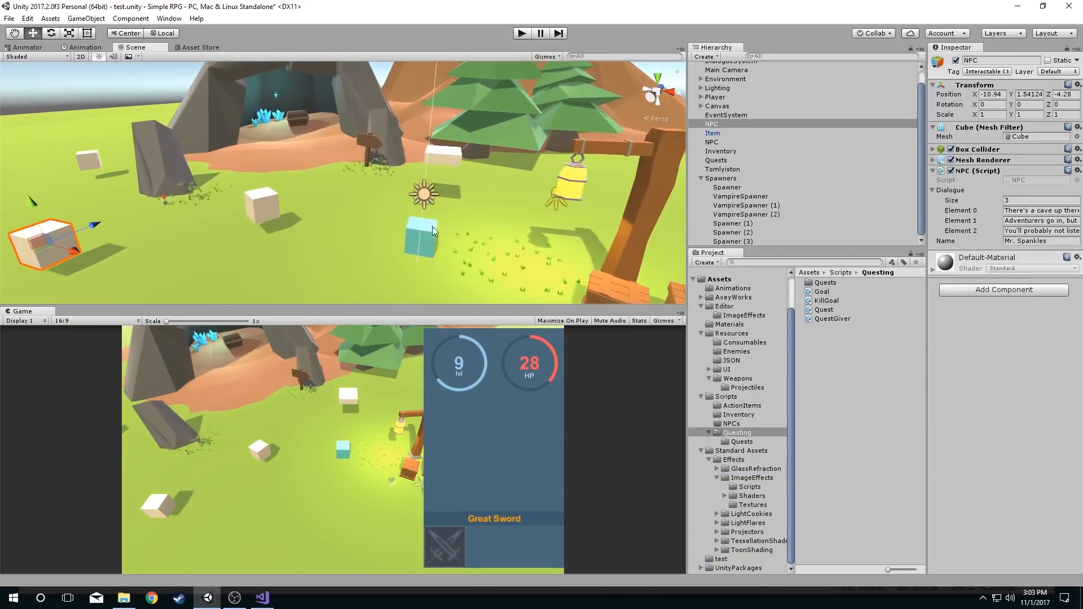
# - Pan toward the crates, select the Item pickup object, then orbit around the level
pyautogui.moveTo(431, 231); pyautogui.dragTo(315, 225)
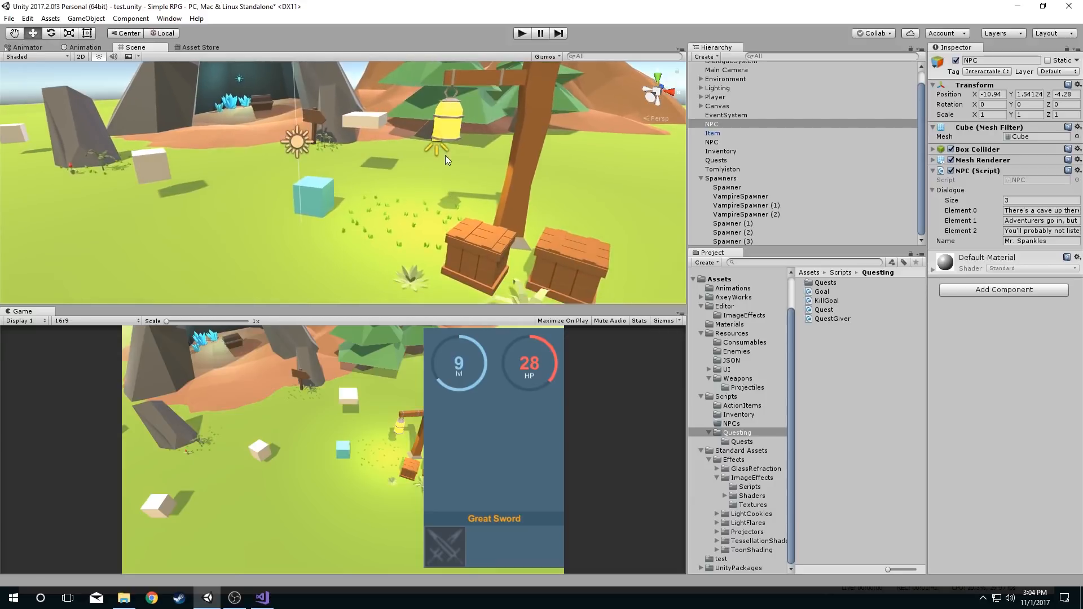
pyautogui.click(724, 88)
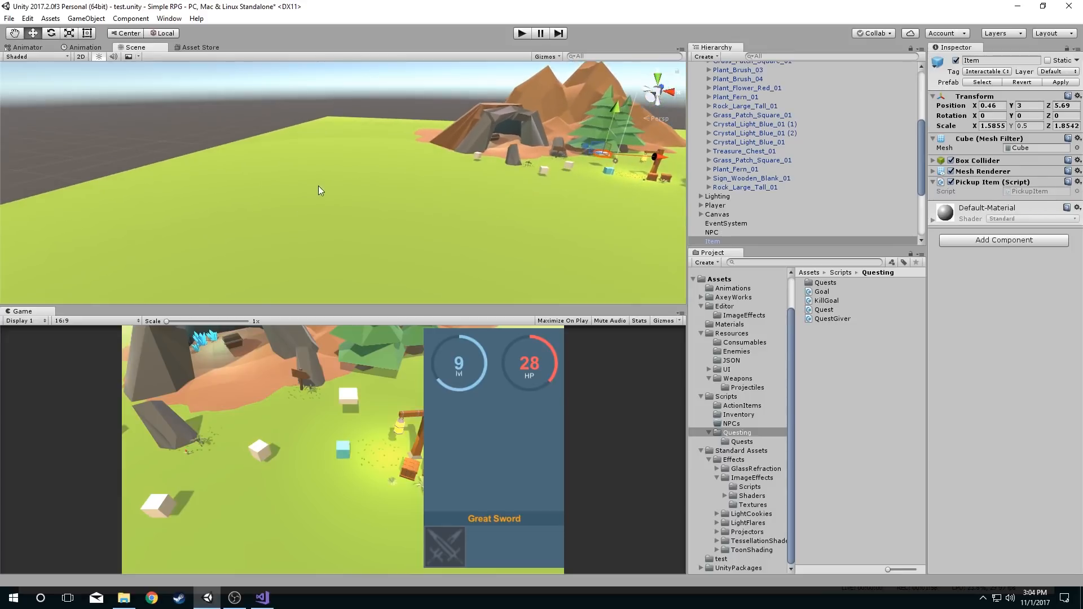
pyautogui.moveTo(323, 153)
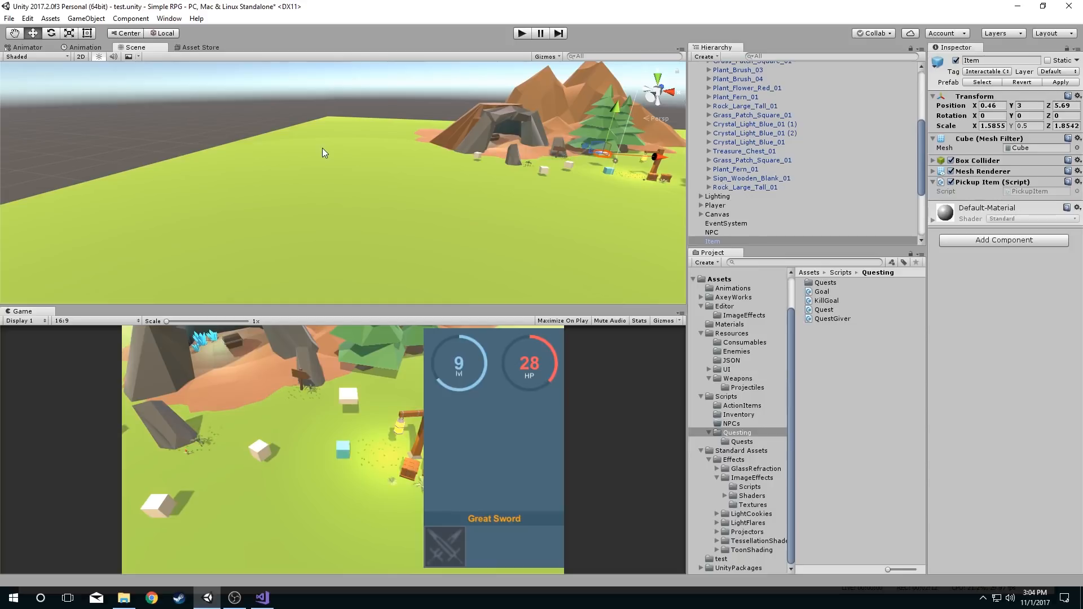
pyautogui.moveTo(321, 152); pyautogui.dragTo(274, 219)
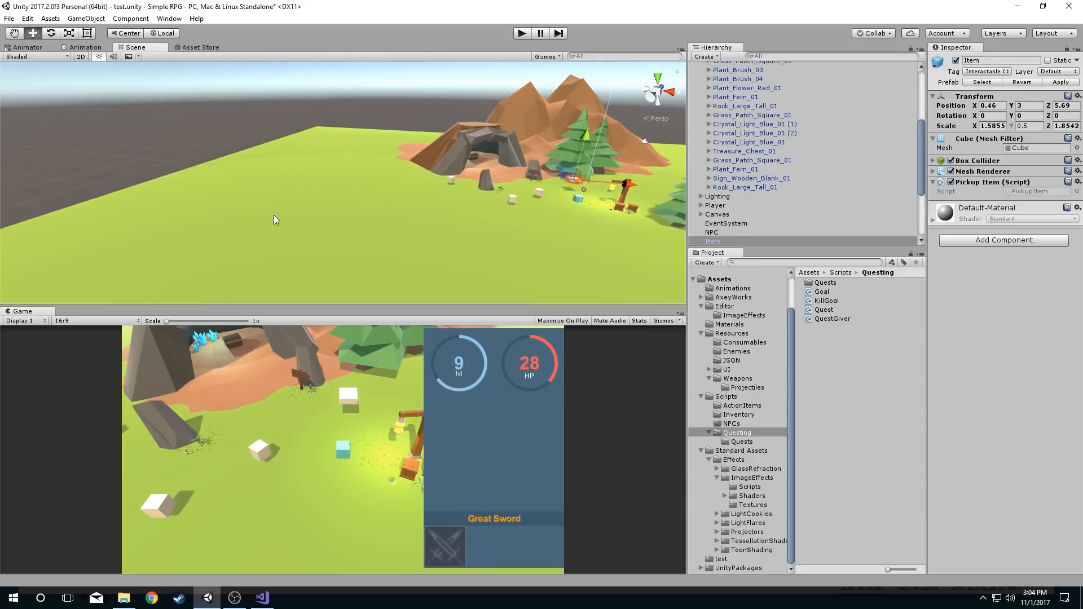
pyautogui.moveTo(237, 208)
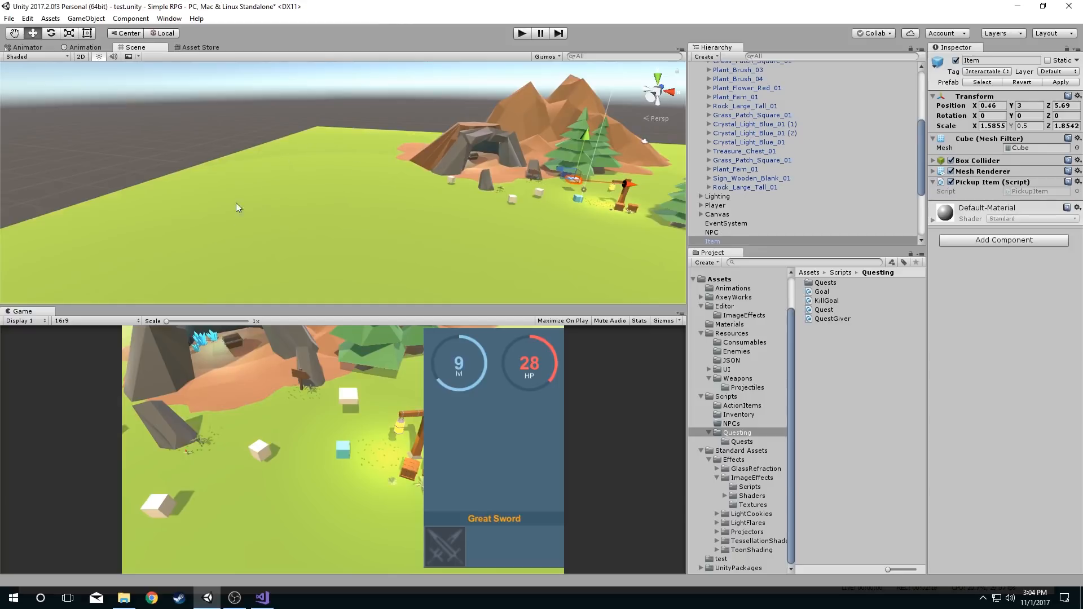
pyautogui.moveTo(267, 201)
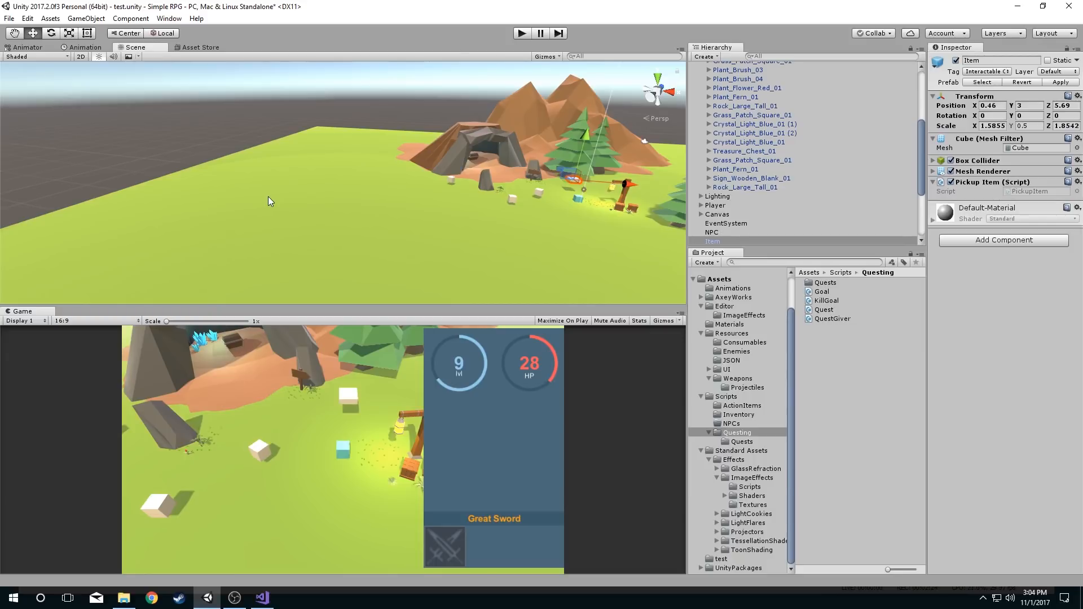
# - Compare the Spawner, VampireSpawner and Ground objects, ending with VampireSpawner selected
pyautogui.click(727, 187)
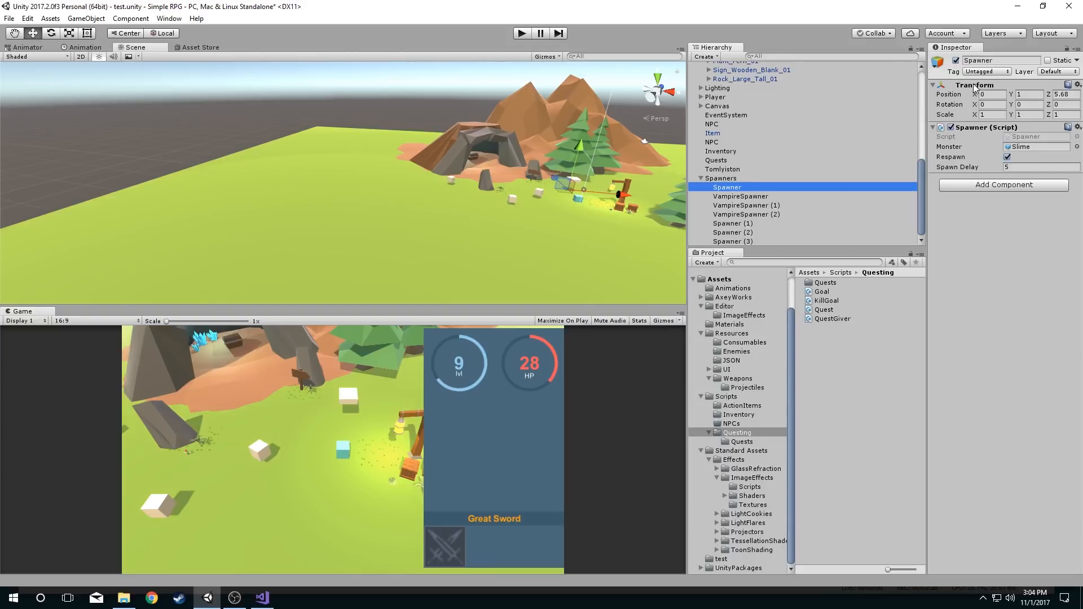
pyautogui.moveTo(973, 89)
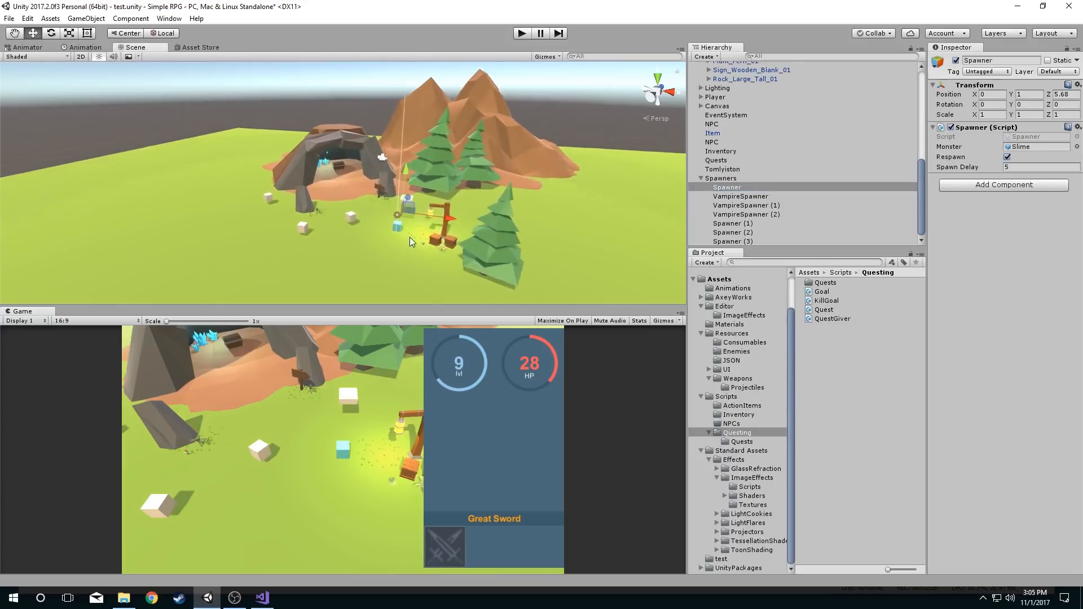
pyautogui.moveTo(410, 241); pyautogui.dragTo(384, 251)
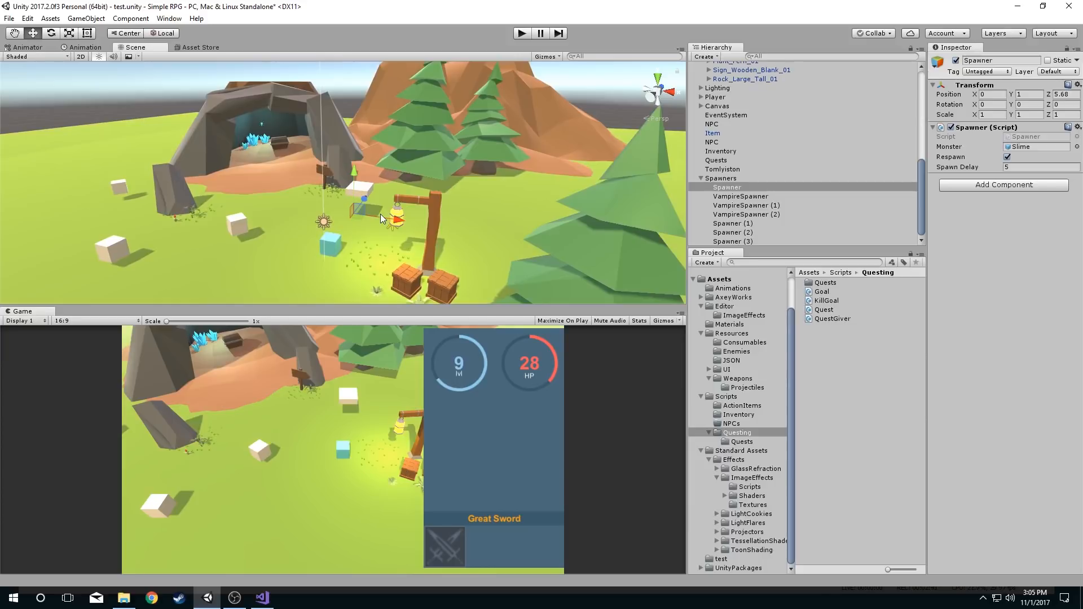
pyautogui.click(740, 197)
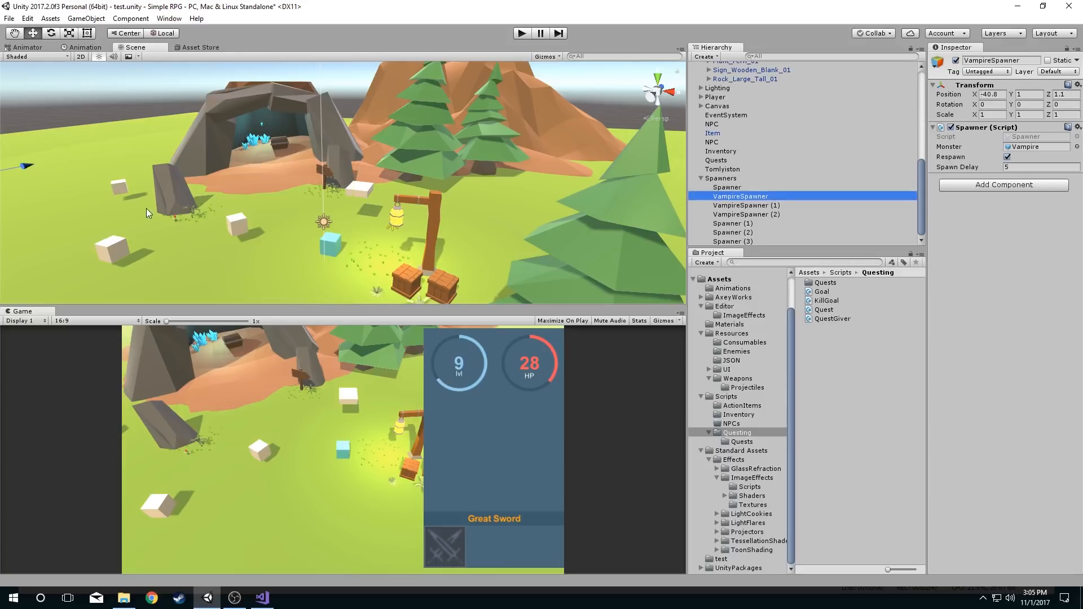
pyautogui.click(746, 215)
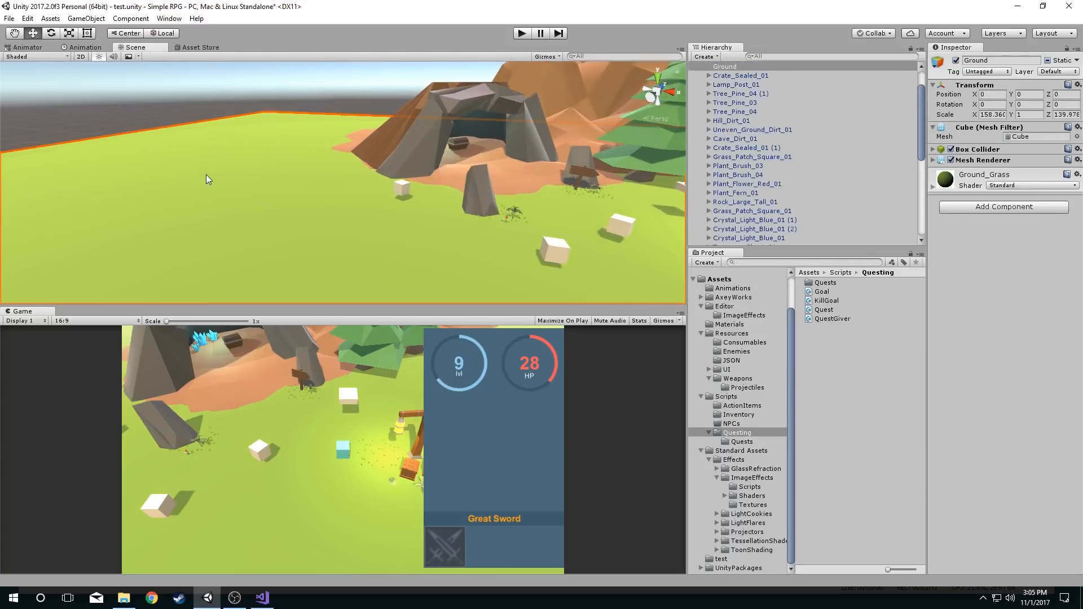
pyautogui.scroll(-3)
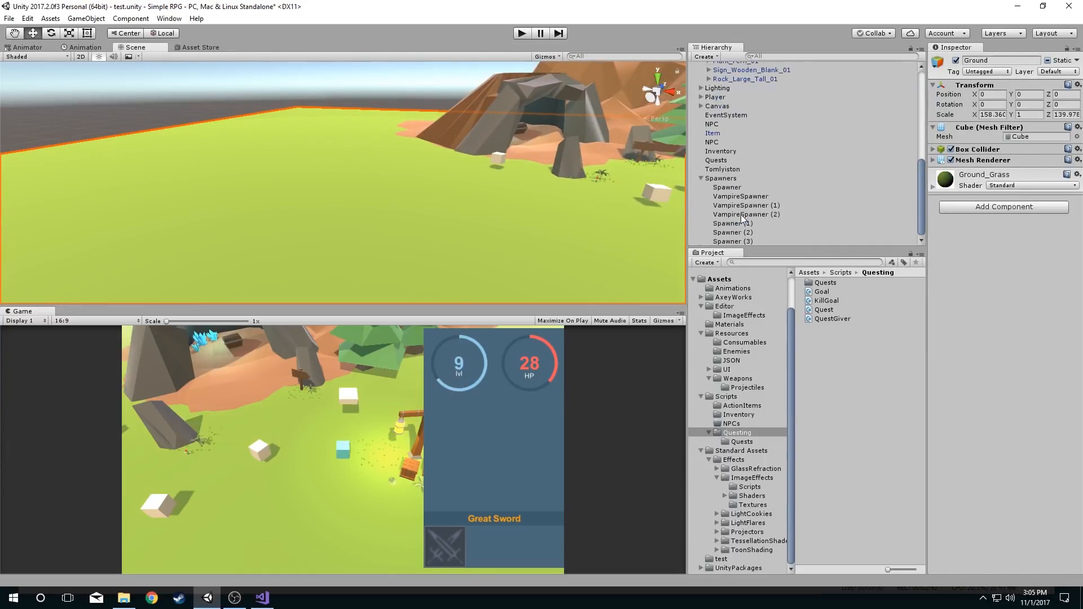
pyautogui.click(727, 188)
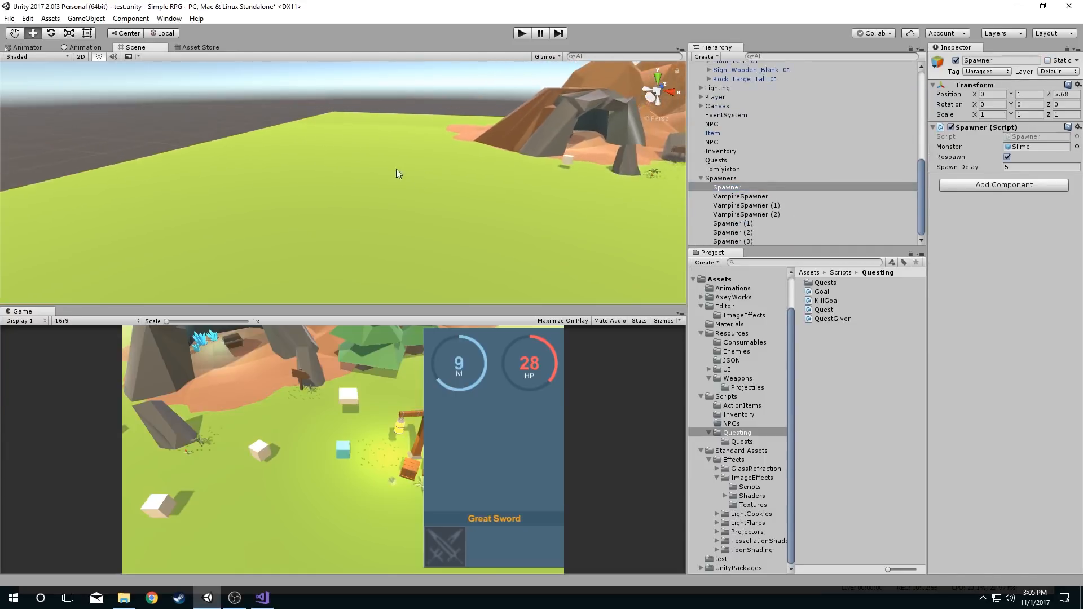
pyautogui.click(740, 196)
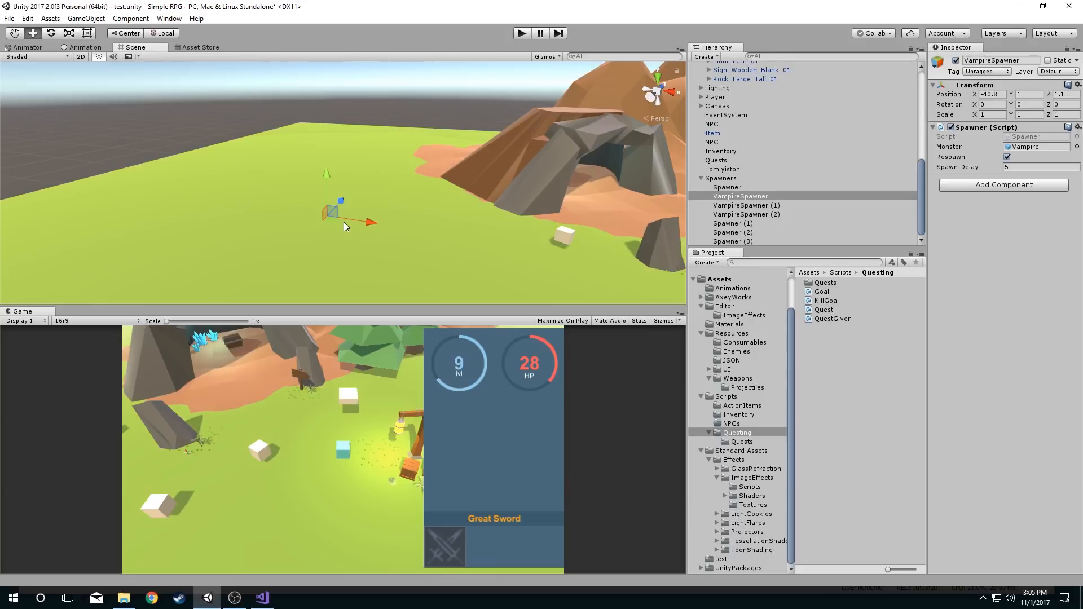
pyautogui.moveTo(366, 174)
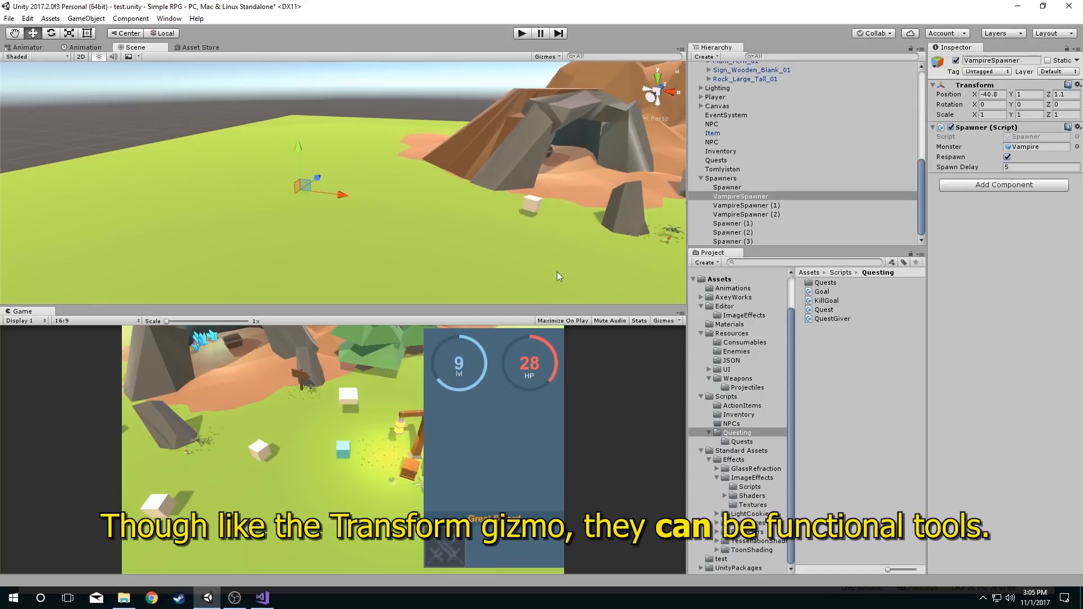
# - Add OnDrawGizmos to Spawner.cs with Gizmos.color = Color.red, and save
pyautogui.click(261, 597)
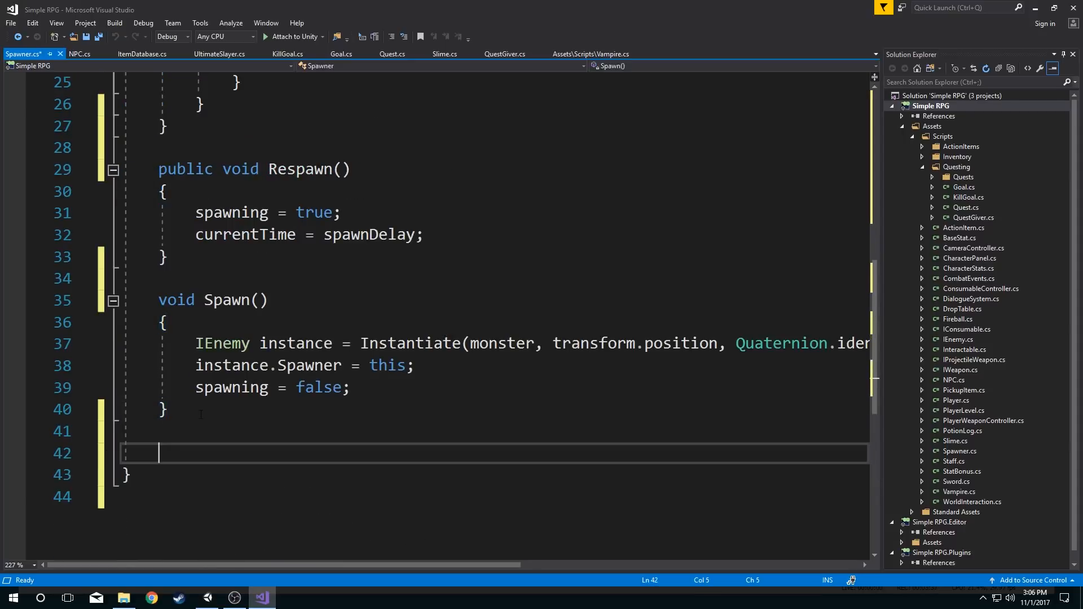
pyautogui.write('void')
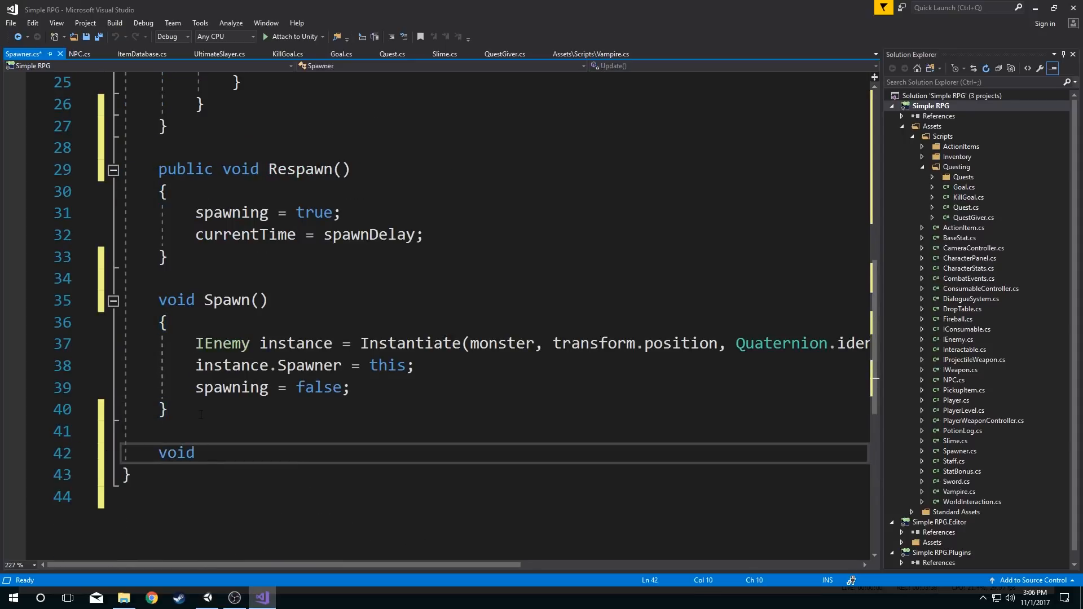
pyautogui.write('OnDrawGizmos(')
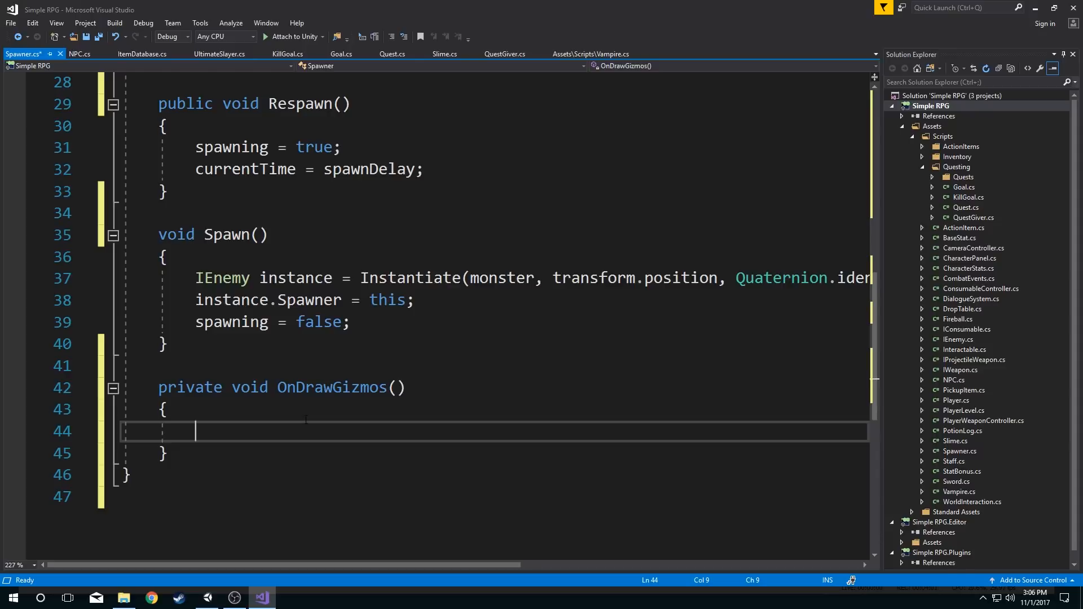
pyautogui.write('Gizmos.')
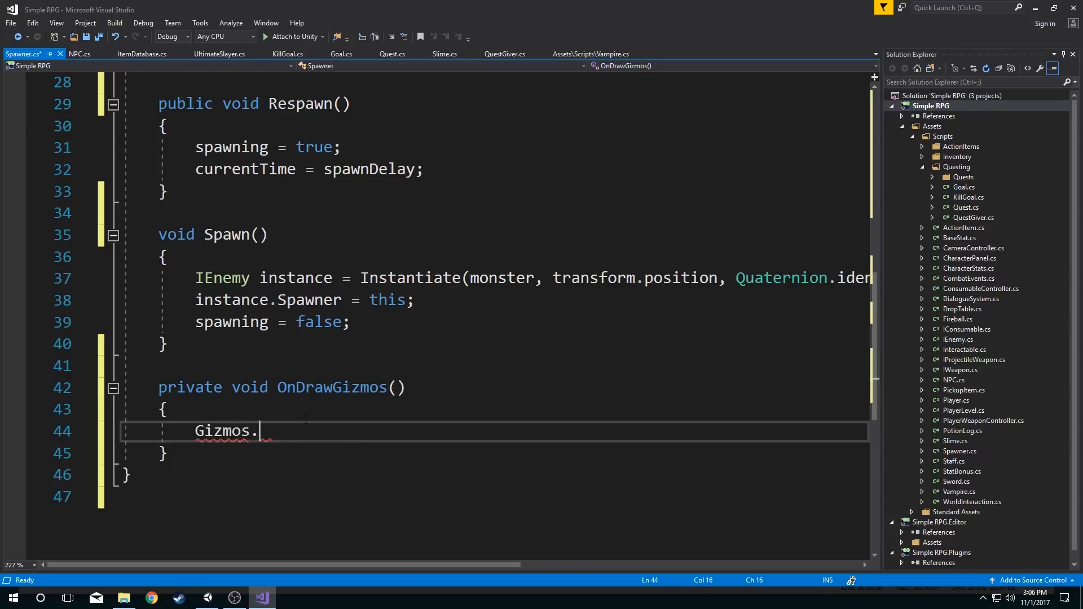
pyautogui.write('color =')
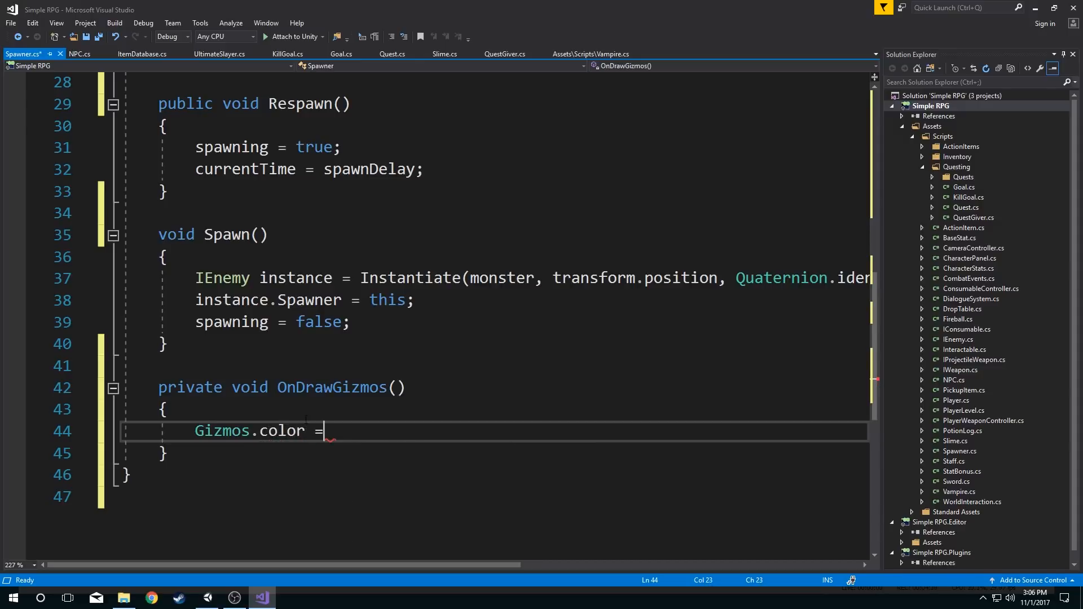
pyautogui.write('Color.red;')
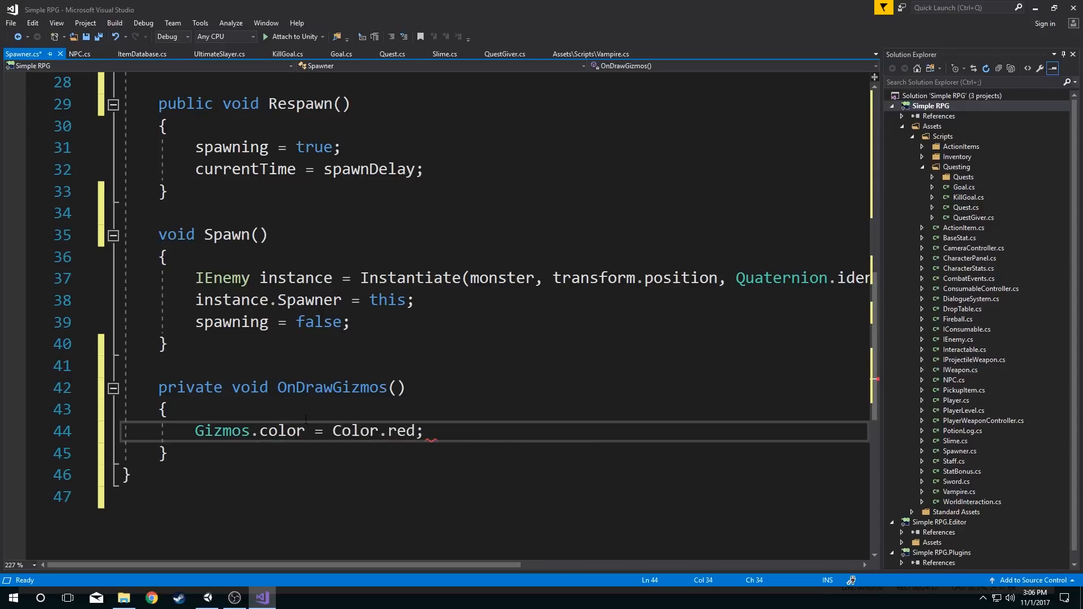
pyautogui.press('ctrl+s')
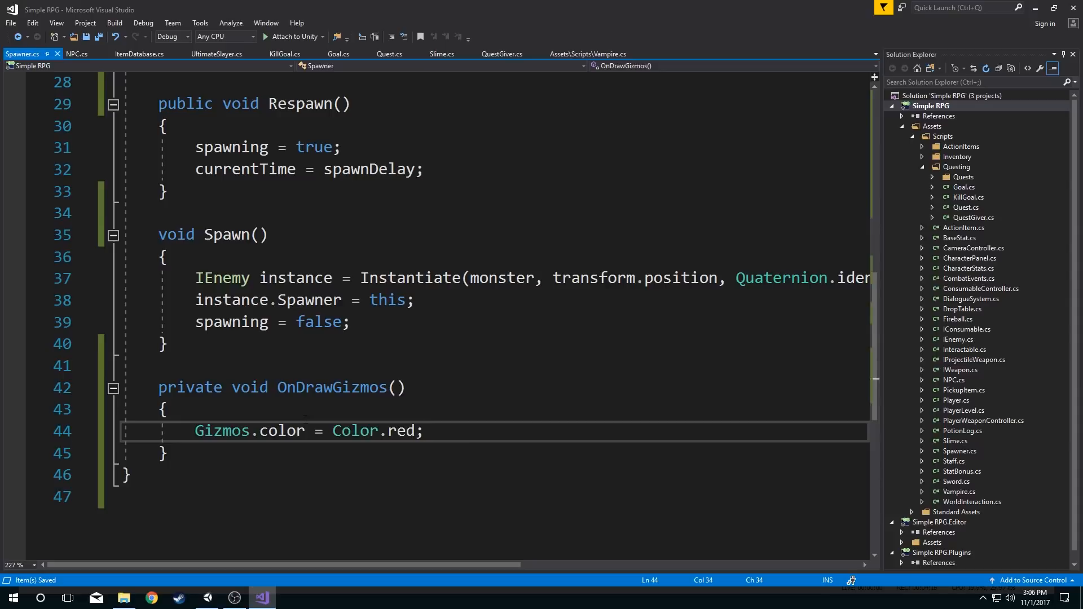
pyautogui.click(333, 431)
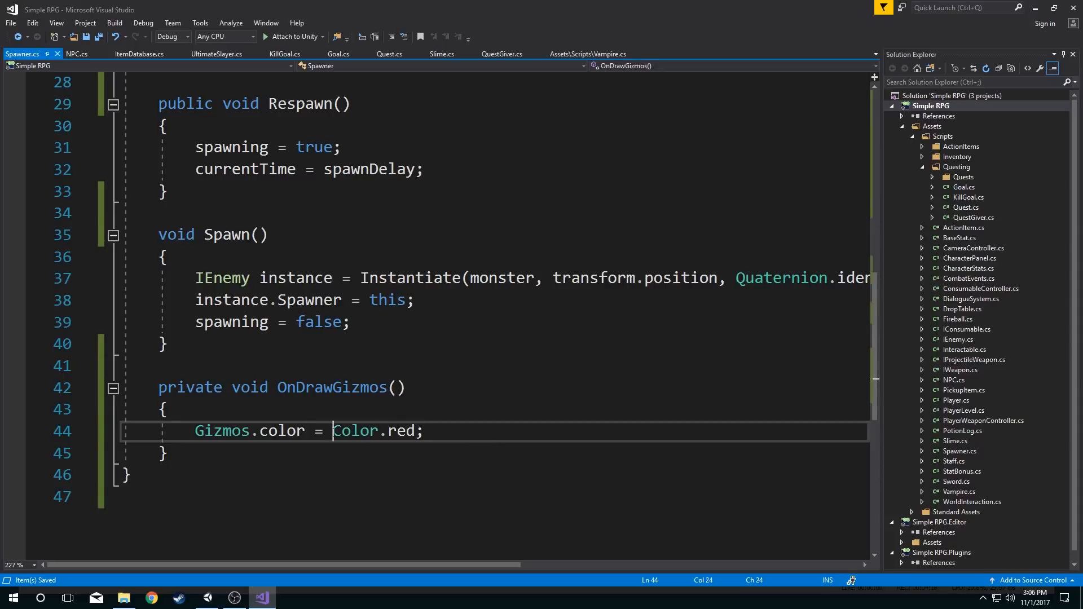
pyautogui.doubleClick(404, 431)
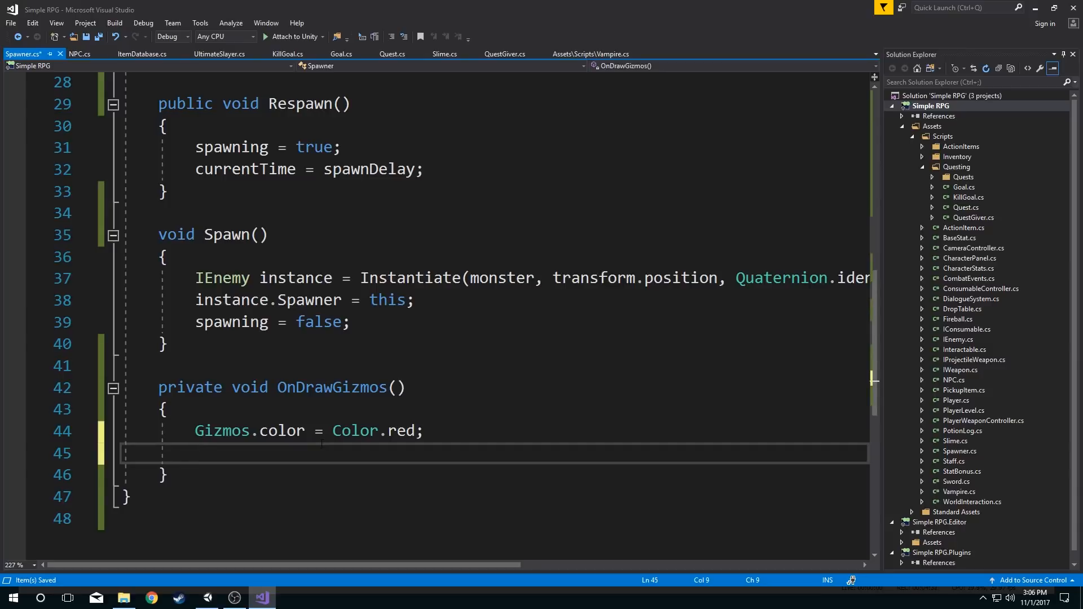
# - Add Gizmos.DrawCube(transform.position, Vector3.one) inside OnDrawGizmos and save Spawner.cs
pyautogui.write('Gizmos')
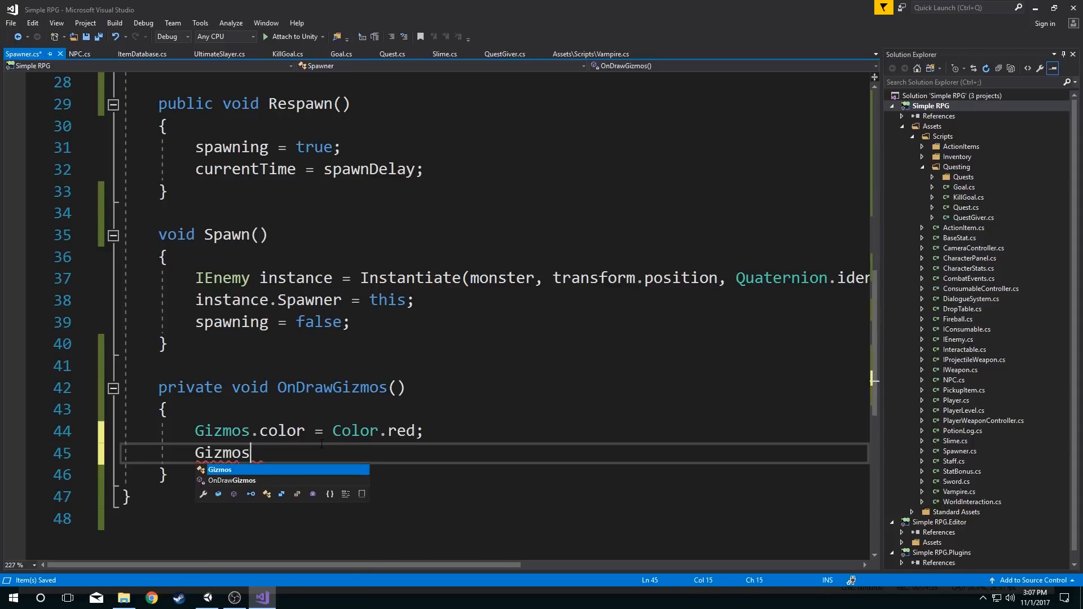
pyautogui.write('.drawCube')
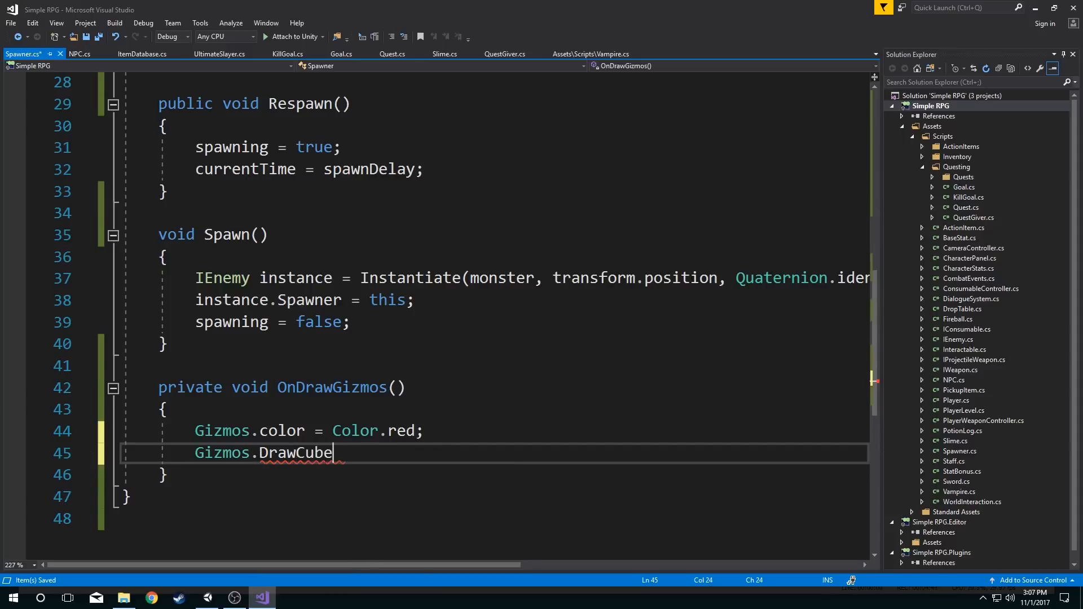
pyautogui.doubleClick(296, 453)
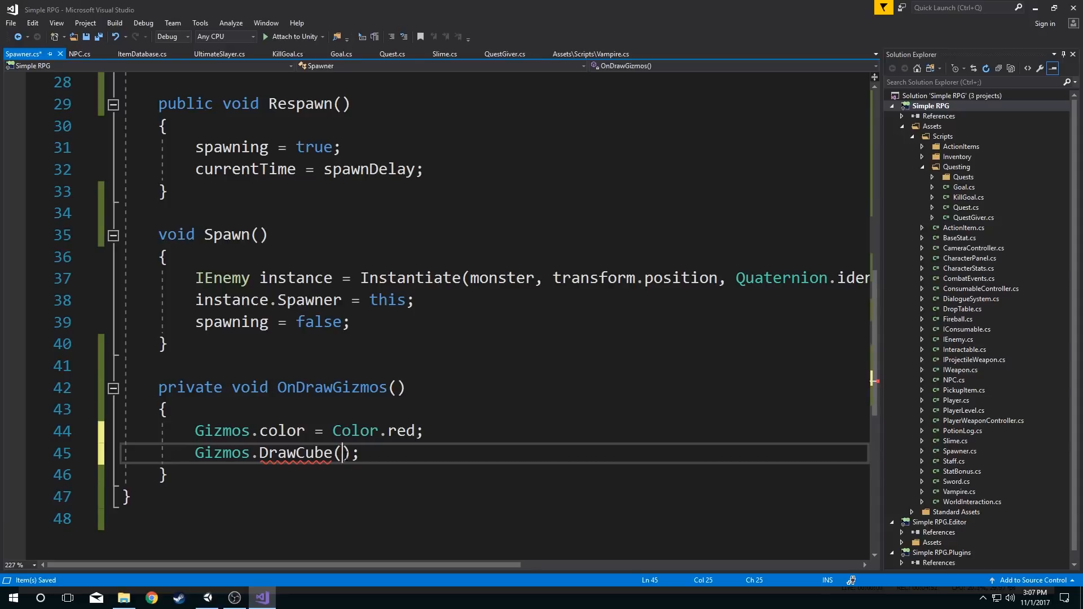
pyautogui.write('transform.position')
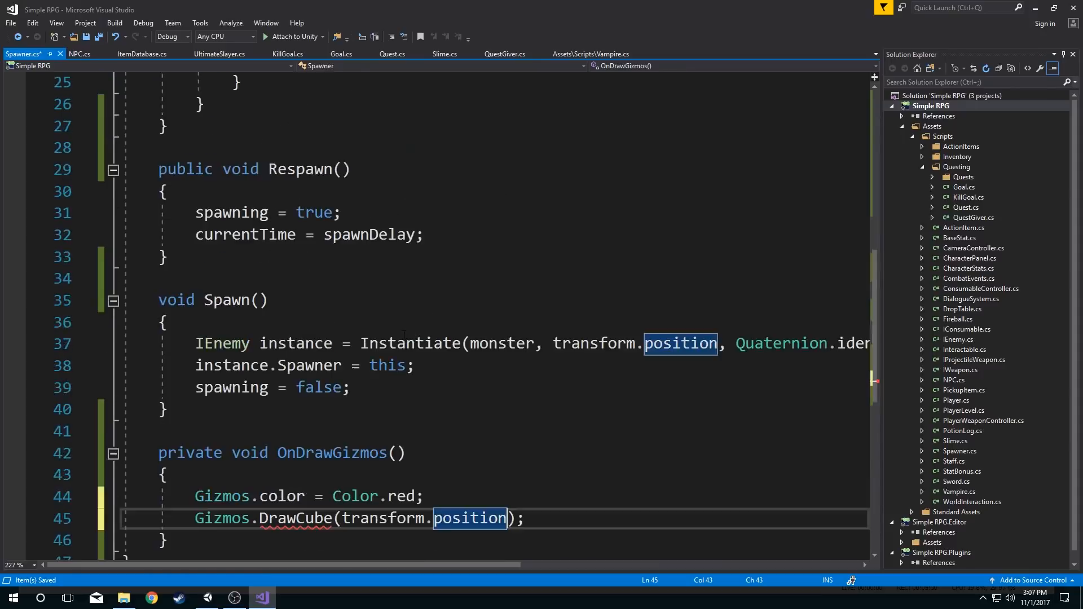
pyautogui.scroll(-3)
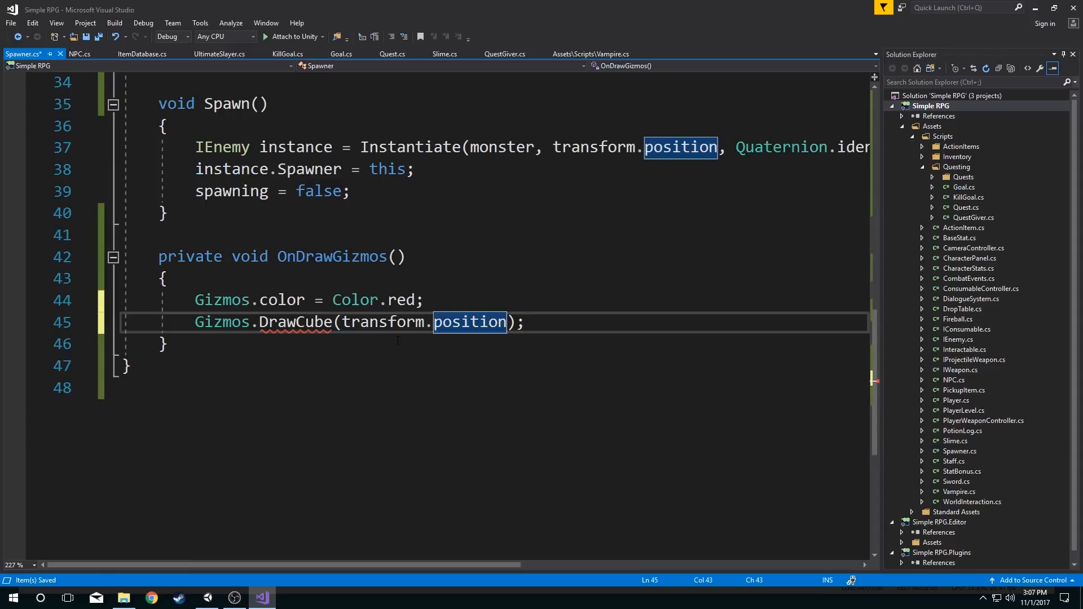
pyautogui.write(',')
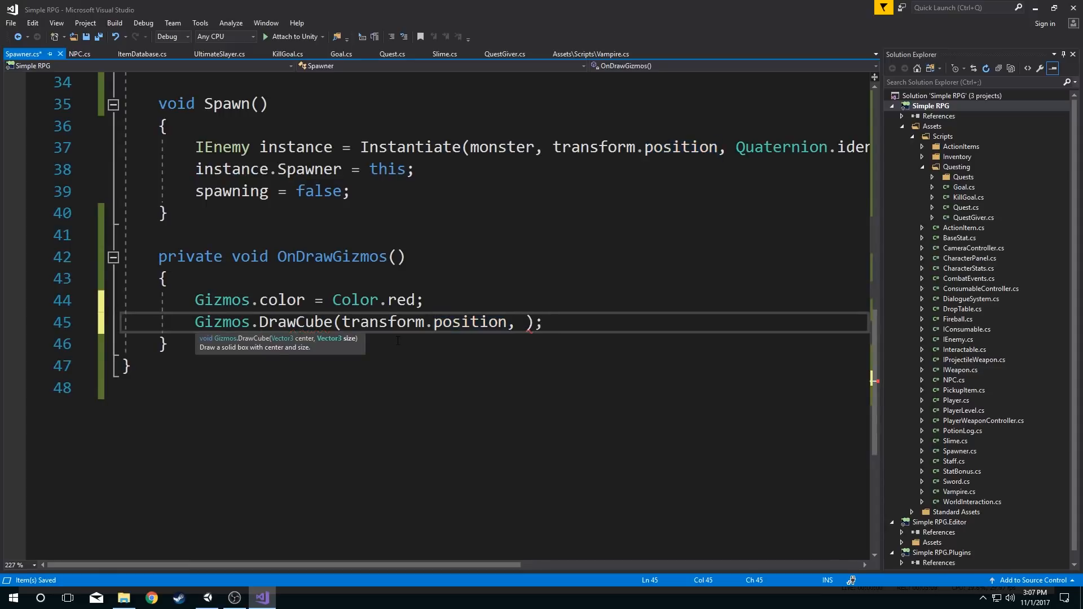
pyautogui.write('new VEctor3')
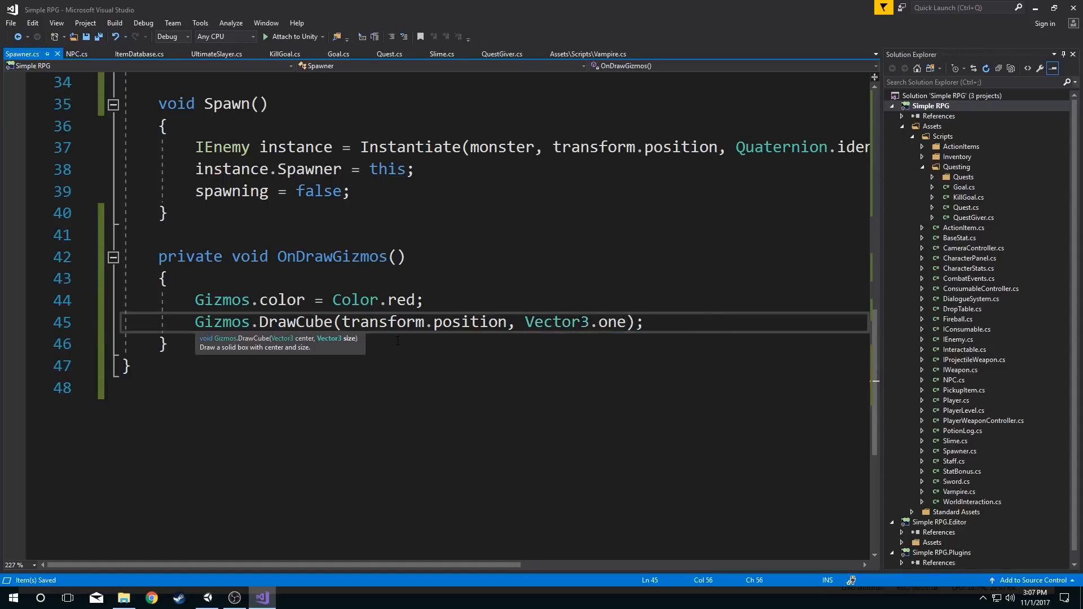
pyautogui.doubleClick(612, 322)
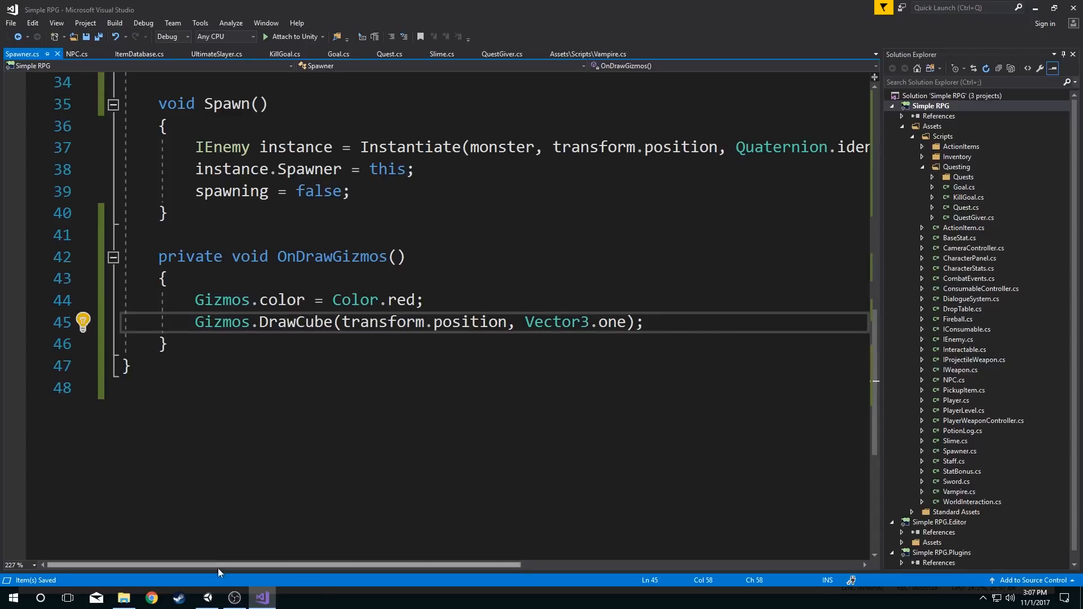
# - In Unity, move the Player across the grass near the left-hand red cubes
pyautogui.click(235, 598)
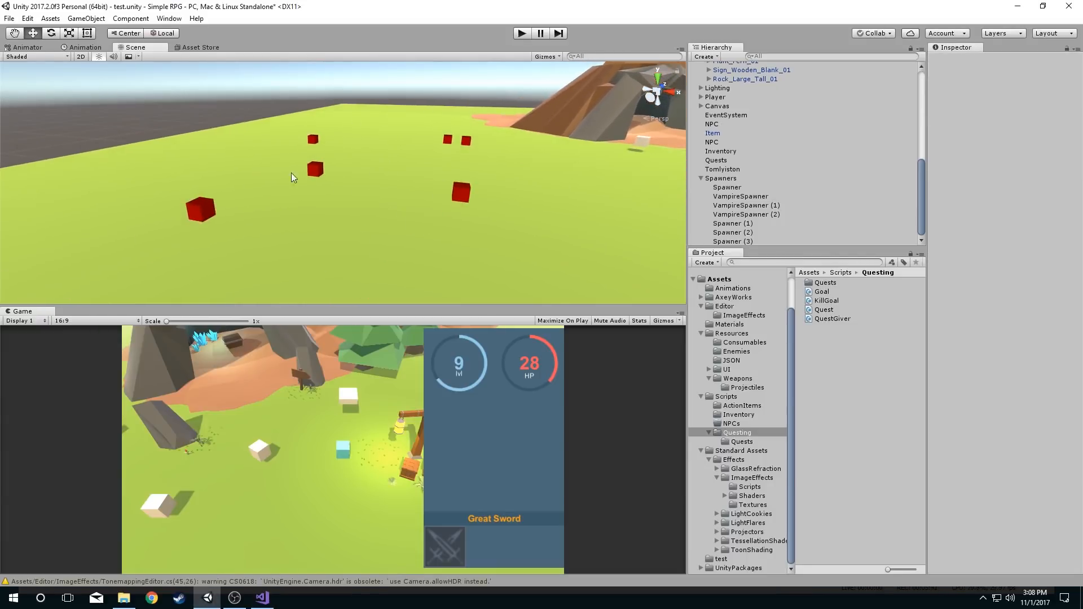
pyautogui.moveTo(366, 164)
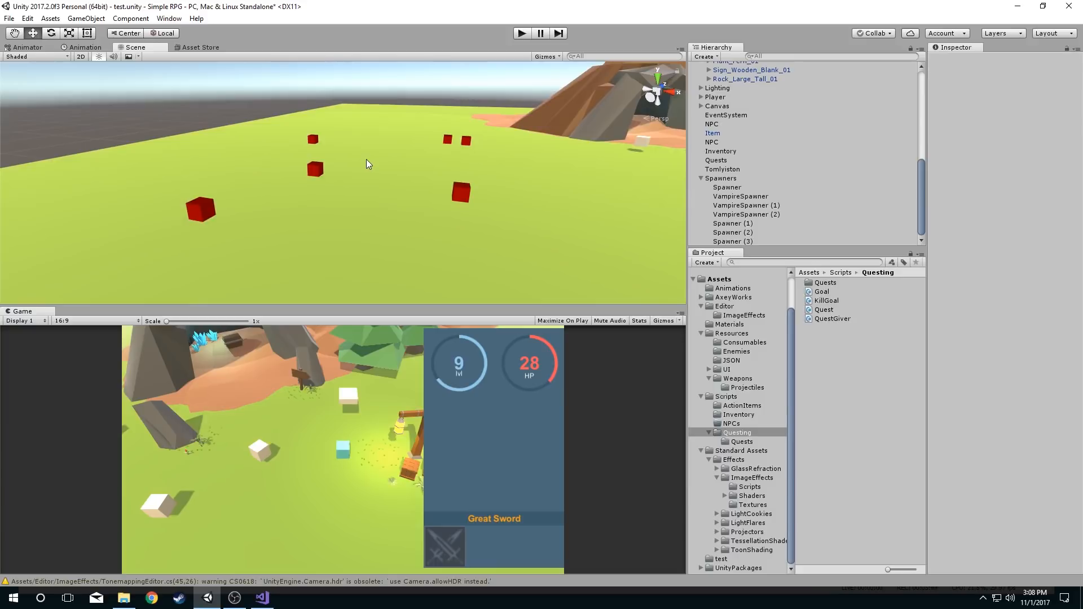
pyautogui.moveTo(317, 436)
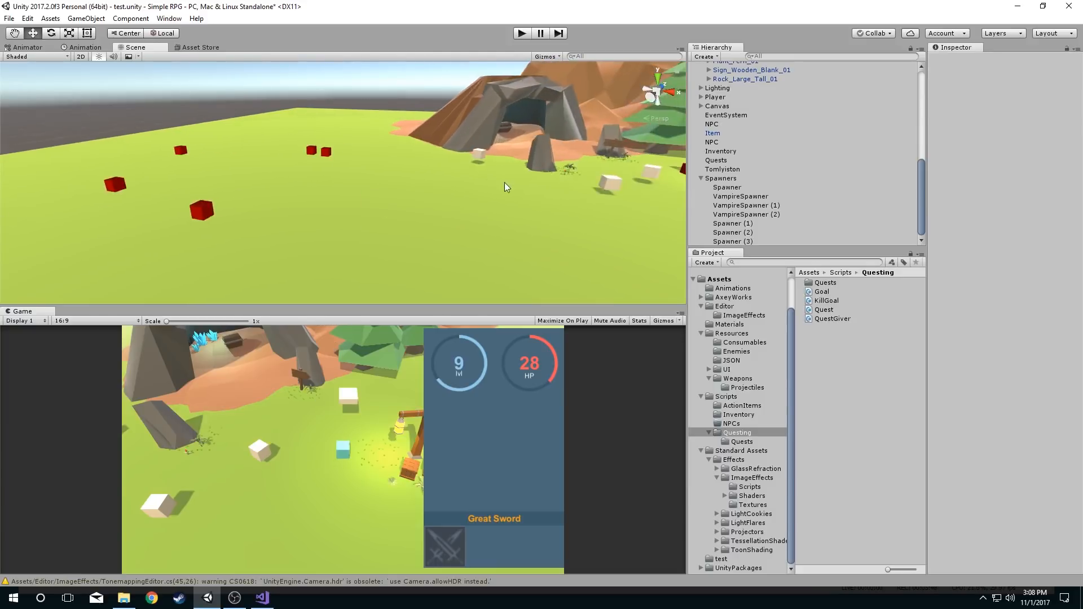
pyautogui.click(716, 164)
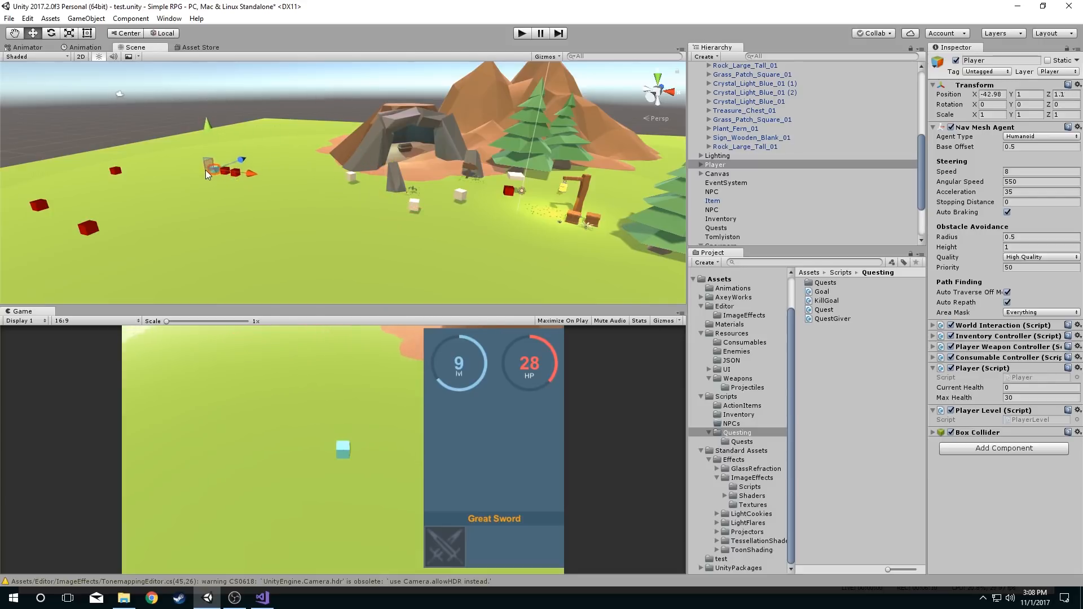
pyautogui.moveTo(222, 169); pyautogui.dragTo(62, 200)
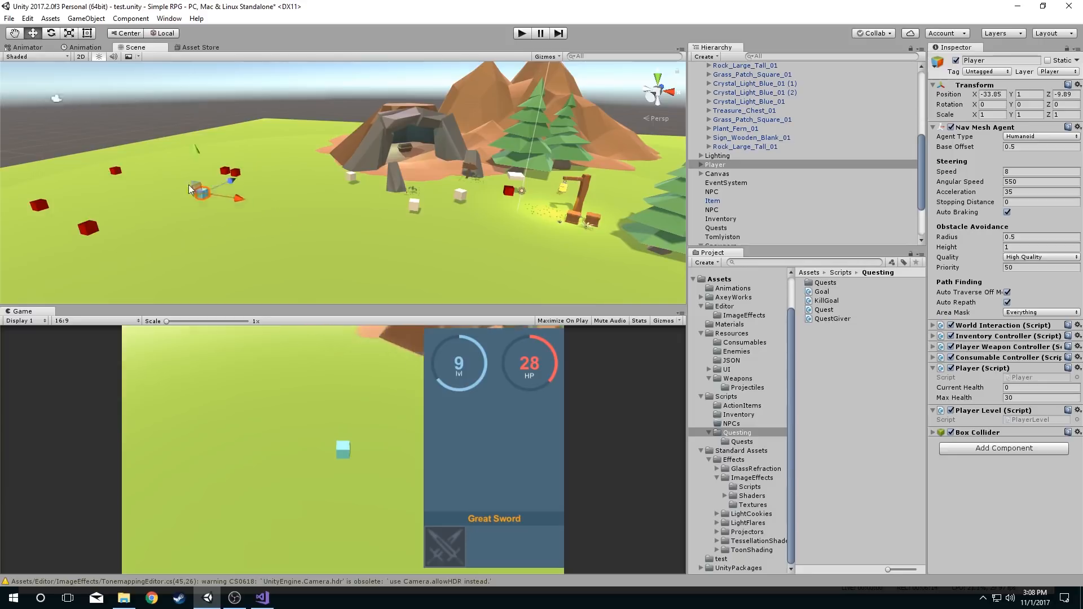
pyautogui.moveTo(201, 190); pyautogui.dragTo(245, 155)
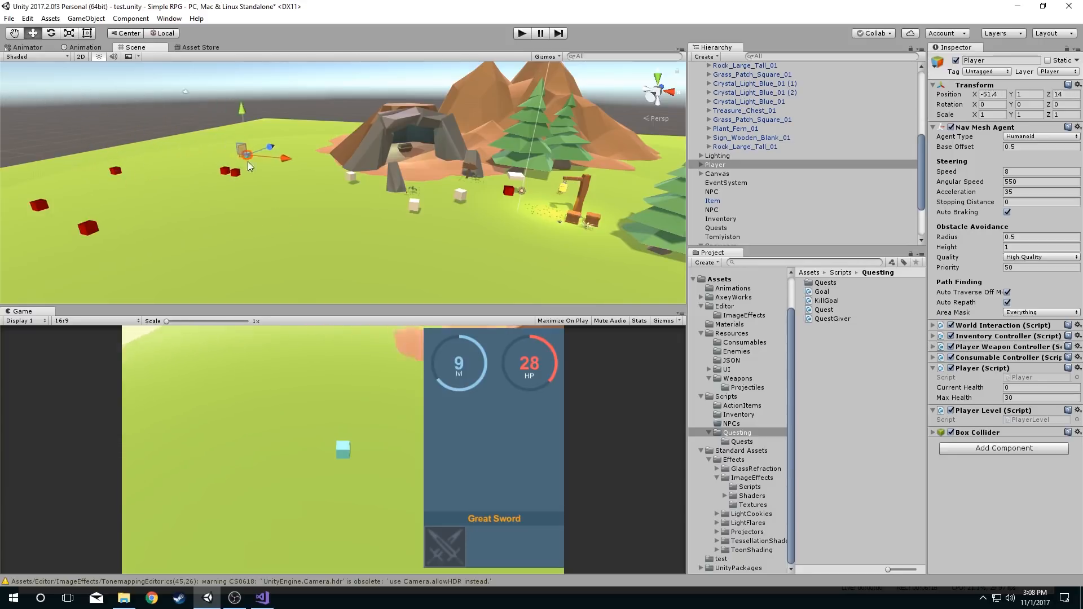
pyautogui.moveTo(255, 152); pyautogui.dragTo(159, 176)
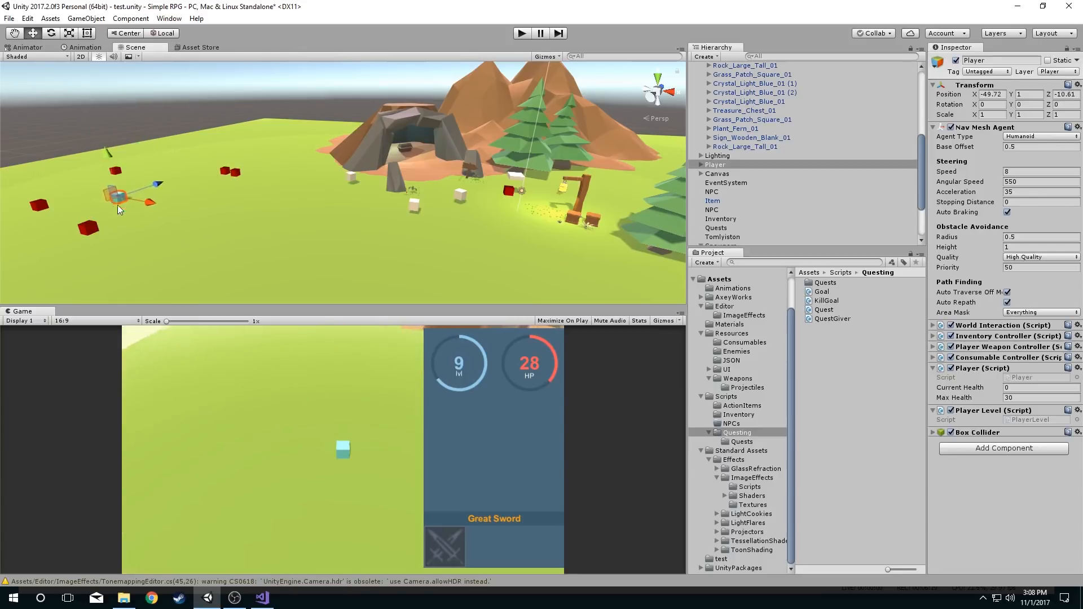
pyautogui.moveTo(128, 200); pyautogui.dragTo(173, 166)
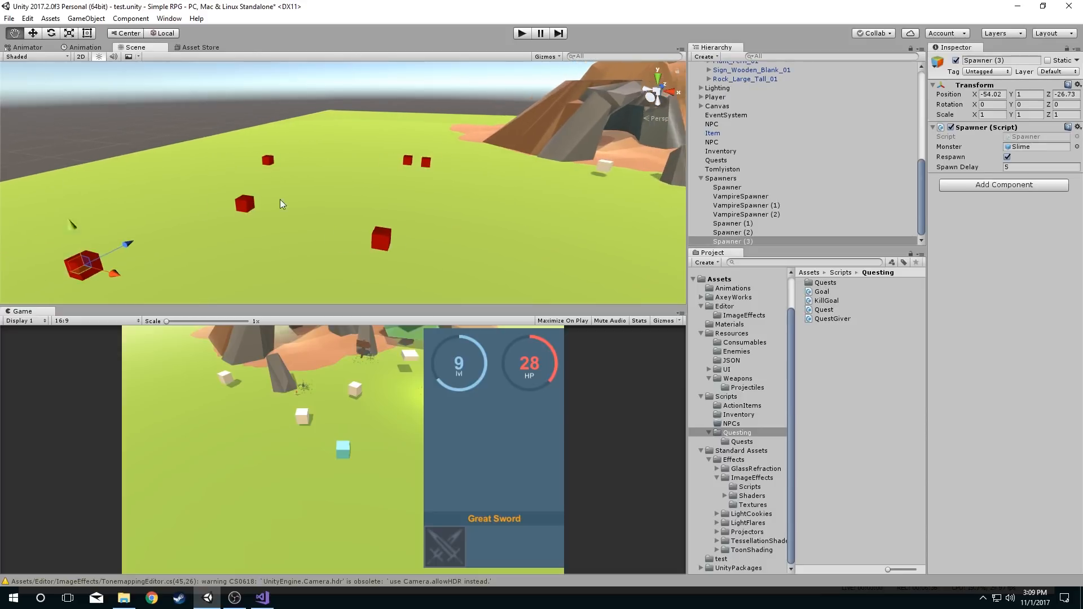
# - Shift a VampireSpawner further left and place a new VampireSpawner (3) in open grass
pyautogui.click(746, 214)
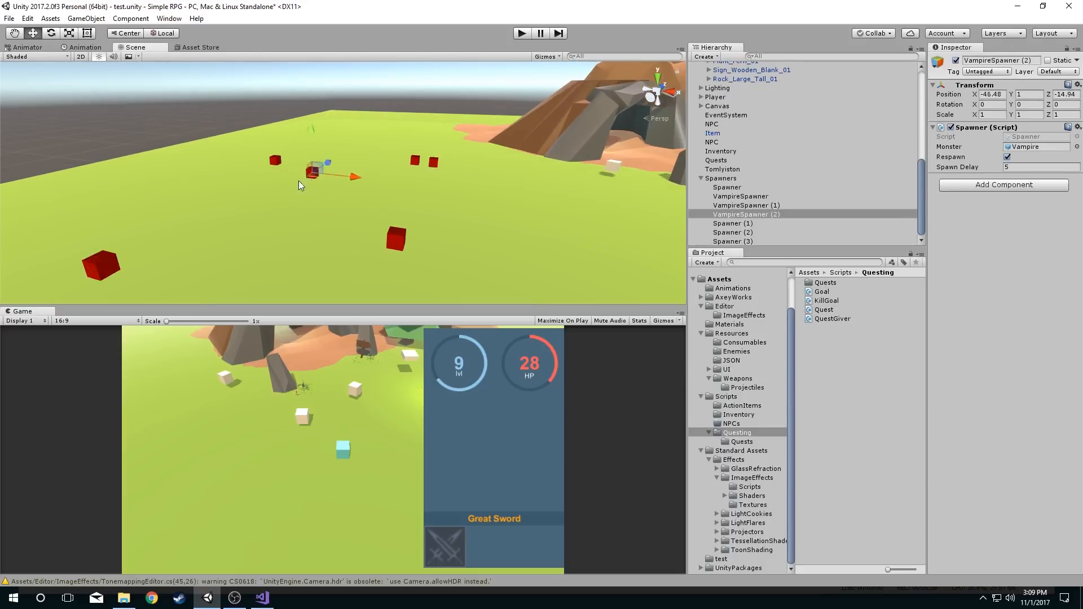
pyautogui.moveTo(315, 169); pyautogui.dragTo(207, 214)
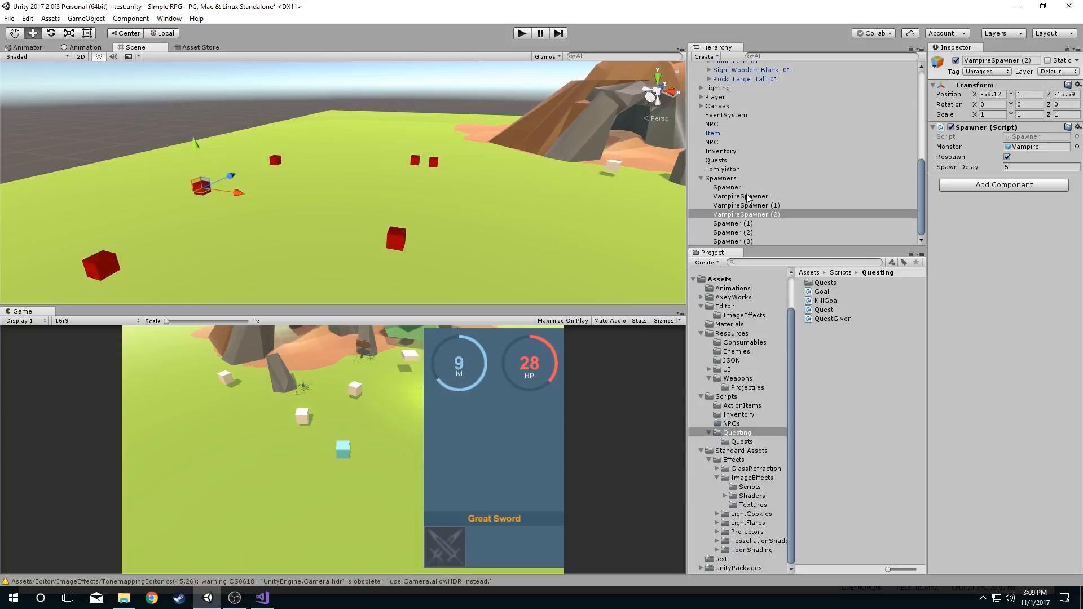
pyautogui.click(746, 241)
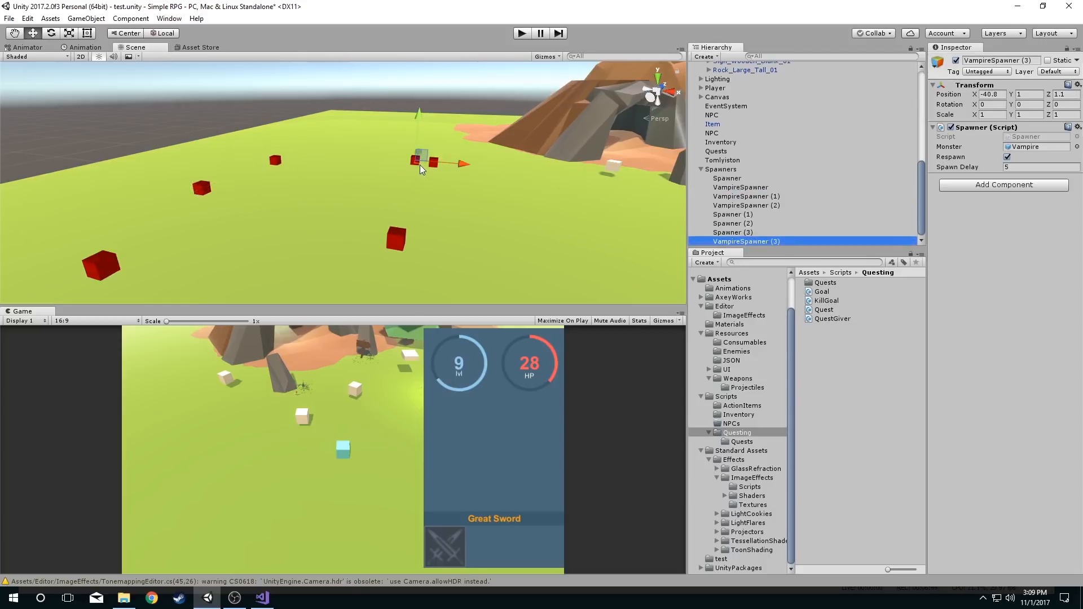
pyautogui.moveTo(422, 163); pyautogui.dragTo(308, 252)
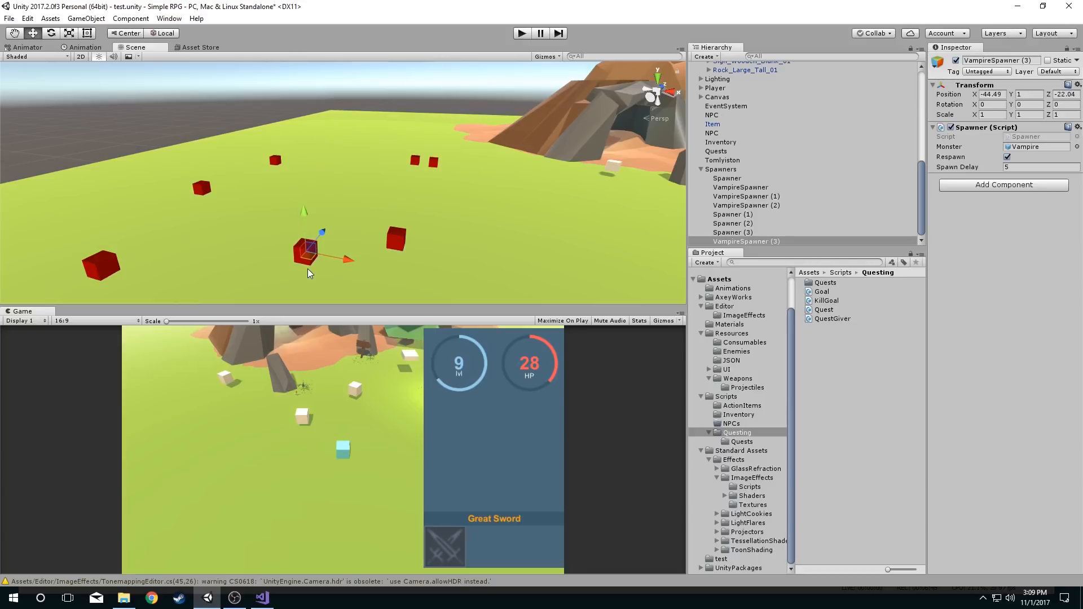
pyautogui.moveTo(311, 247)
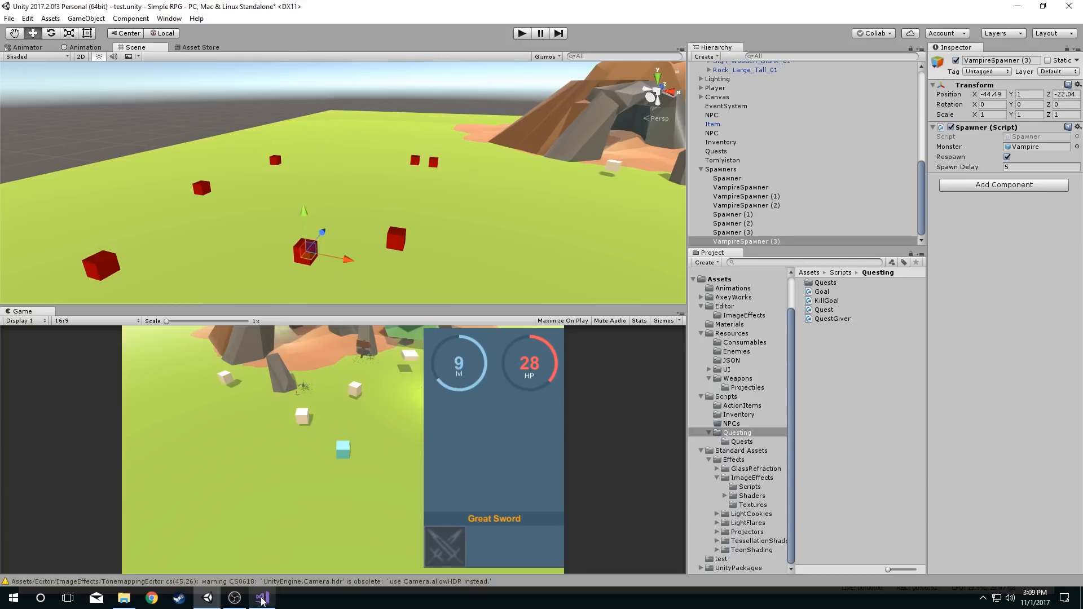
# - Change the gizmo colour to orange Color32(255, 120, 20, 170)
pyautogui.click(261, 598)
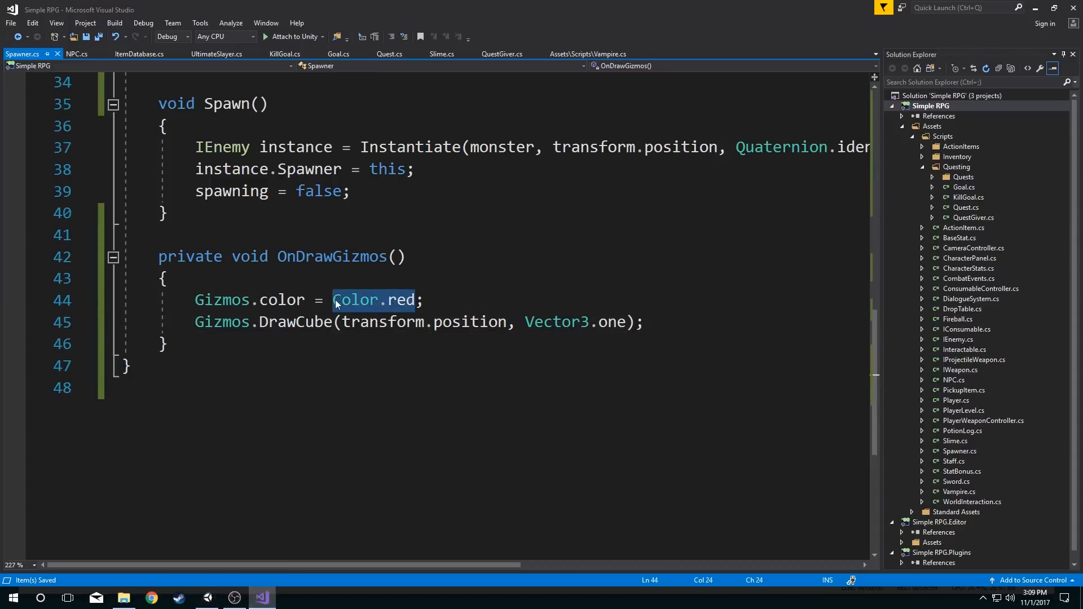
pyautogui.write('new Color')
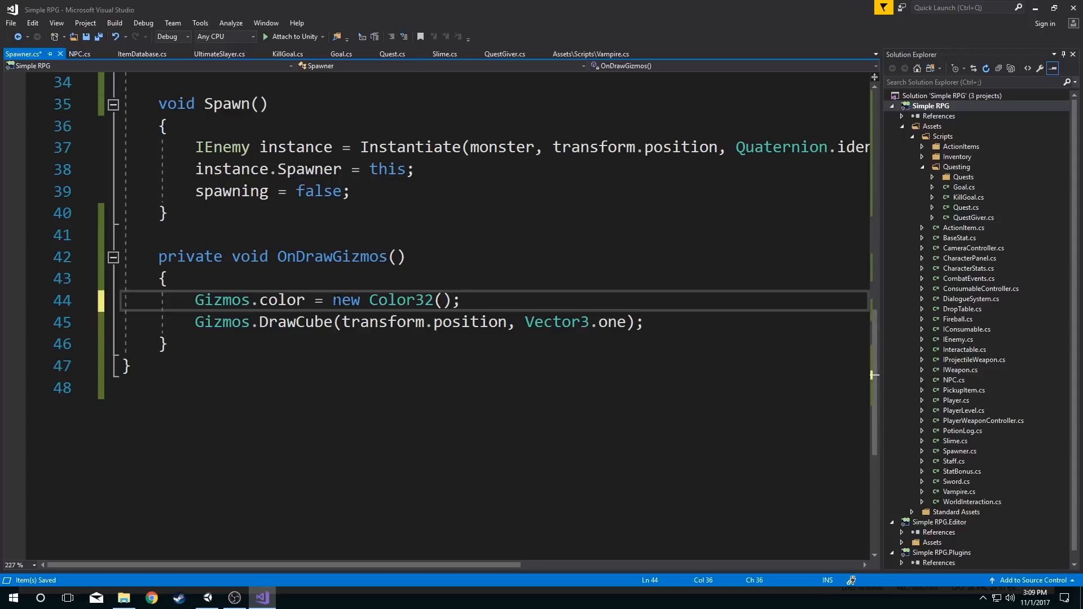
pyautogui.write('255,')
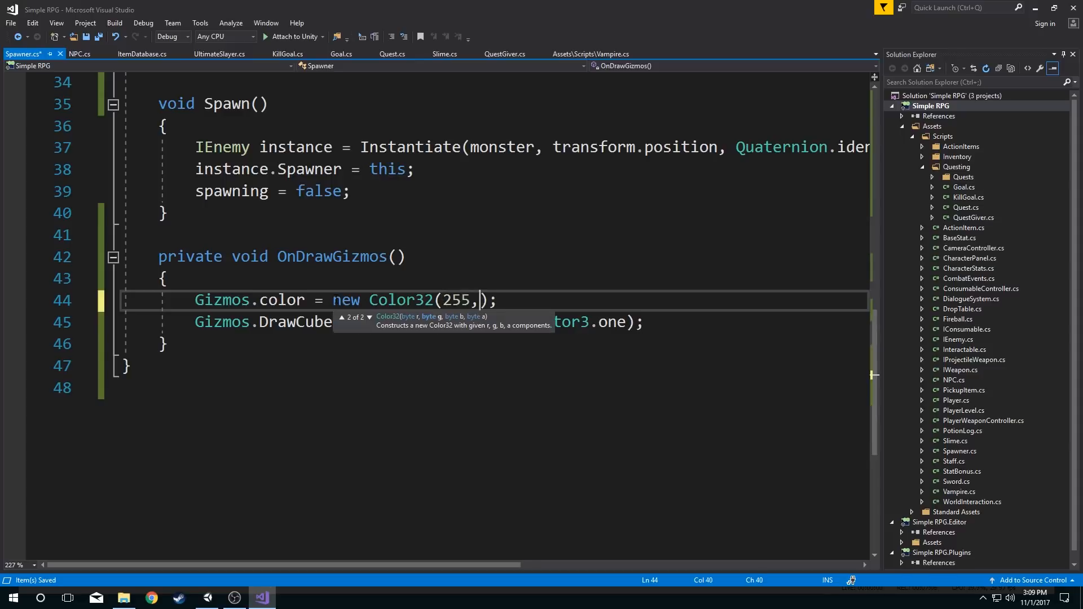
pyautogui.write('120,mbox')
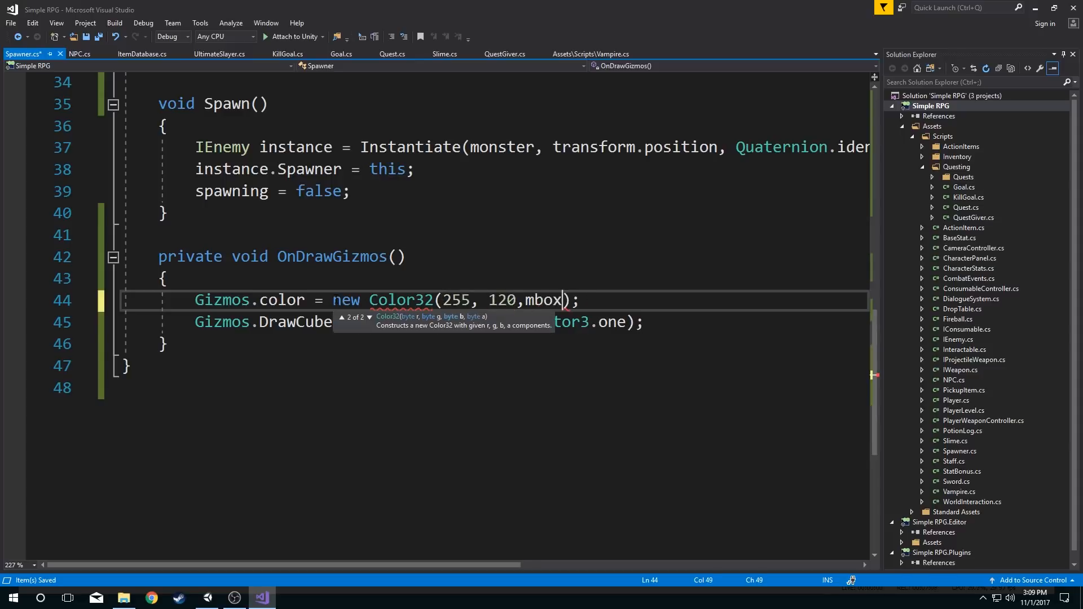
pyautogui.write('20,')
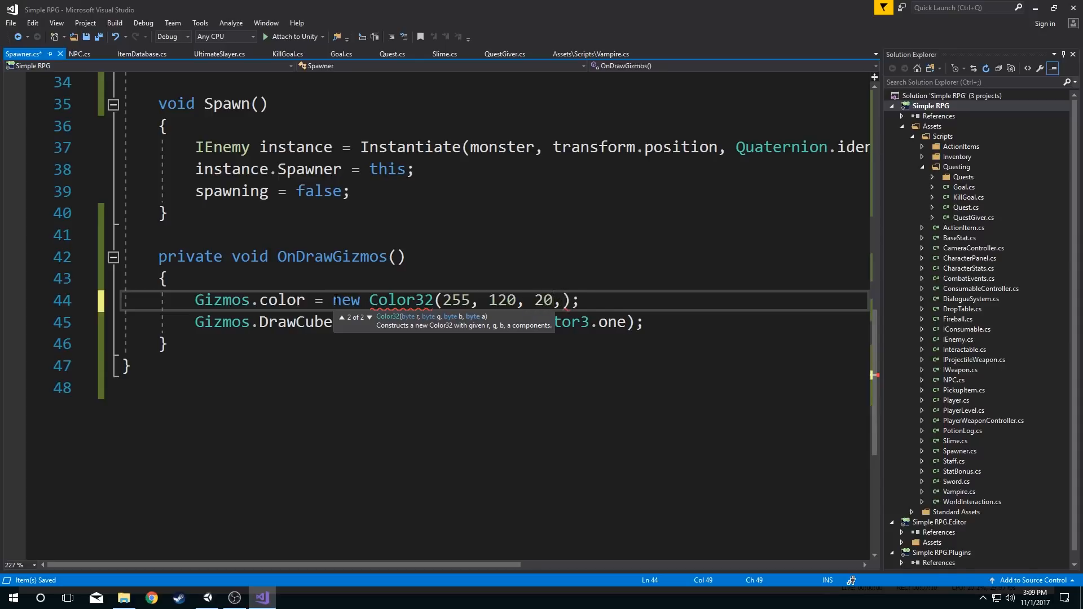
pyautogui.write('17')
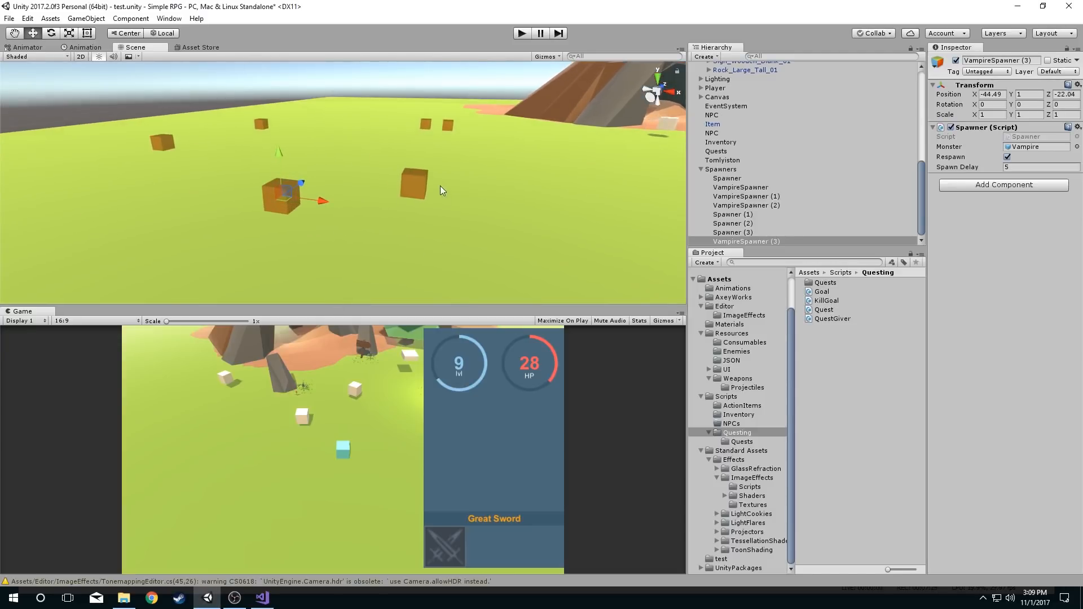
pyautogui.click(733, 214)
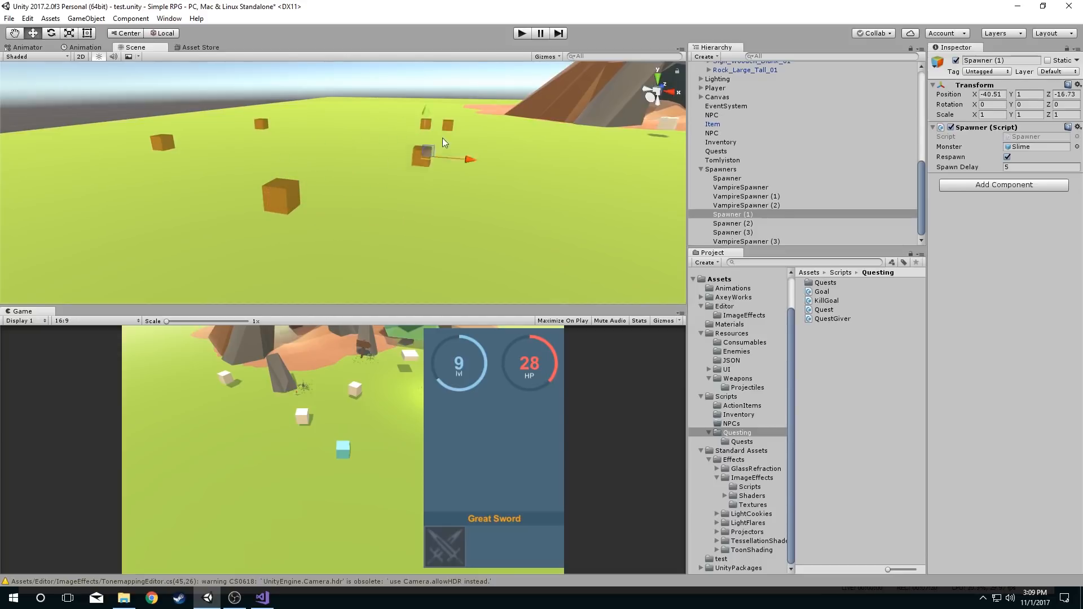
pyautogui.click(261, 598)
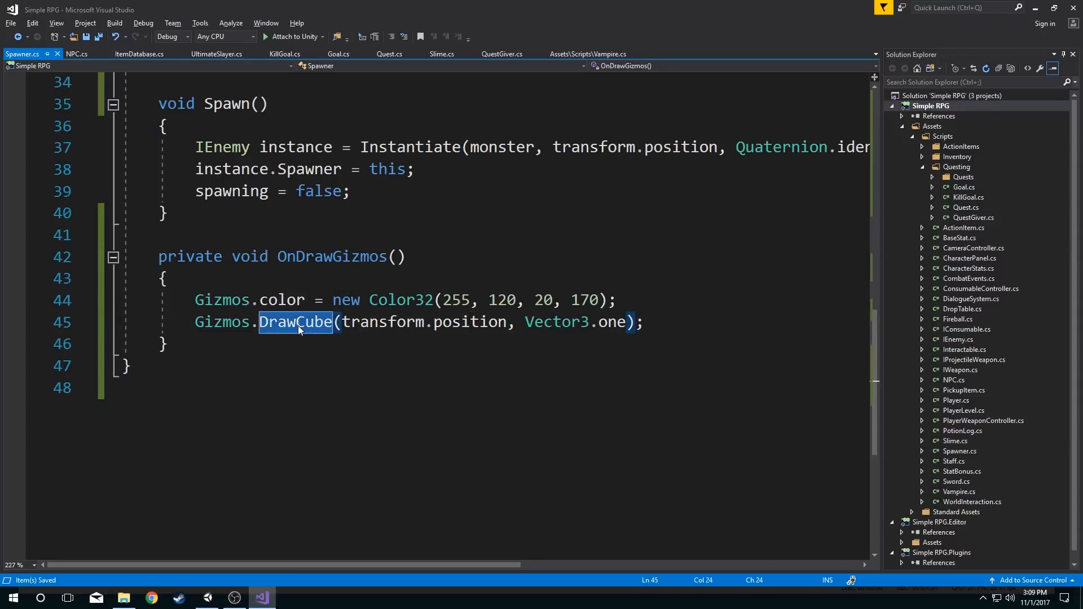
# - Switch to DrawWireCube sized new Vector3(2, 1, 2), checking the boxes in Unity
pyautogui.write('draw')
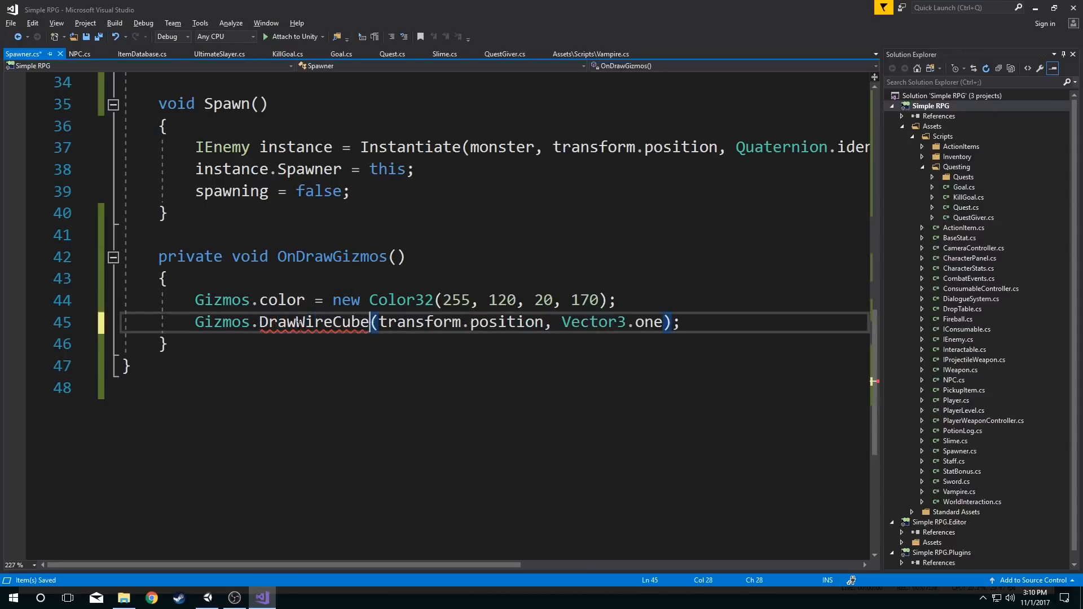
pyautogui.click(234, 598)
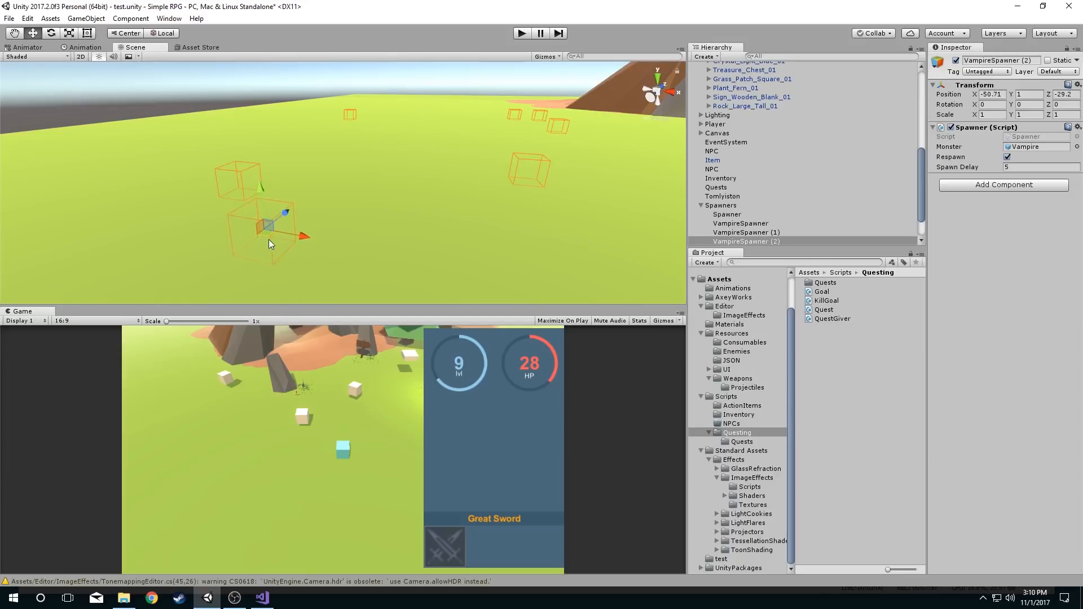
pyautogui.click(260, 597)
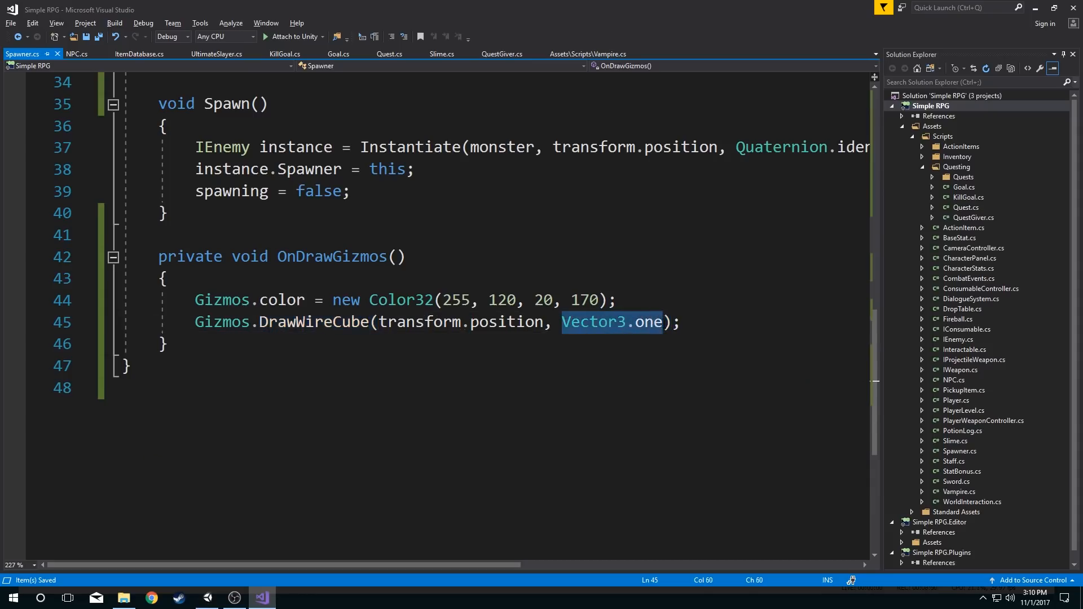
pyautogui.write('new VEctor23')
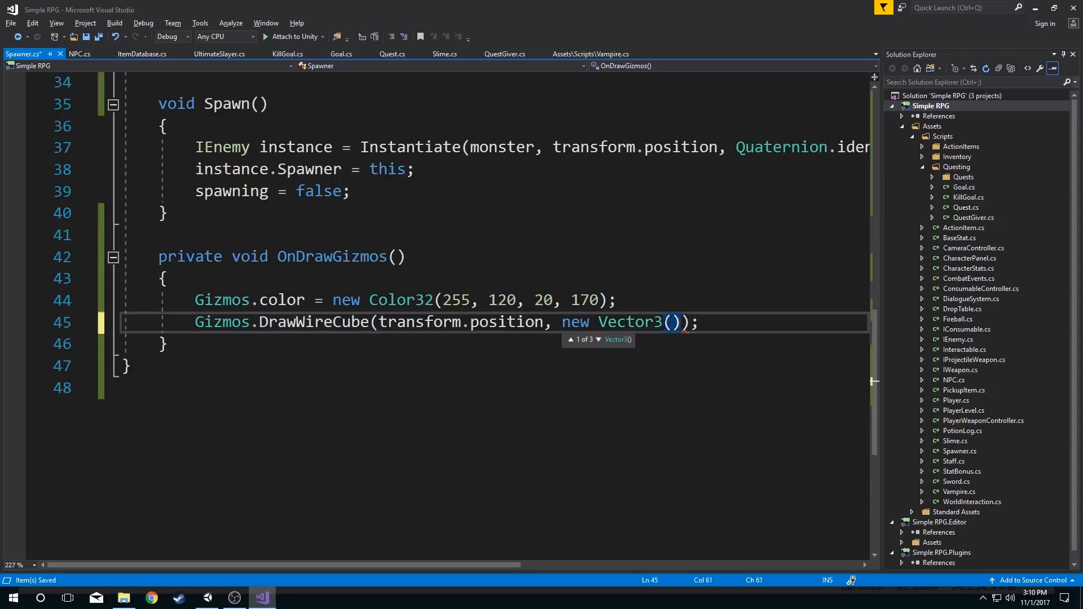
pyautogui.write('2,1')
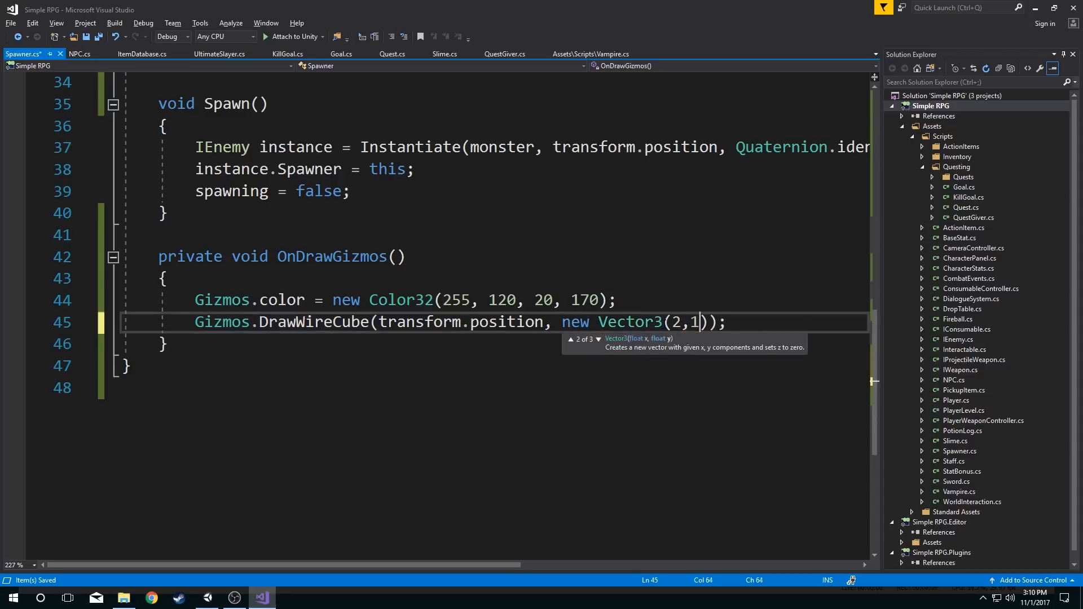
pyautogui.click(235, 598)
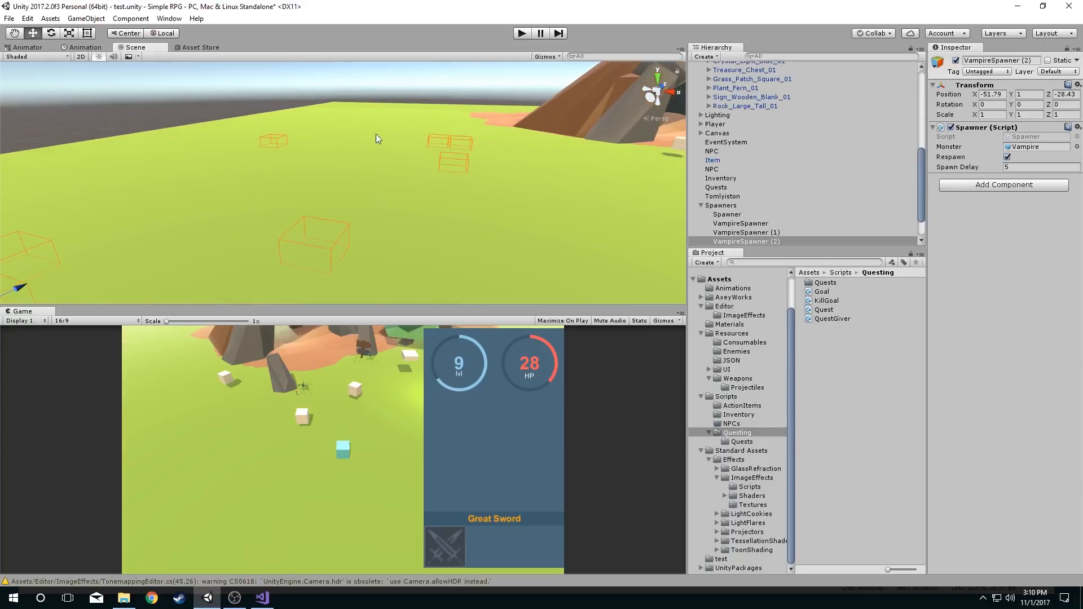
# - Return to Visual Studio to add a DrawWireSphere call at the spawner position
pyautogui.click(261, 598)
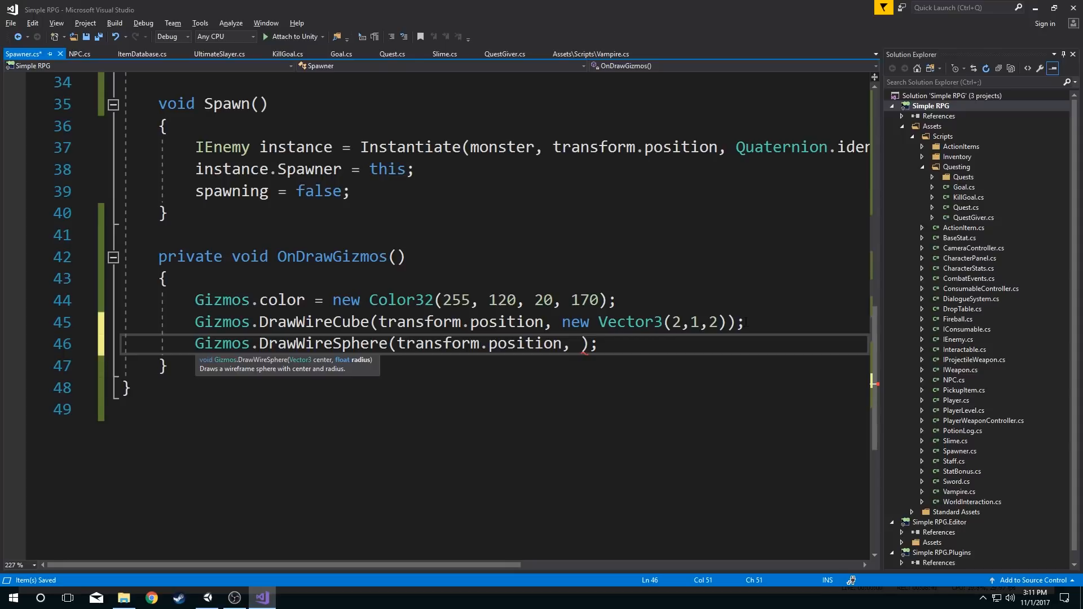
# - Set the wire sphere radius to 2 and view the spheres in Unity
pyautogui.write('2f')
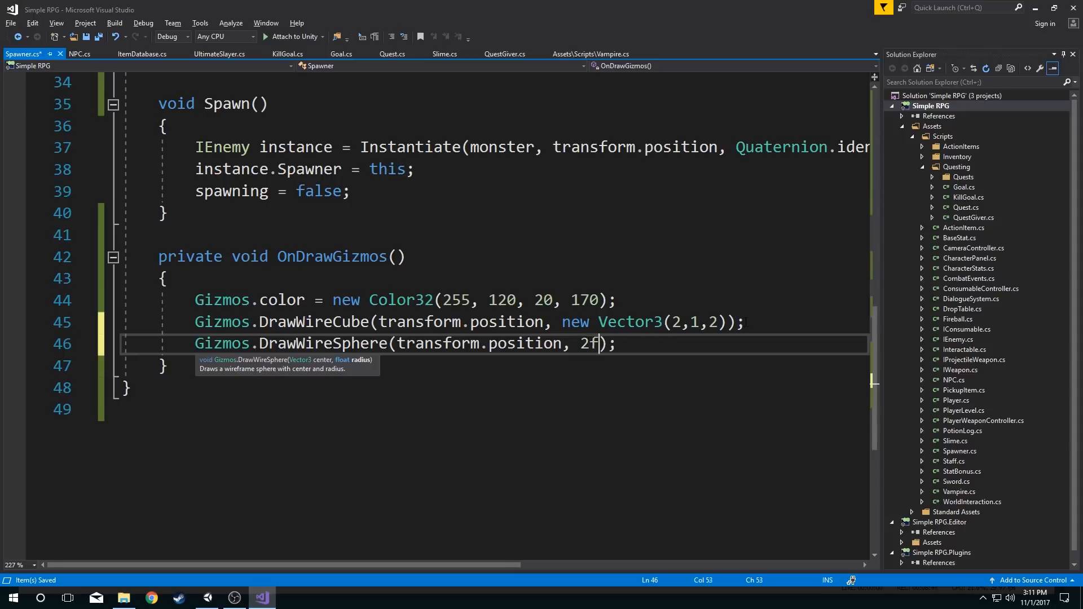
pyautogui.press('Backspace')
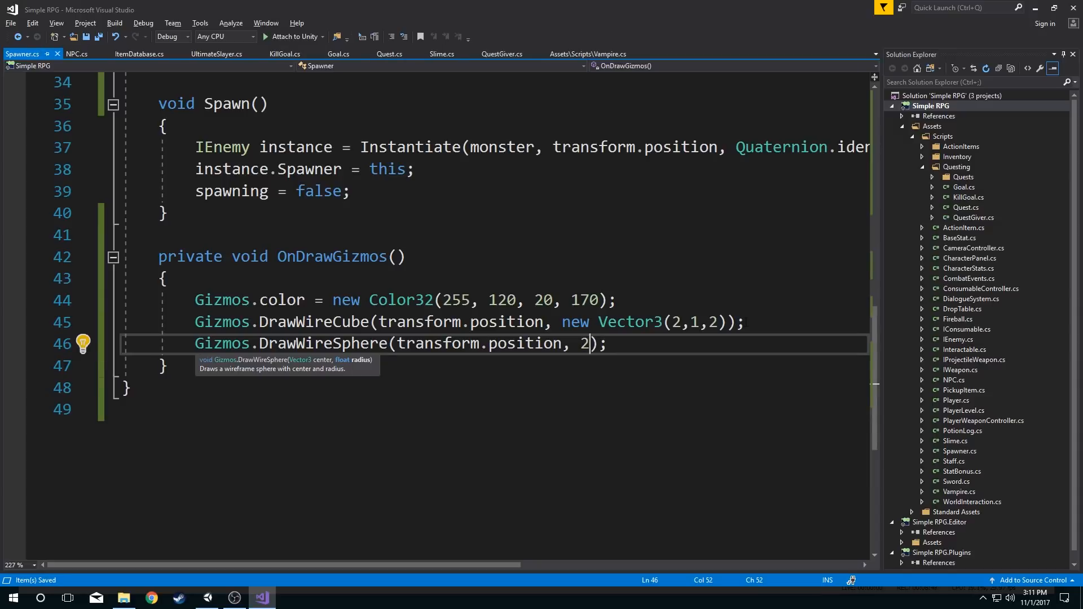
pyautogui.click(234, 597)
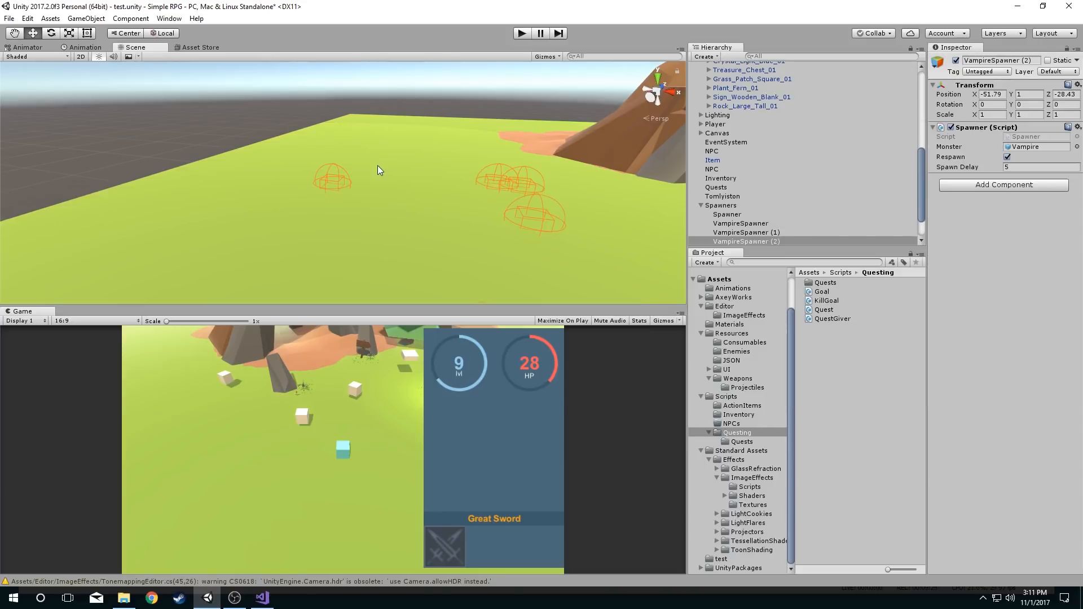
# - Insert a blank line after the DrawWireSphere call in OnDrawGizmos
pyautogui.click(262, 598)
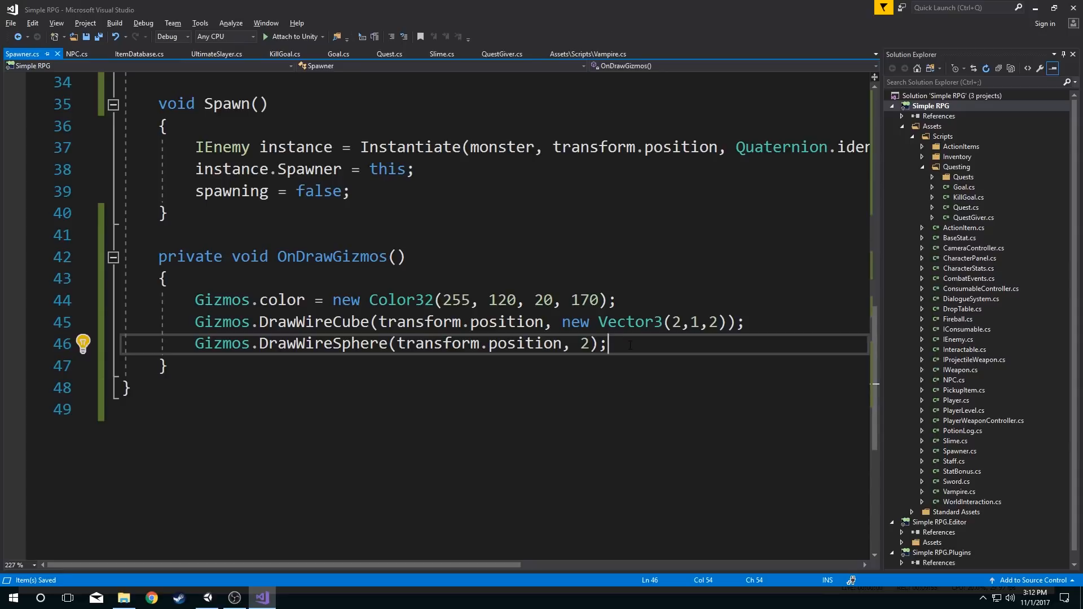
pyautogui.moveTo(607, 344)
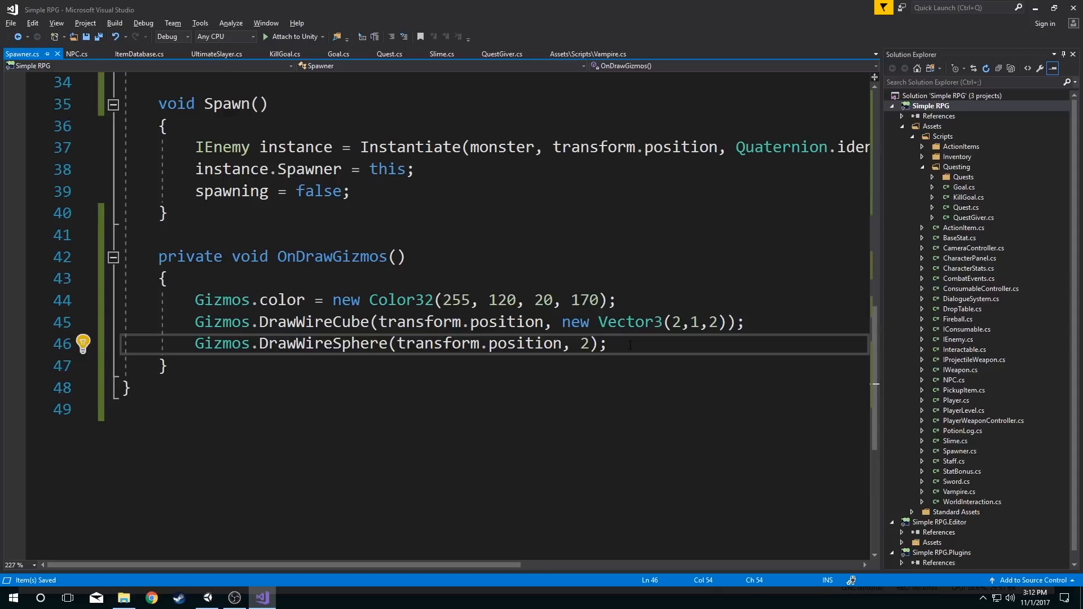
pyautogui.press('Enter')
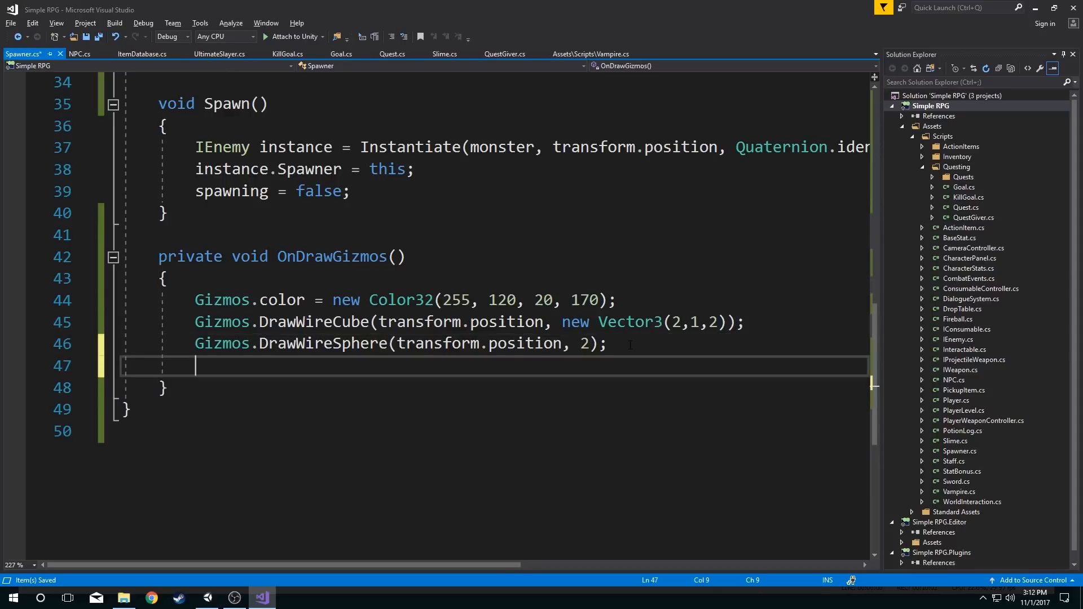
pyautogui.scroll(3)
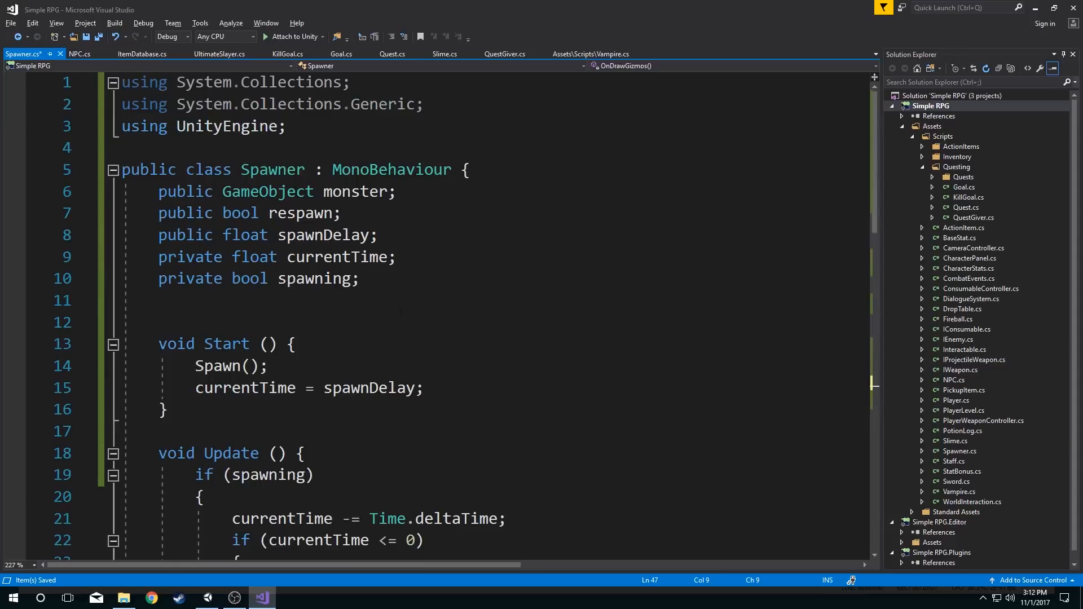
# - Declare a private Mesh spawnerMesh field in Spawner.cs
pyautogui.write('p')
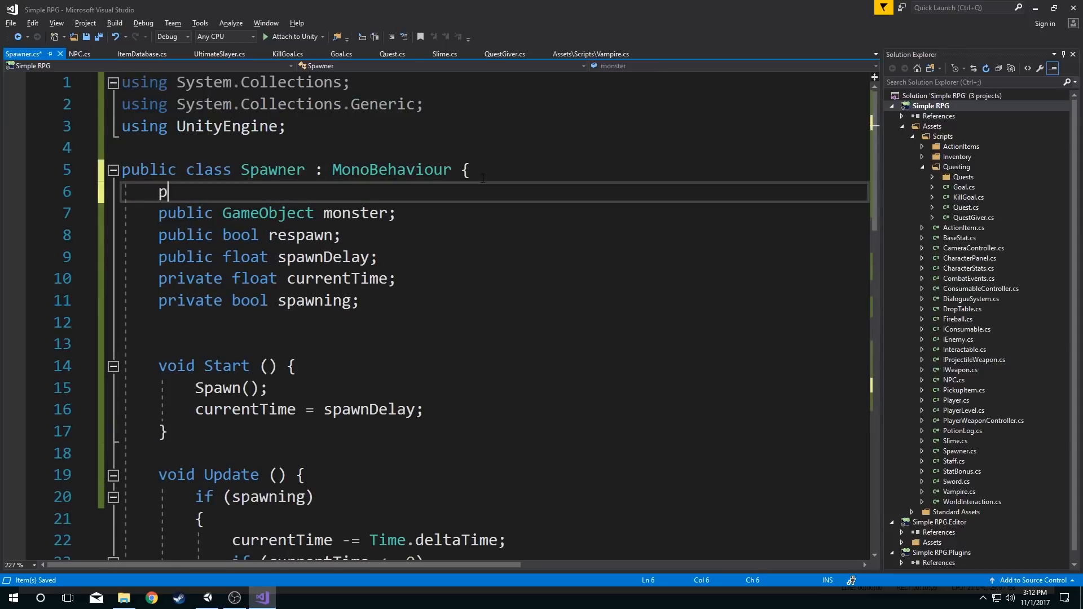
pyautogui.write('rivate Mesh')
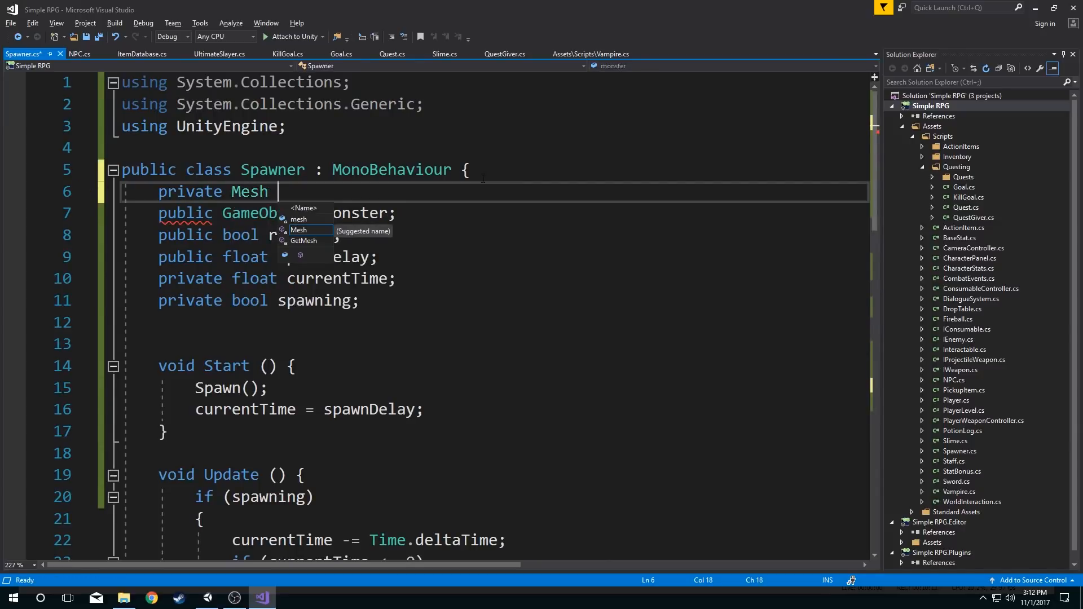
pyautogui.write('spawnerMesh')
pyautogui.write('Gizmos')
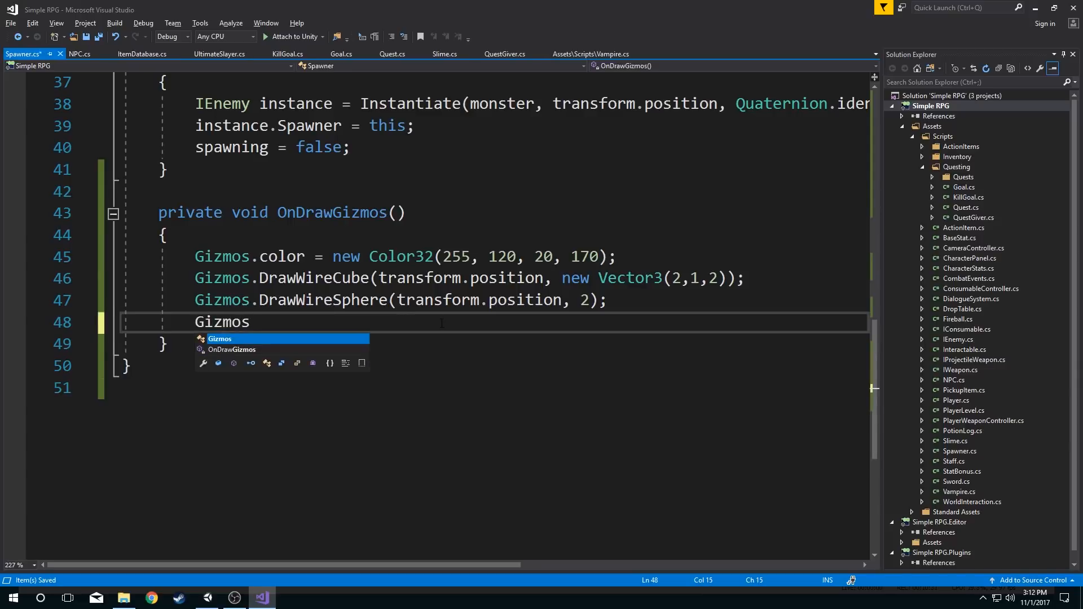
# - Write Gizmos.DrawMesh(spawnerMesh, transform.position, Quaternion.identity, Vector3.one * .5f)
pyautogui.write('.drawmesh')
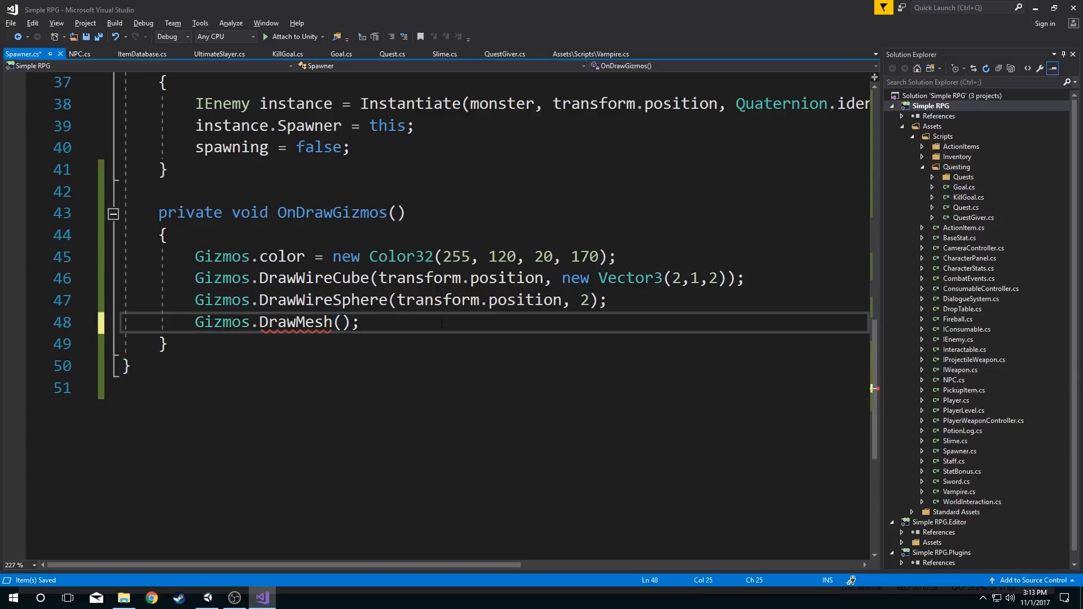
pyautogui.write('spawnerMesh,')
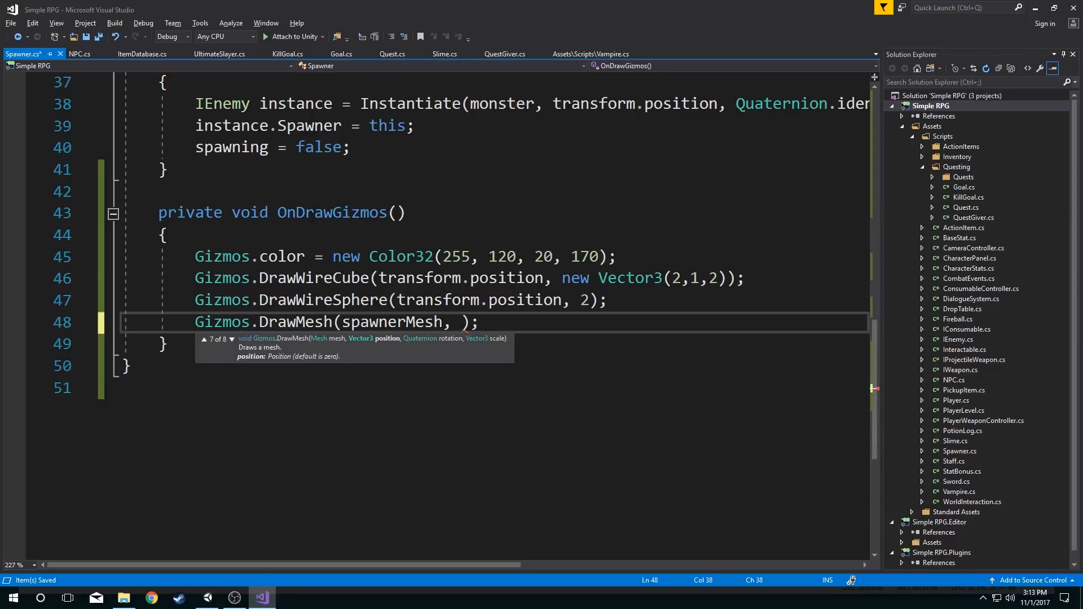
pyautogui.write('VEcto')
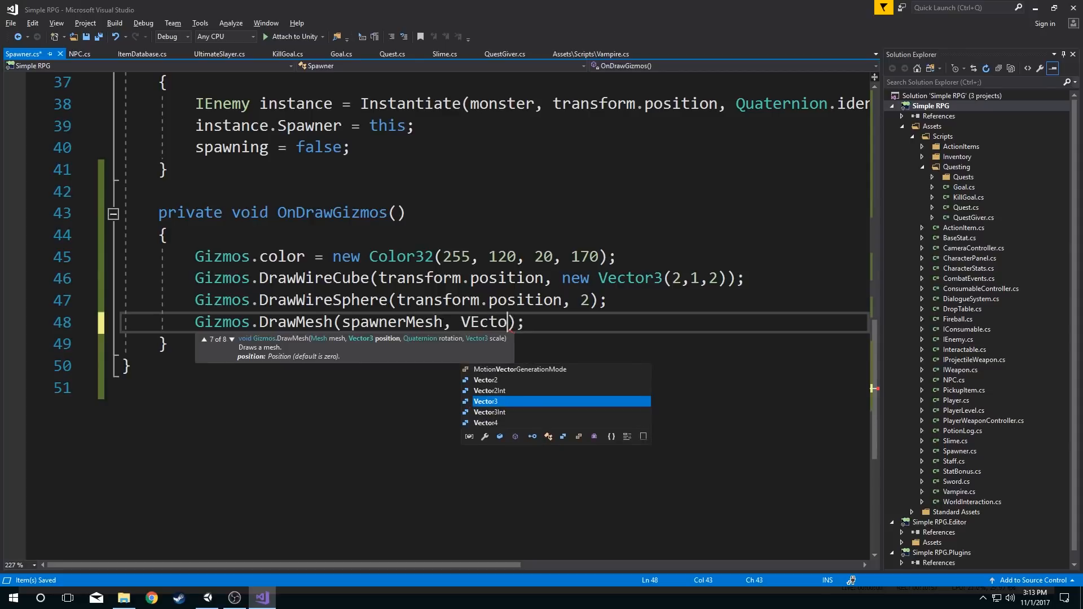
pyautogui.write('transform.position')
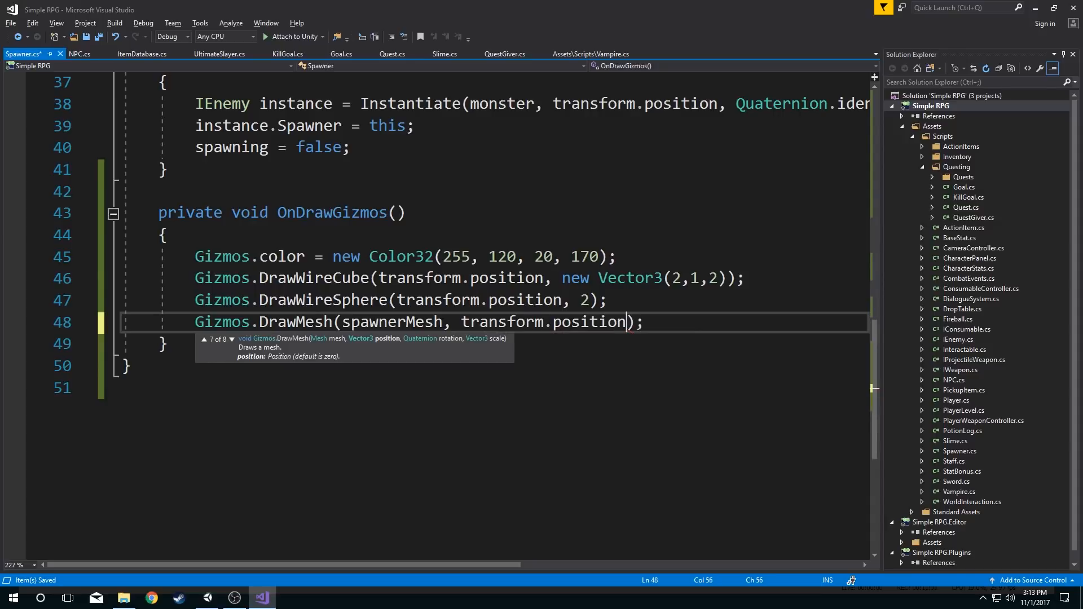
pyautogui.write(', Quaternion')
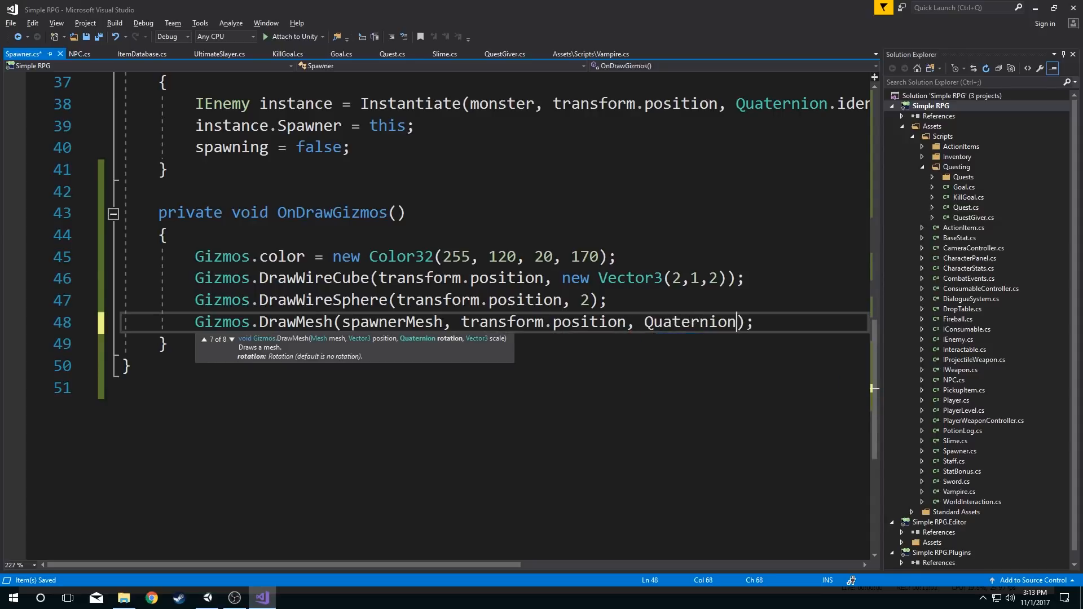
pyautogui.write('.identity,')
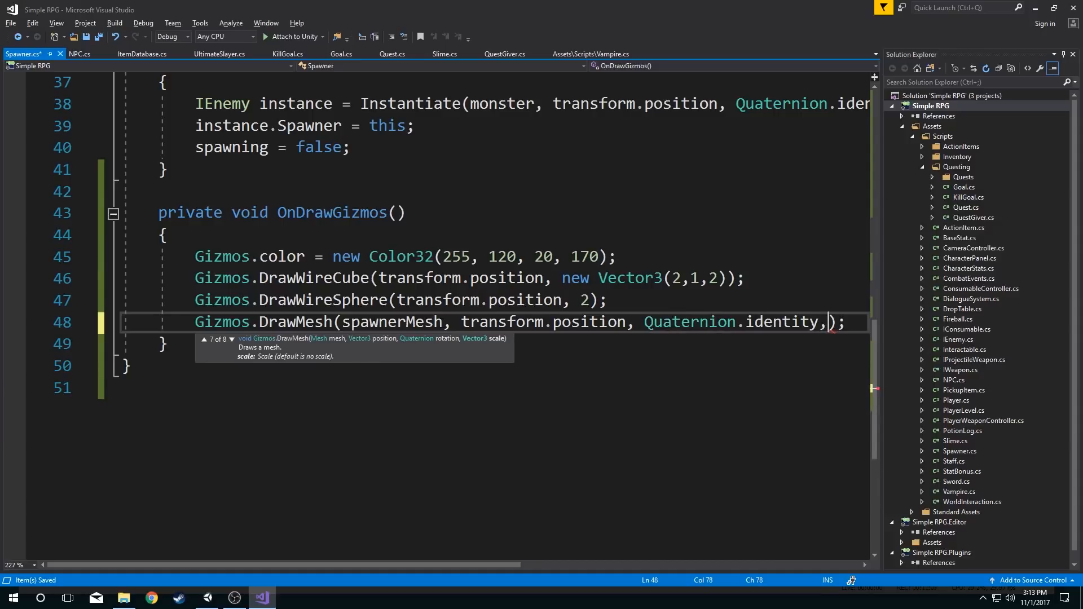
pyautogui.write('Vector')
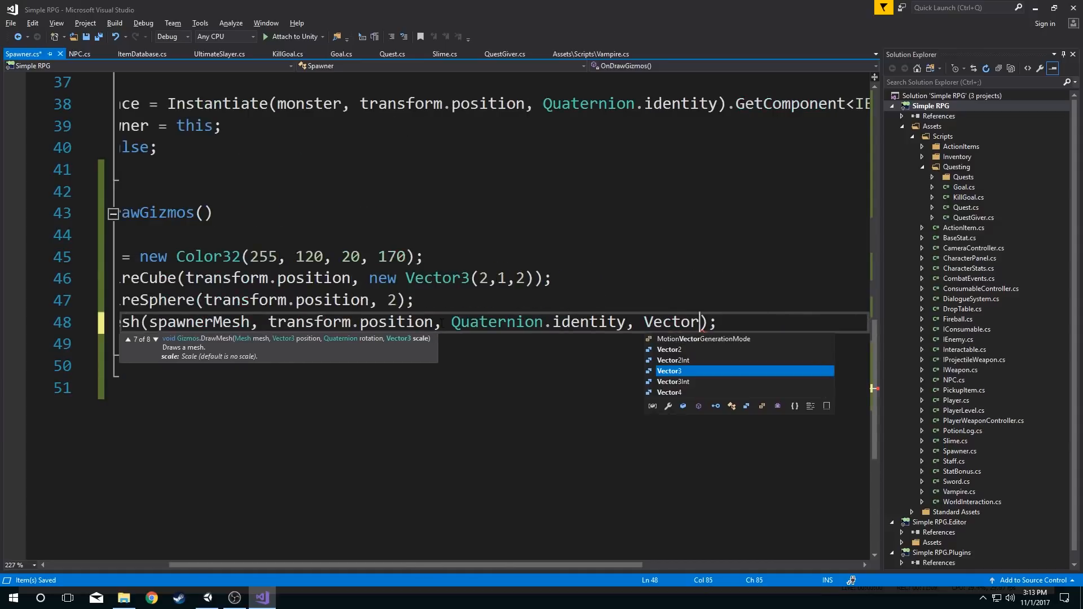
pyautogui.write('.one')
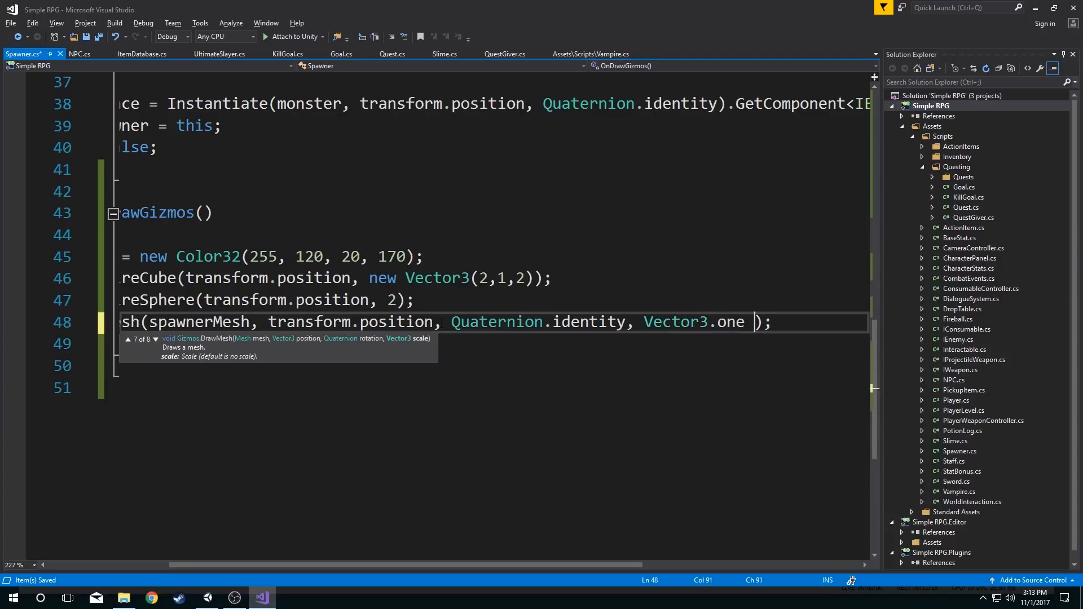
pyautogui.write('* .5')
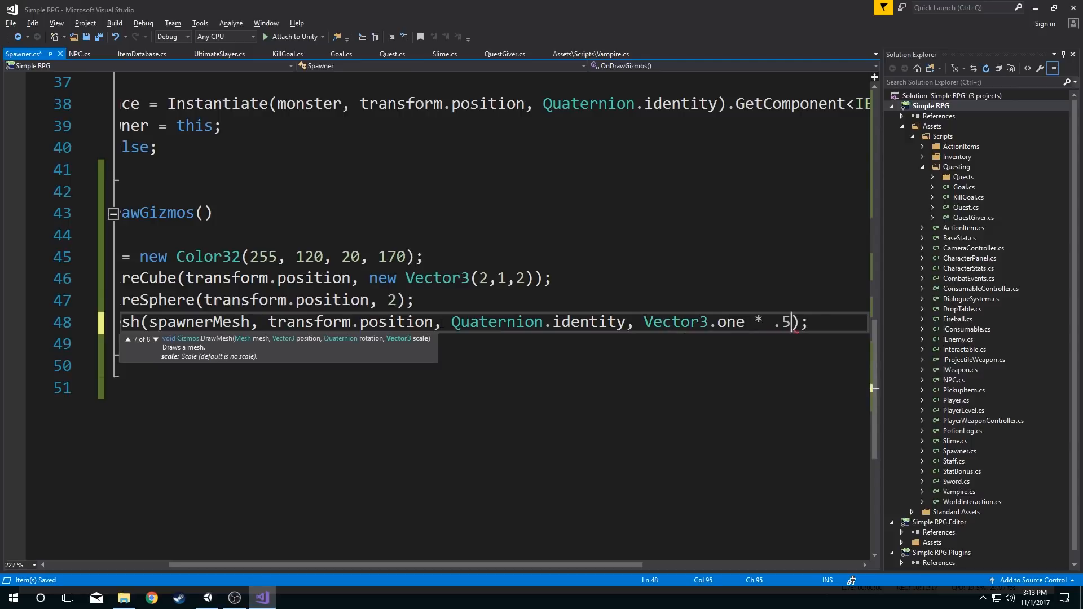
pyautogui.write('f')
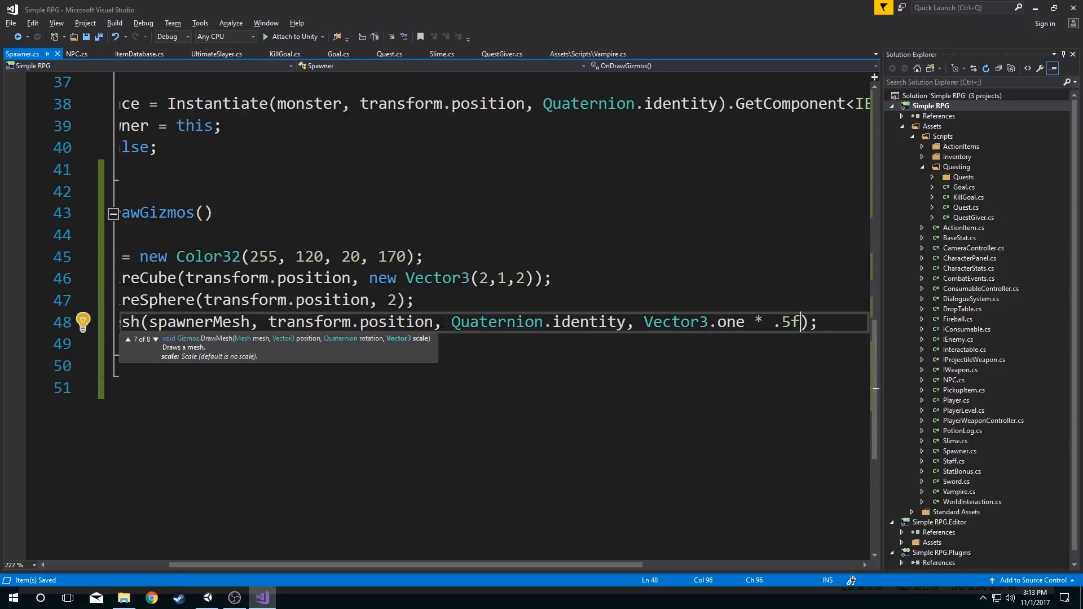
# - Add [SerializeField] above the spawnerMesh field
pyautogui.scroll(3)
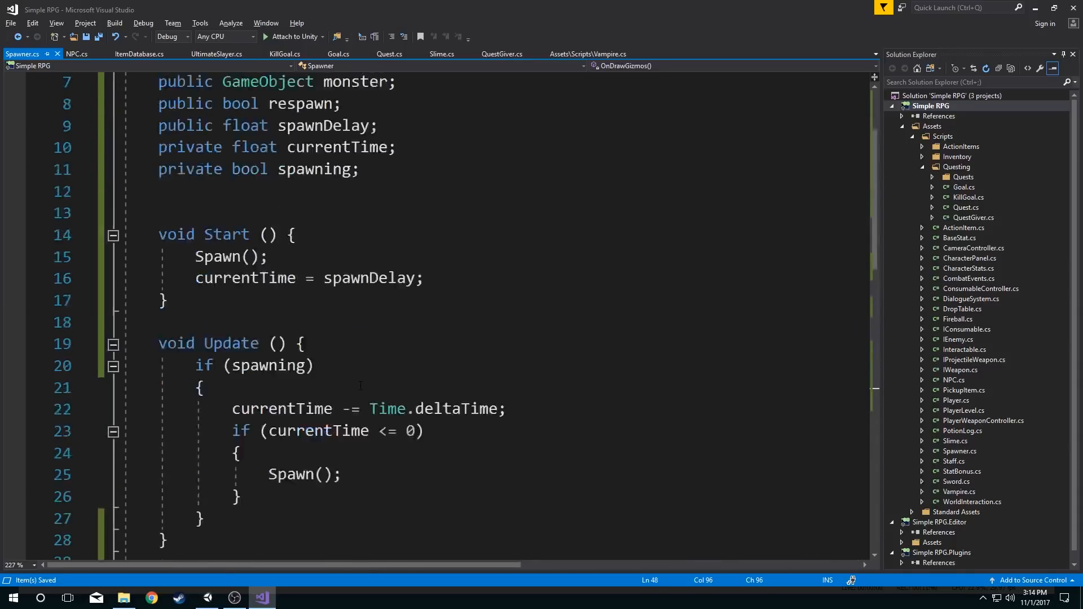
pyautogui.scroll(3)
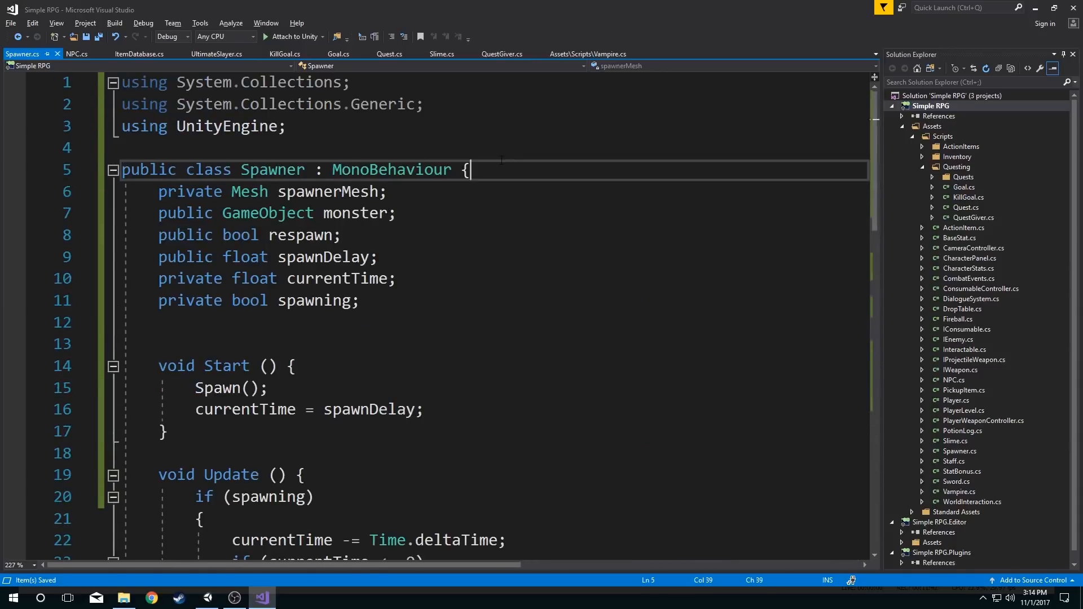
pyautogui.press('enter')
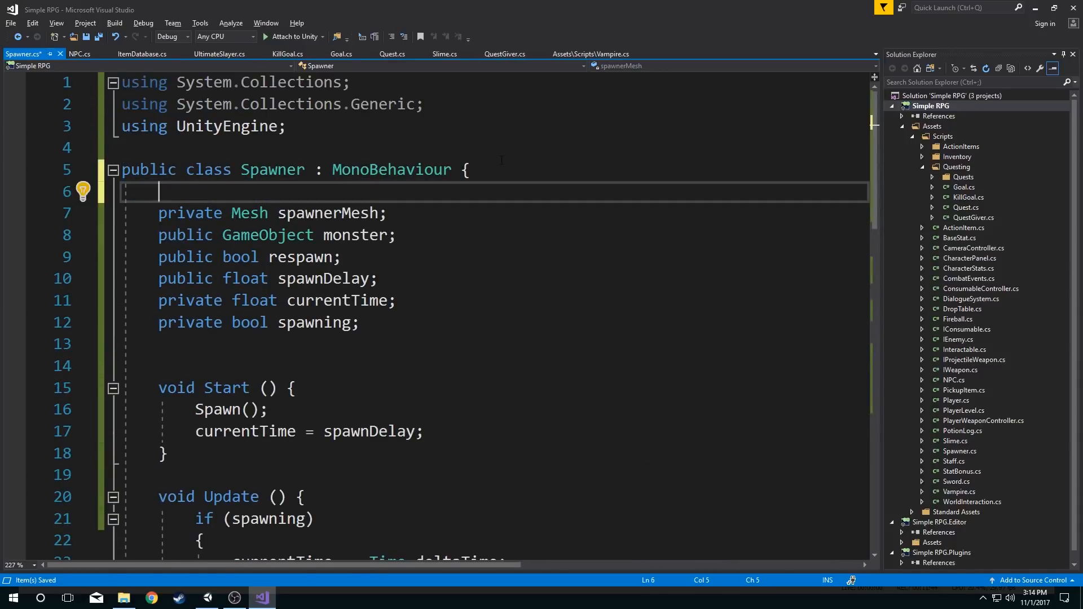
pyautogui.write('[]')
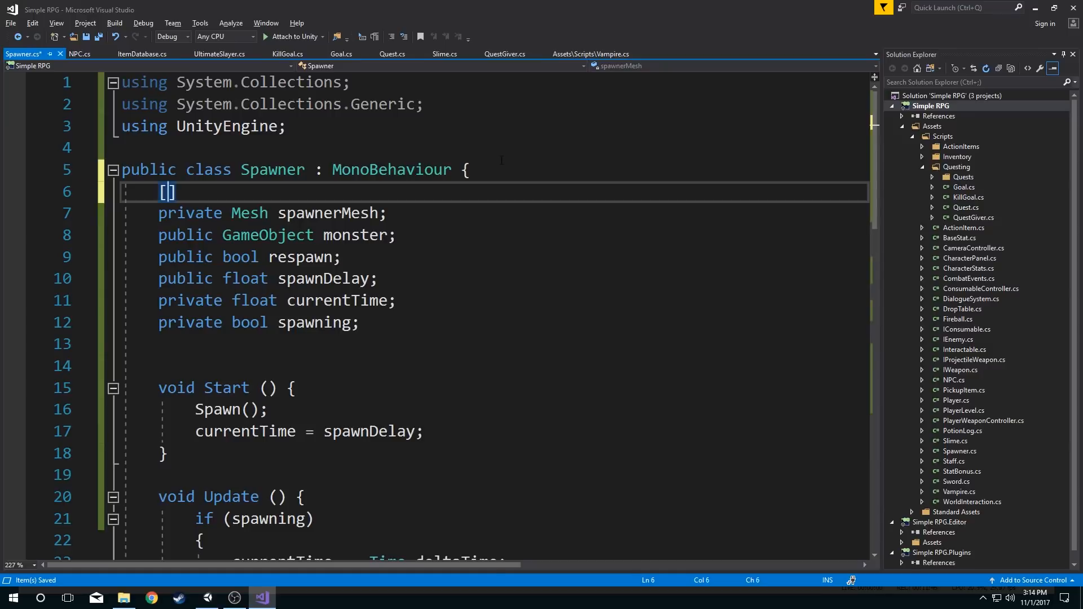
pyautogui.write('SerializeField')
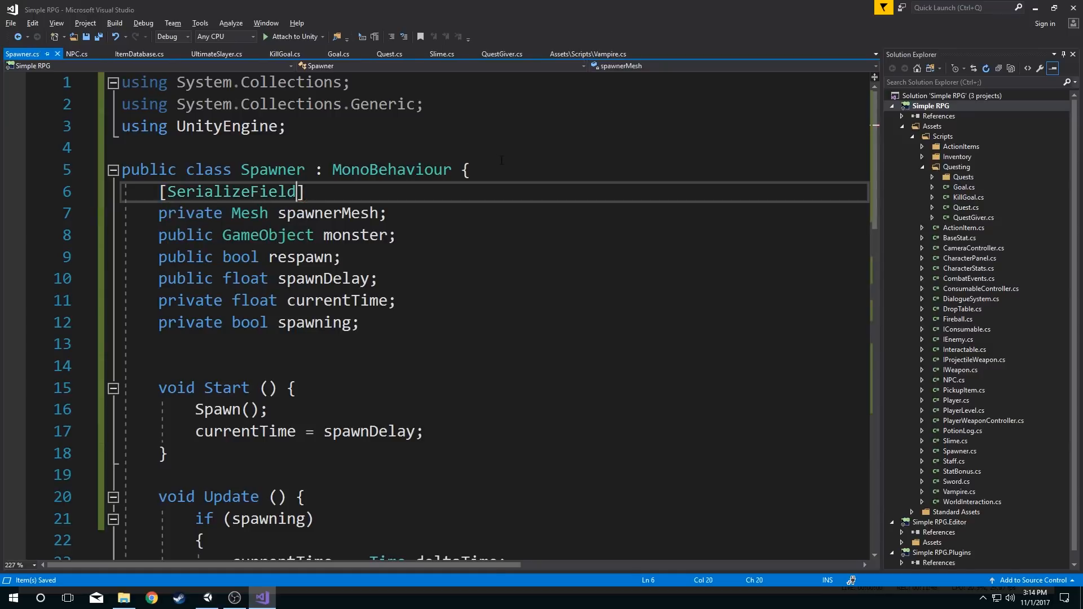
pyautogui.scroll(-3)
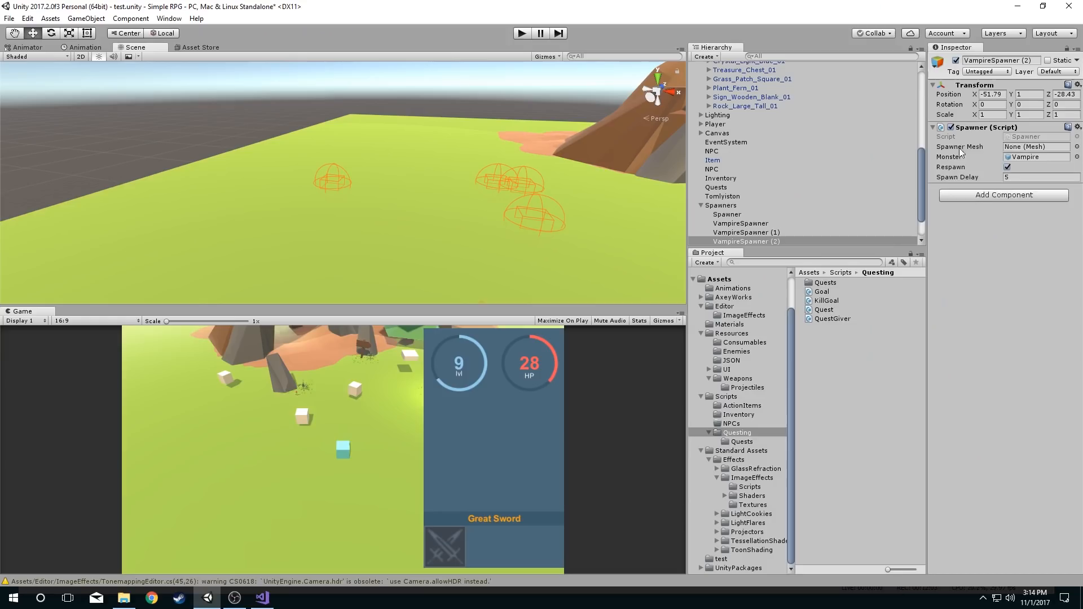
# - Assign the Game_Checkers mesh to VampireSpawner (2)'s Spawner Mesh field
pyautogui.click(1057, 146)
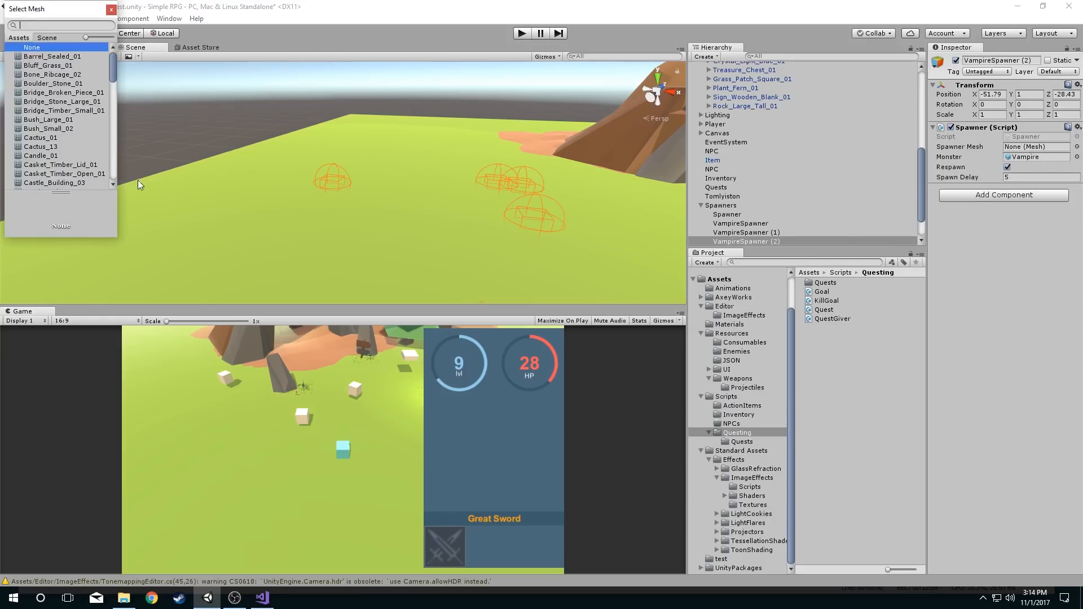
pyautogui.scroll(-3)
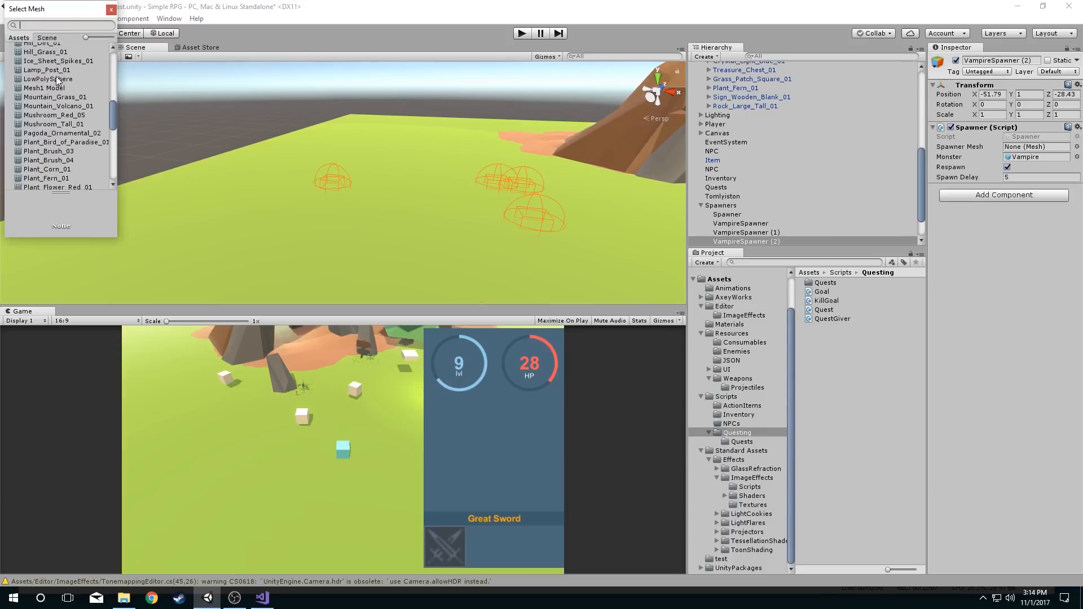
pyautogui.click(77, 124)
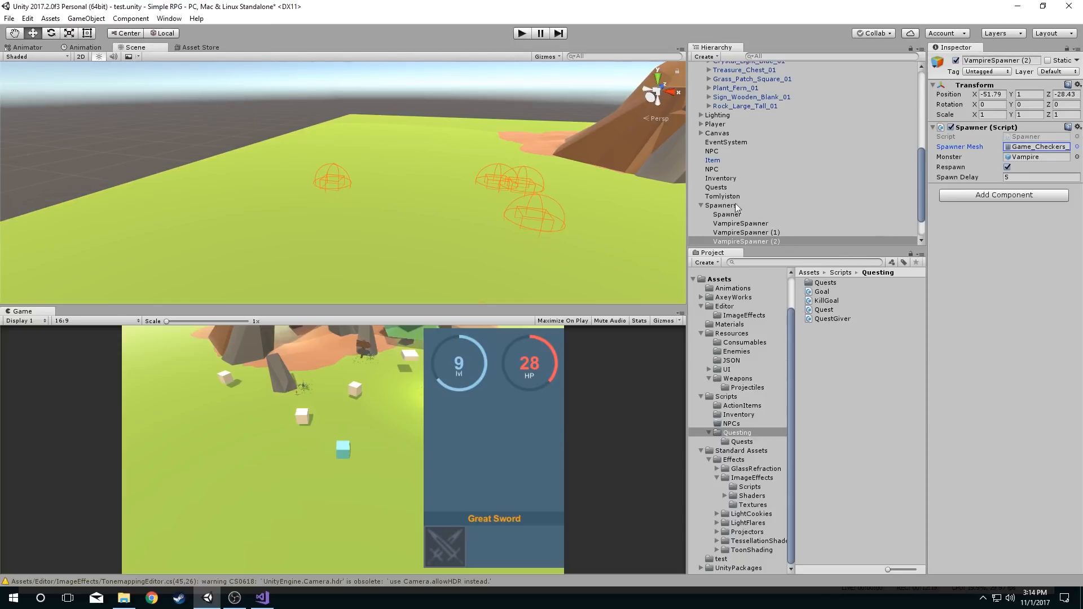
pyautogui.moveTo(428, 170)
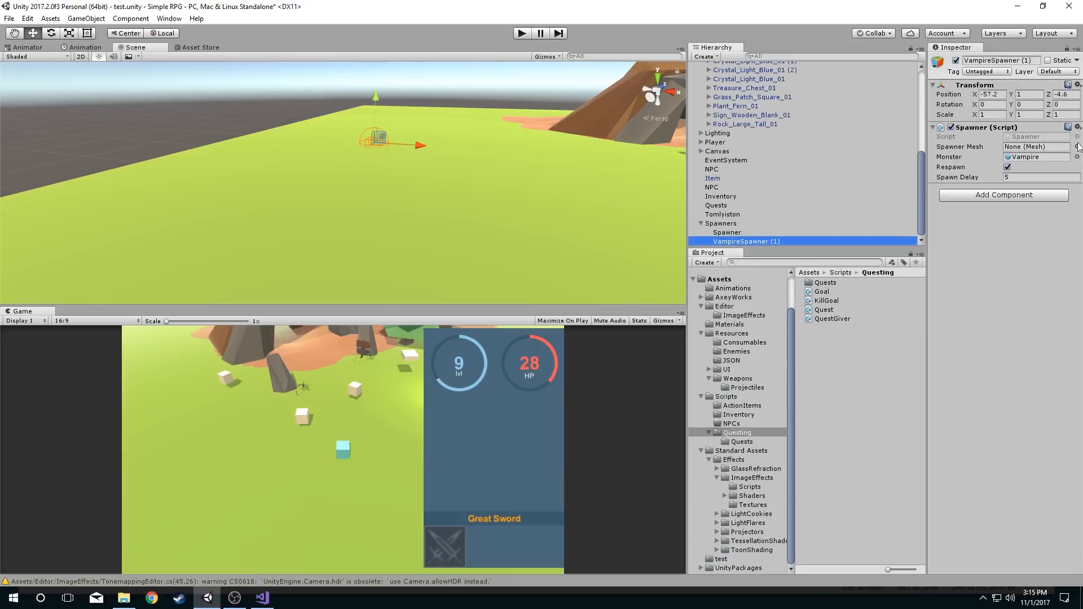
# - Assign Game_Checkers meshes to the remaining spawners' Spawner Mesh fields
pyautogui.click(727, 232)
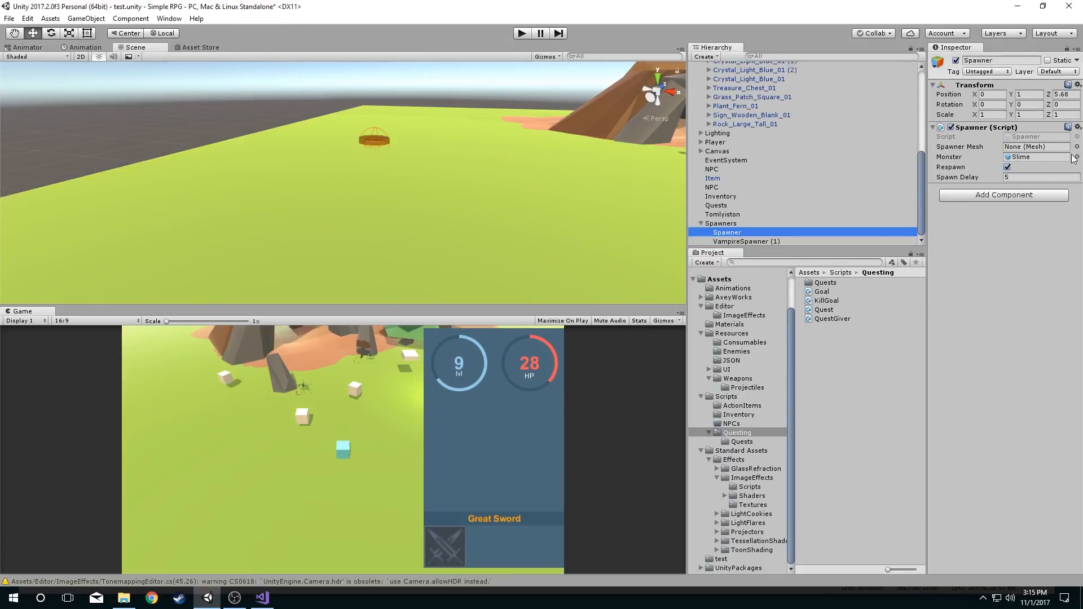
pyautogui.click(1075, 146)
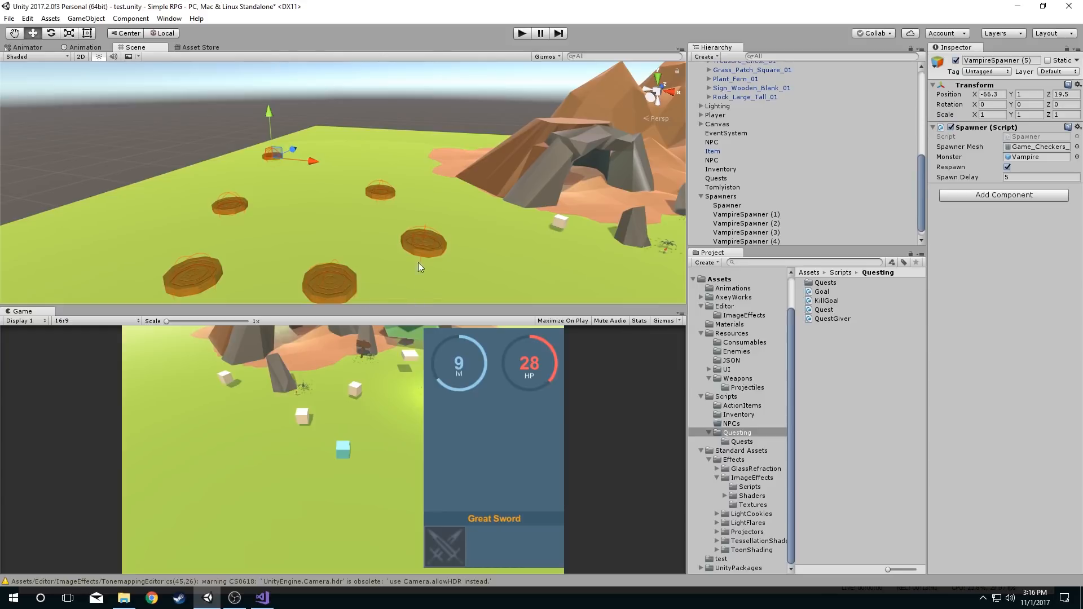
pyautogui.moveTo(254, 570)
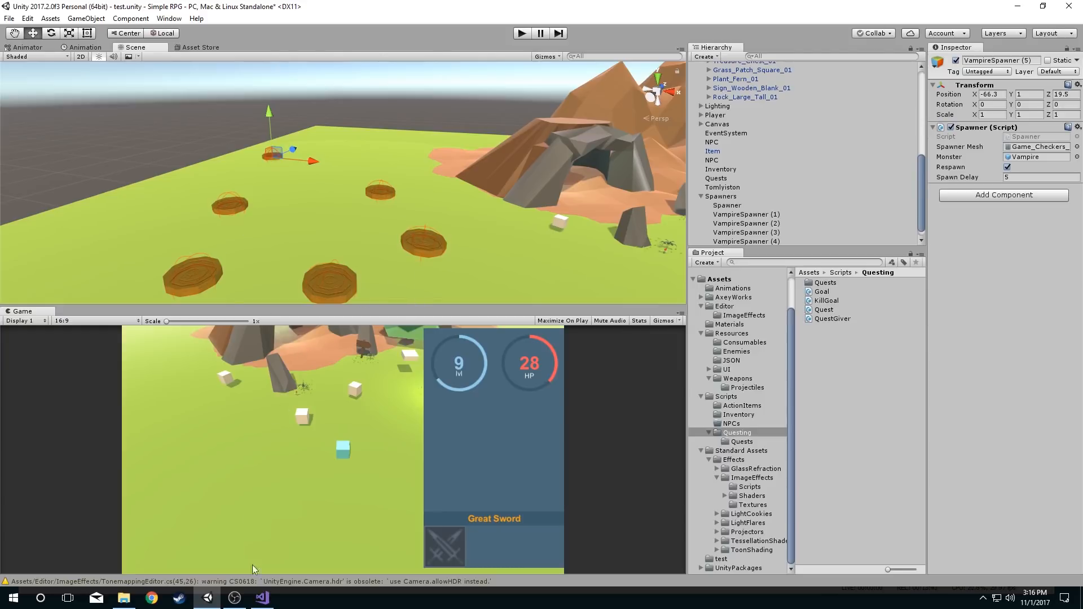
pyautogui.click(261, 597)
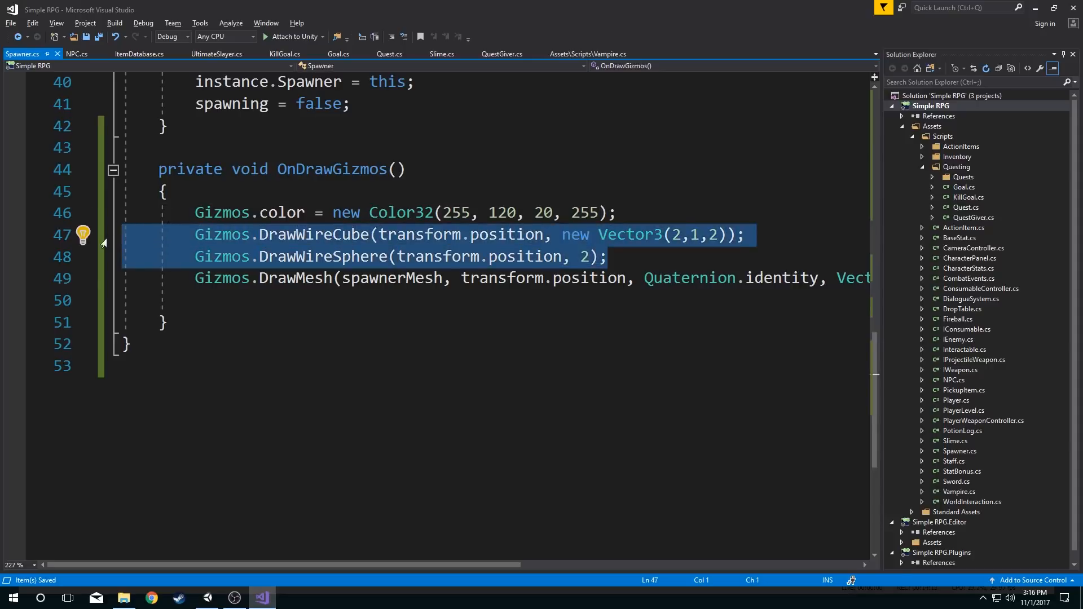
# - Check that spawners show only orange mesh gizmos, without wire cubes or spheres
pyautogui.click(207, 598)
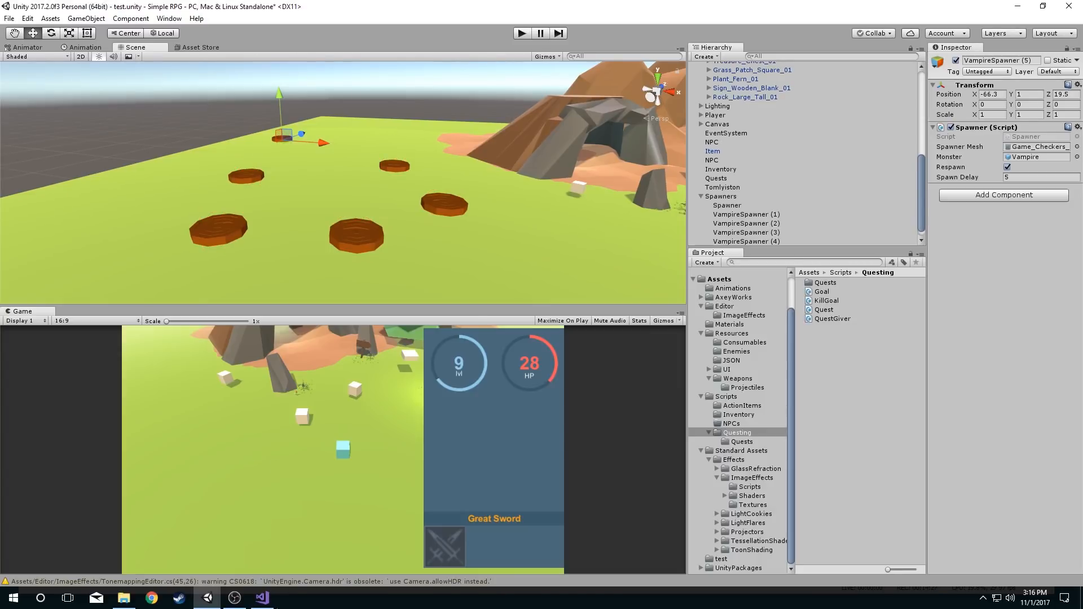
pyautogui.click(261, 598)
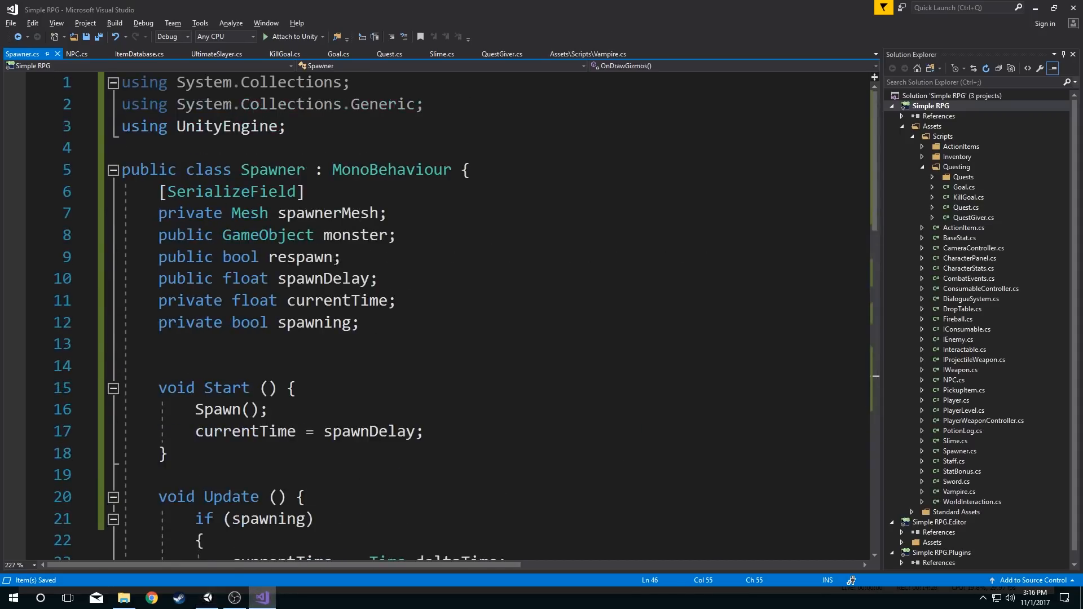
pyautogui.moveTo(349, 235)
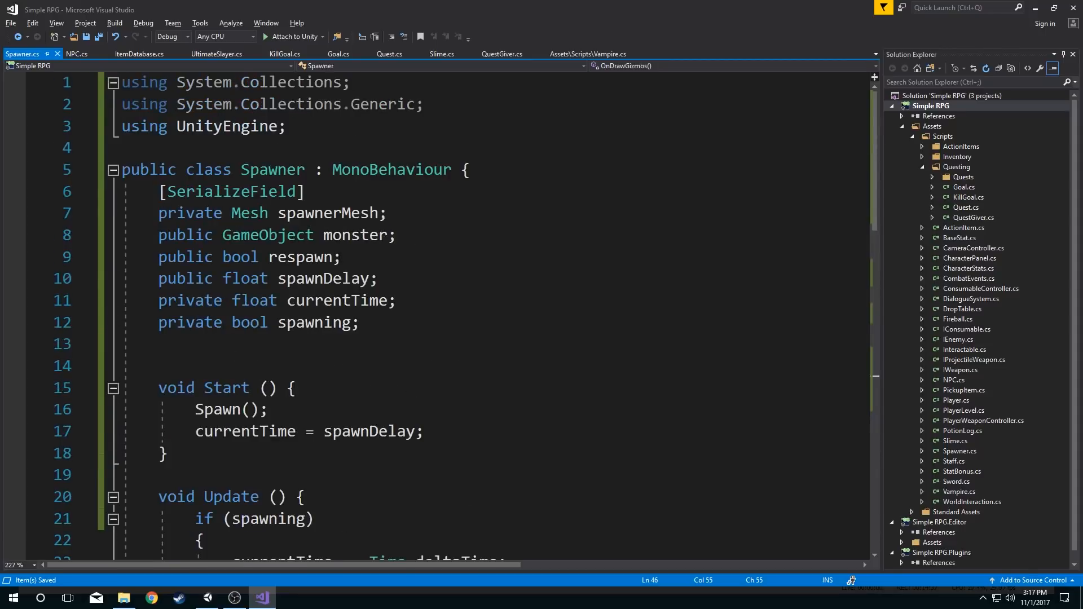
# - Change DrawMesh to use monster.GetComponent<MeshFilter>().sharedMesh at Vector3.one scale
pyautogui.scroll(-3)
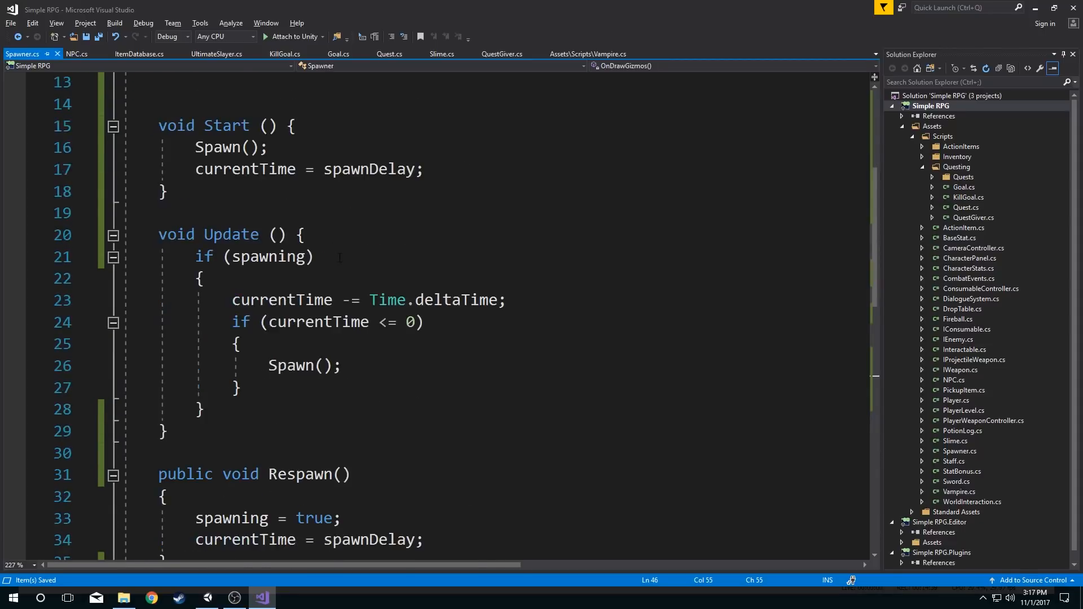
pyautogui.scroll(-3)
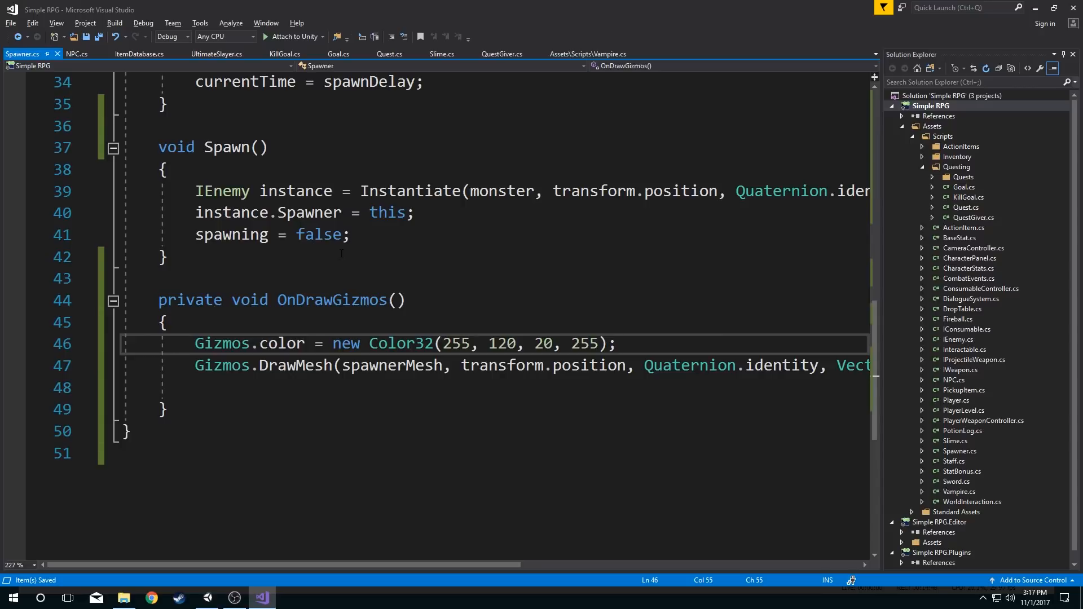
pyautogui.moveTo(311, 210)
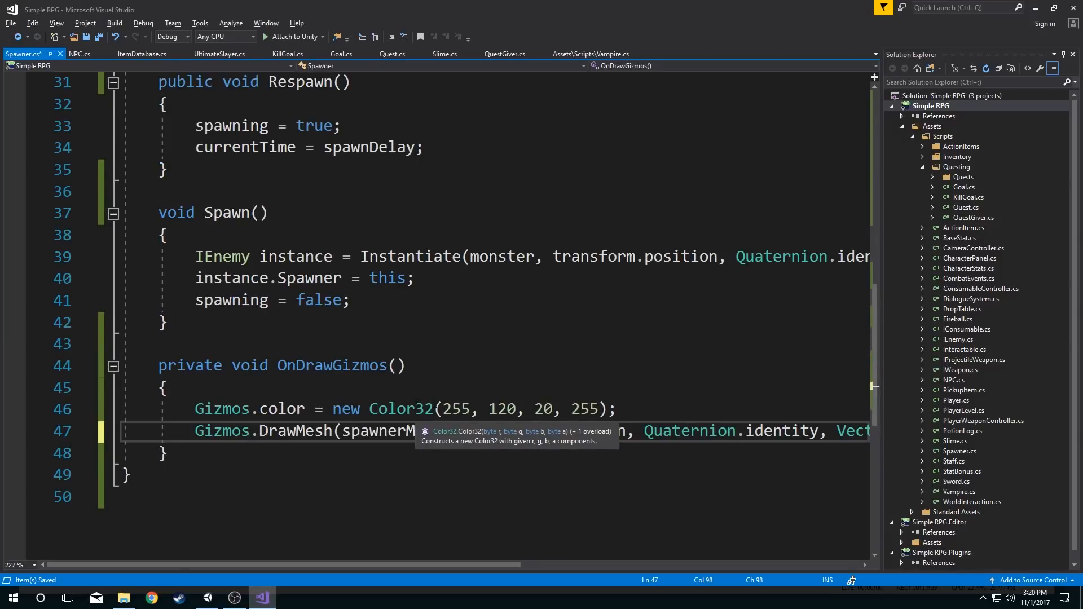
pyautogui.hscroll(3)
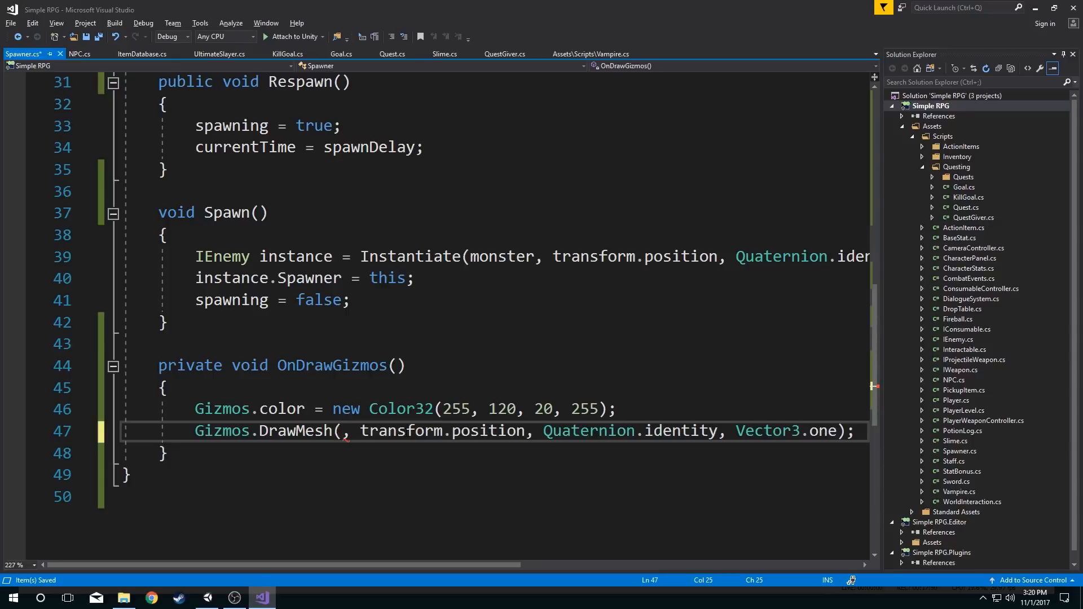
pyautogui.write('monster.')
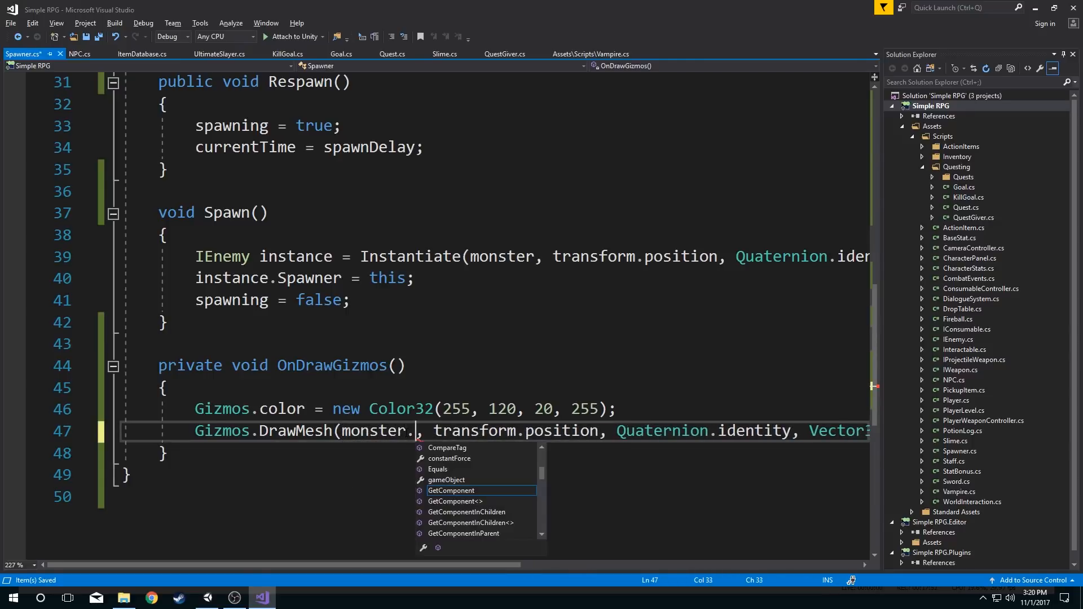
pyautogui.moveTo(451, 490)
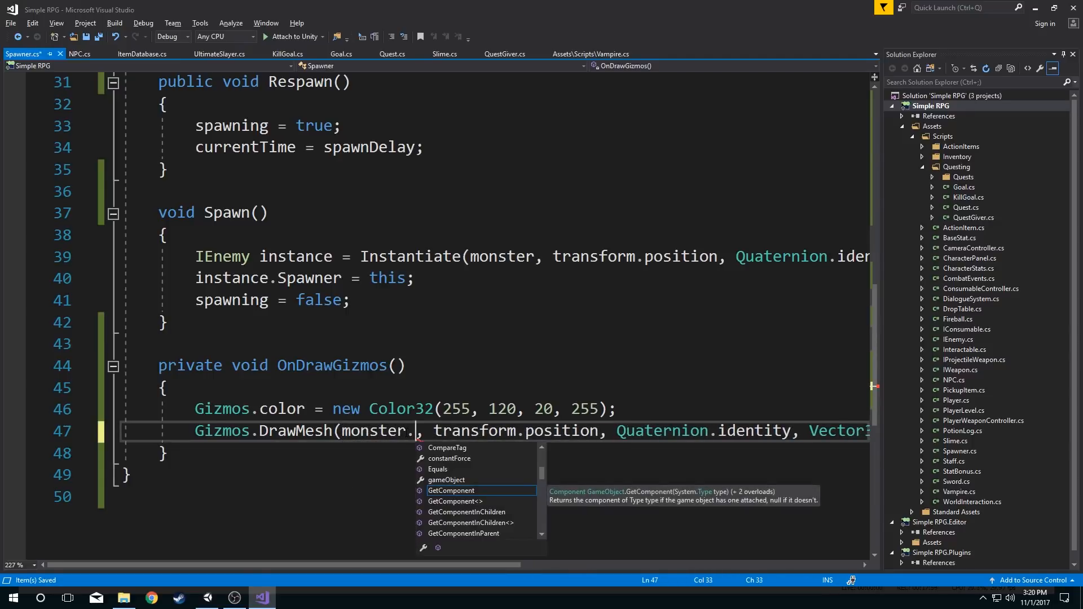
pyautogui.write('get')
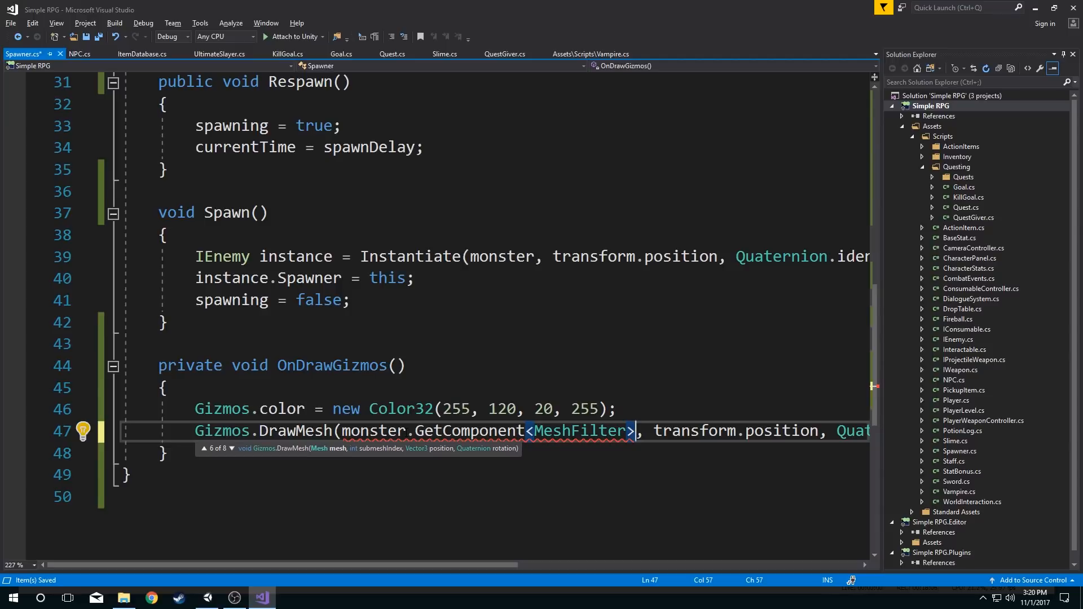
pyautogui.write('().')
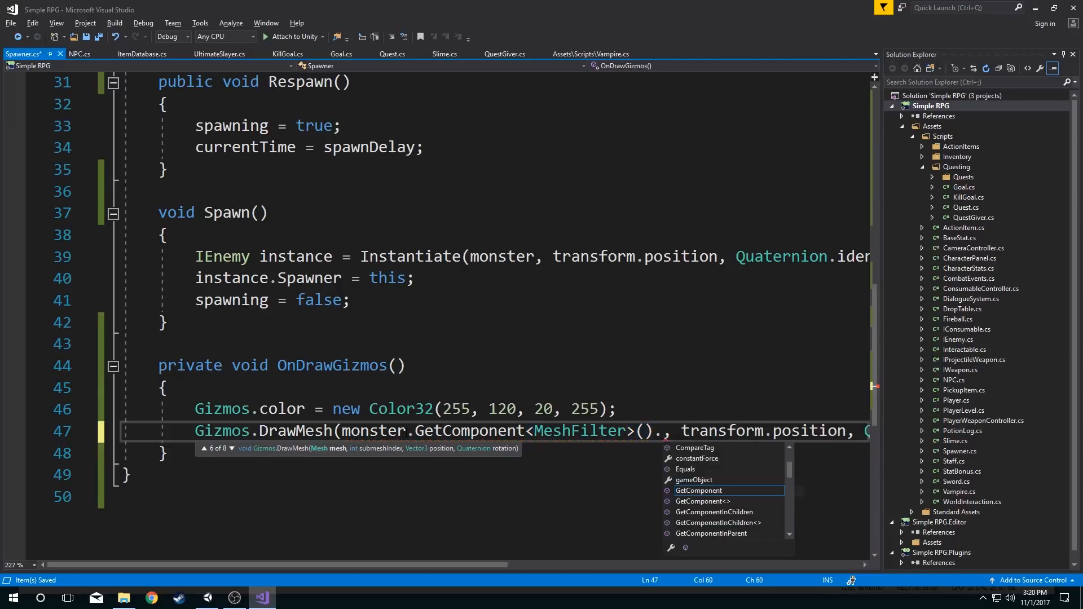
pyautogui.write('share')
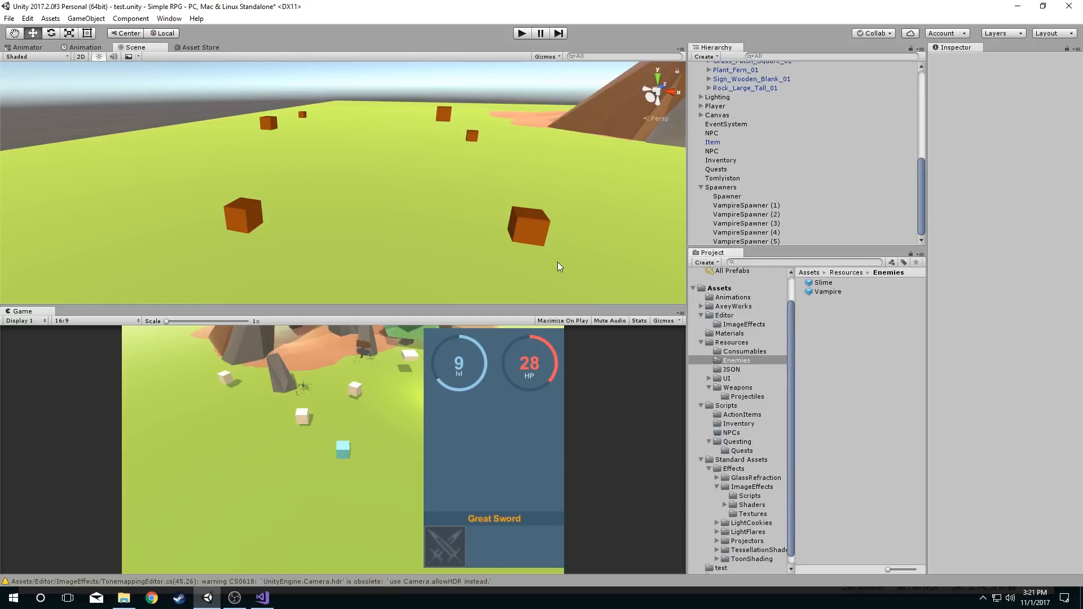
pyautogui.moveTo(670, 222)
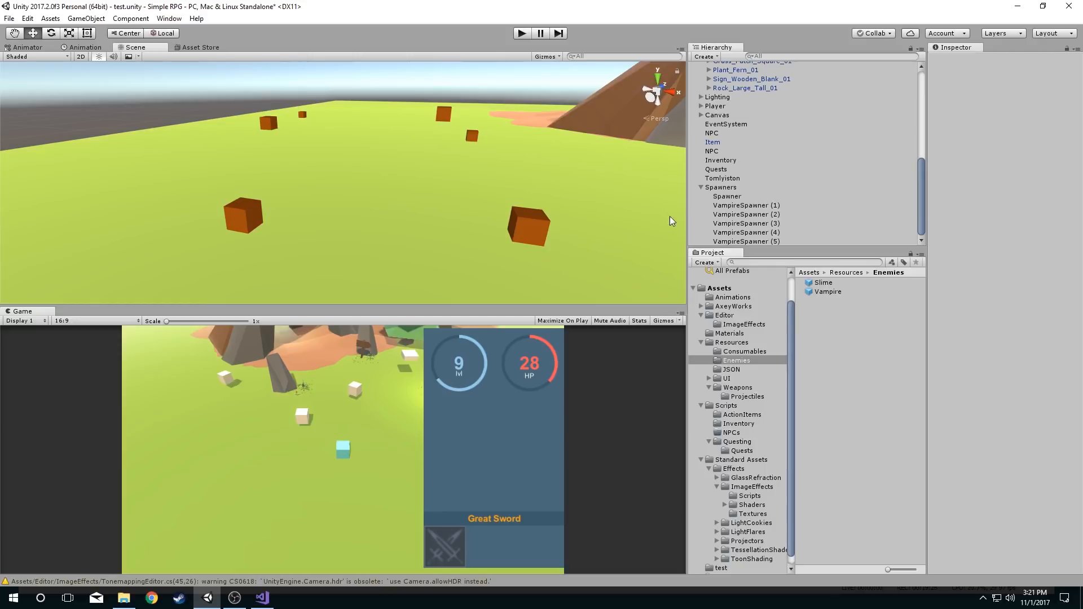
# - Select the Vampire prefab in Assets/Resources/Enemies to inspect its components
pyautogui.click(827, 291)
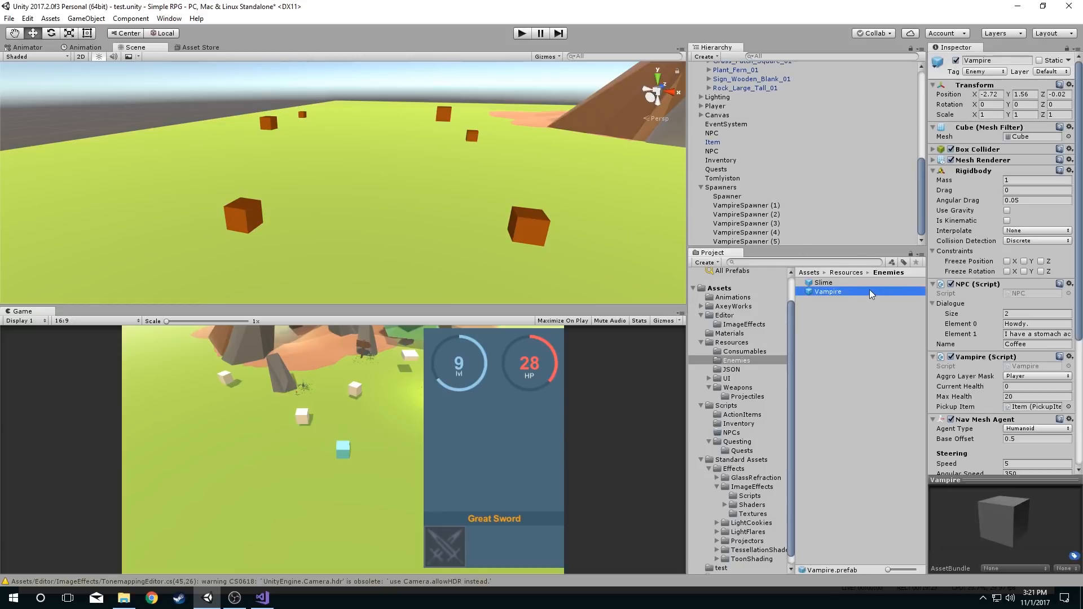
# - Try Pagoda, Mountain_Volcano and Cactus meshes on the Vampire, settling on Cylinder
pyautogui.click(1054, 135)
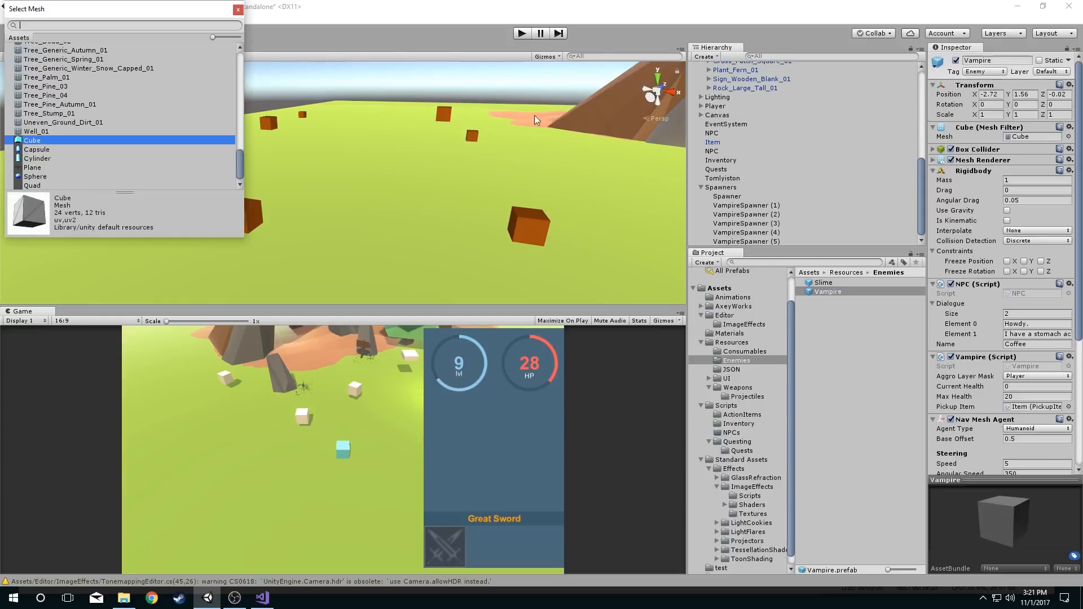
pyautogui.moveTo(117, 133)
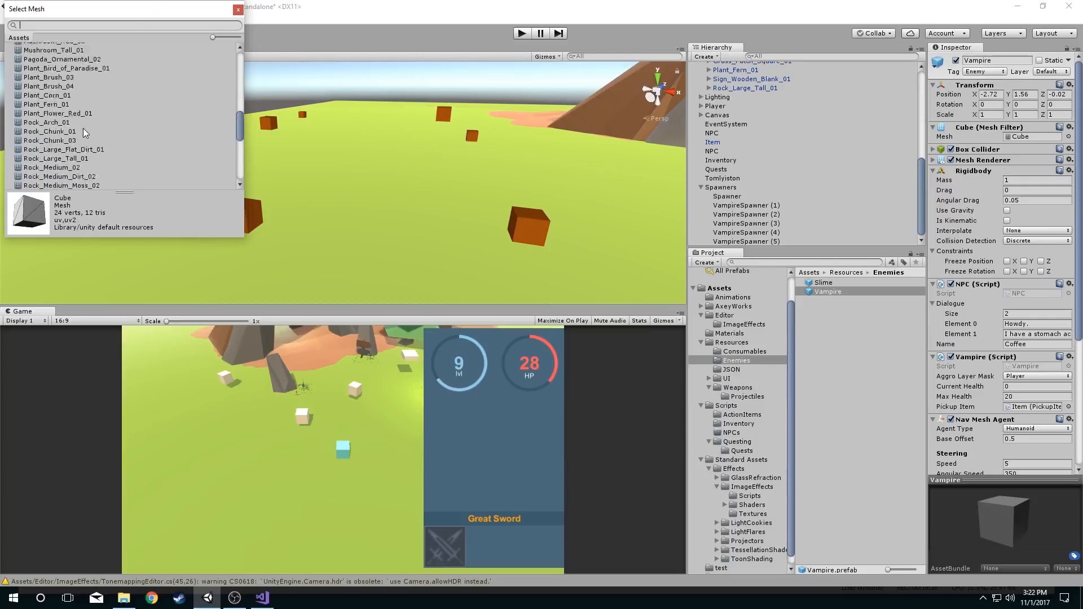
pyautogui.click(62, 126)
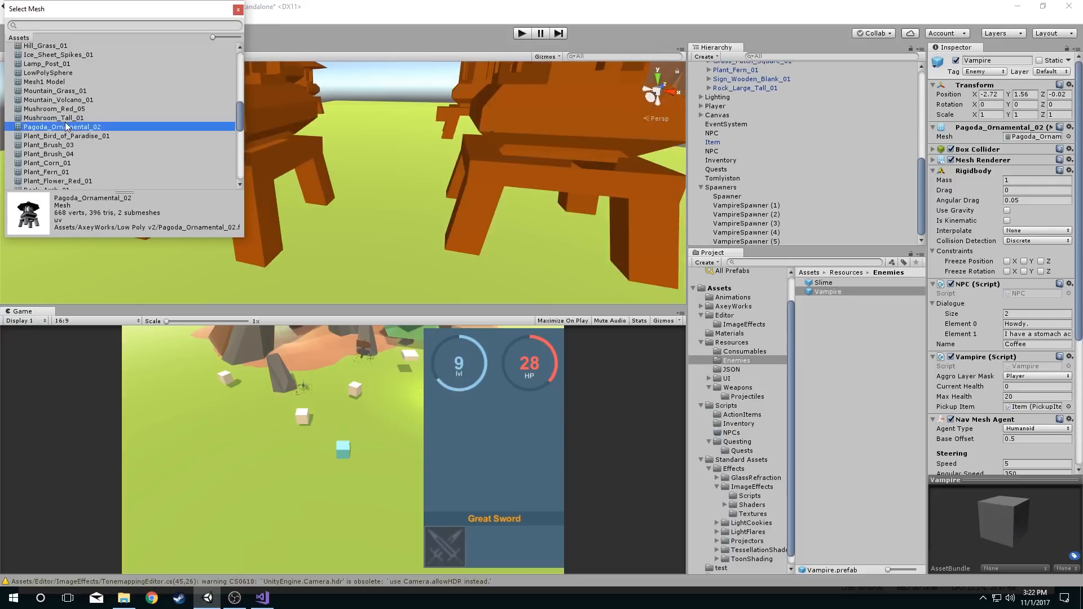
pyautogui.click(58, 100)
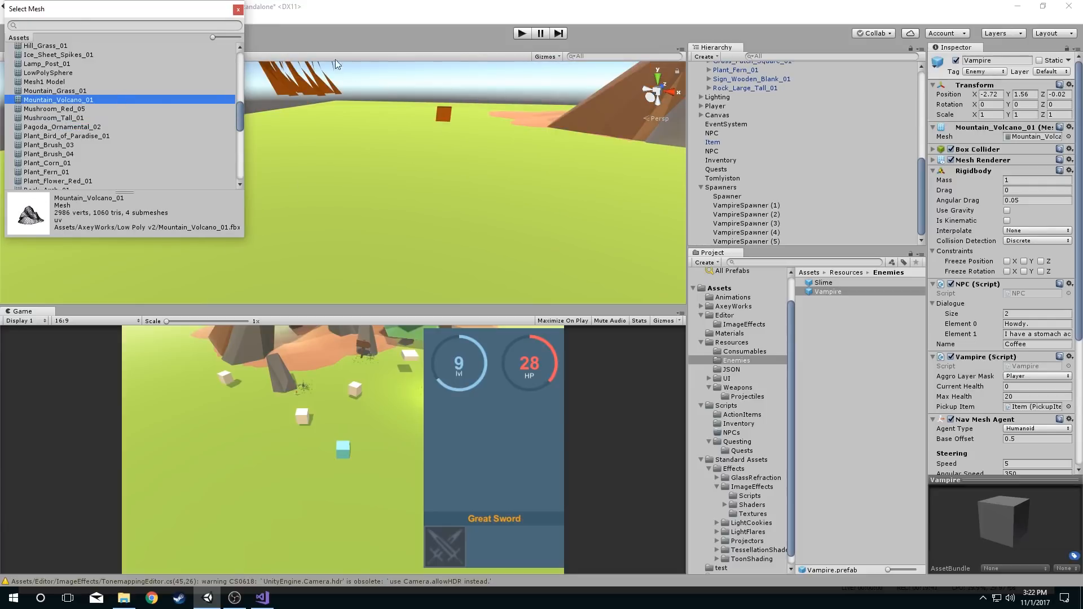
pyautogui.click(238, 9)
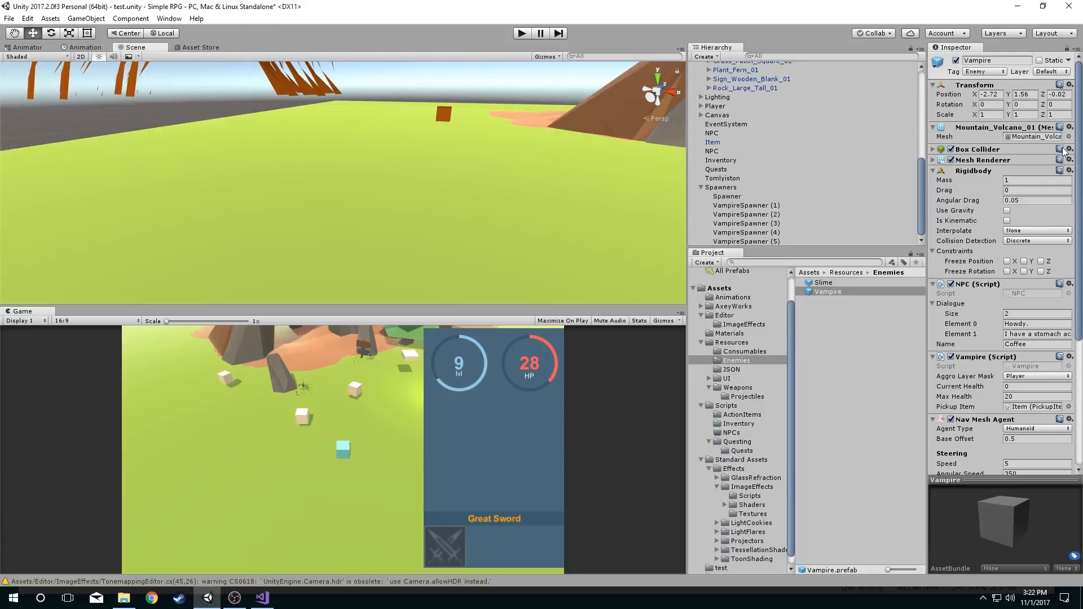
pyautogui.click(1063, 136)
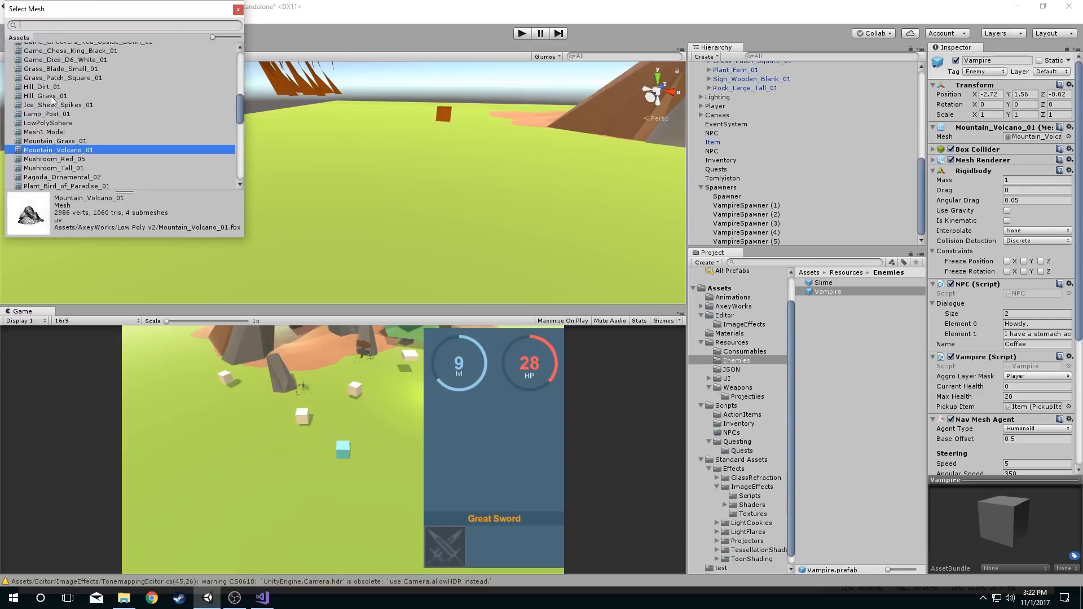
pyautogui.scroll(3)
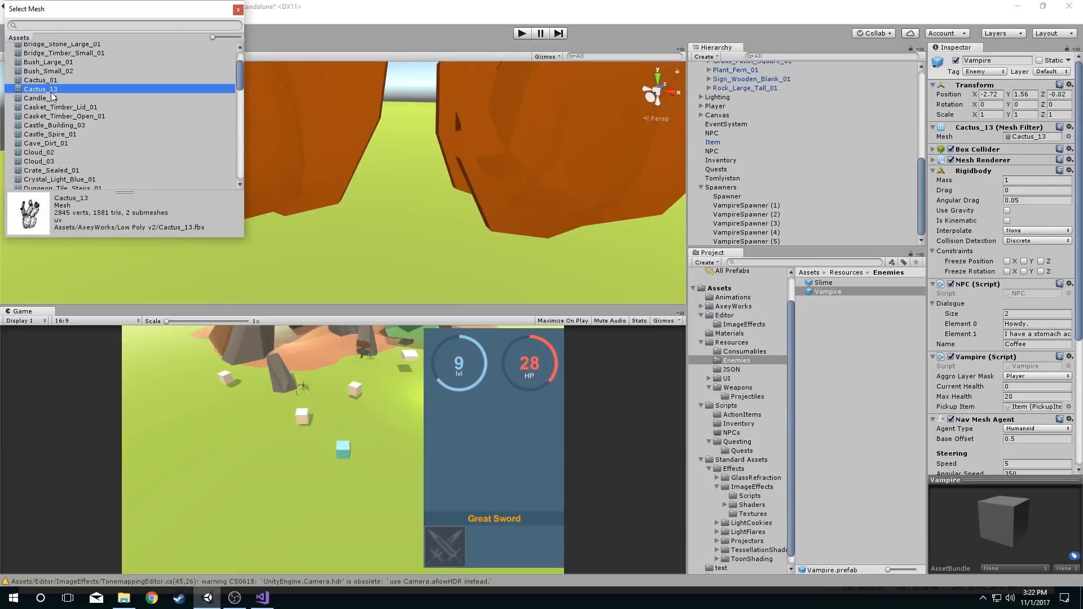
pyautogui.click(40, 79)
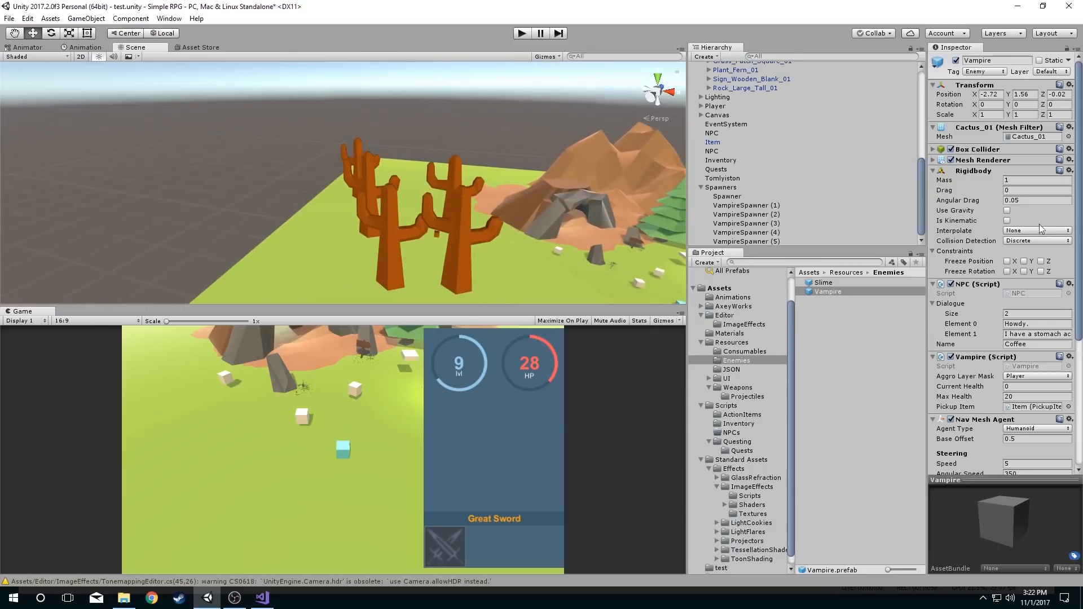
pyautogui.click(1060, 136)
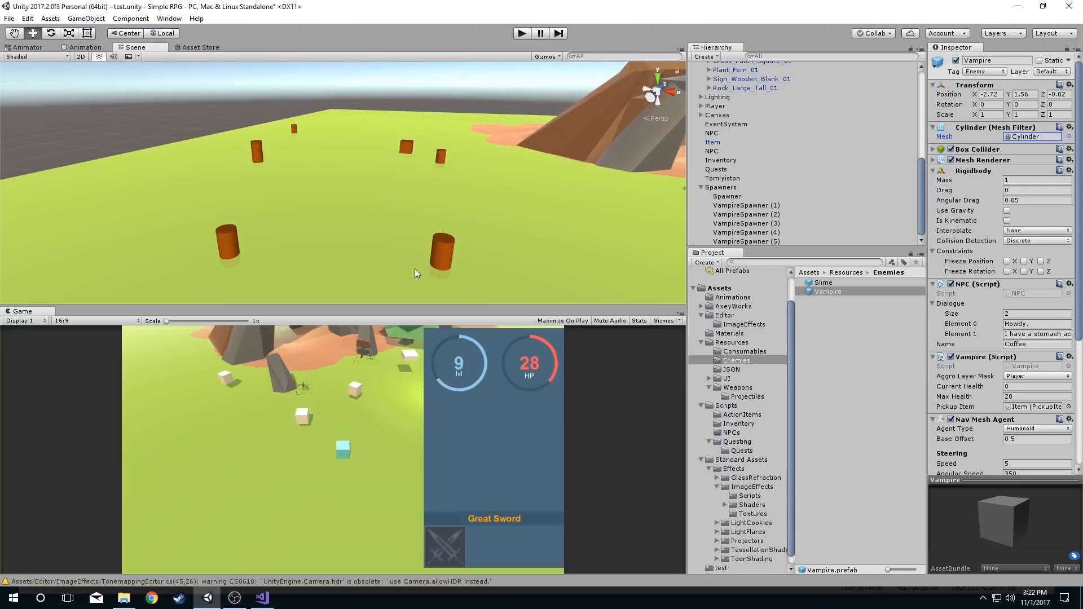
# - Move Spawner (1), then set VampireSpawner (3)'s monster to Slime
pyautogui.click(726, 196)
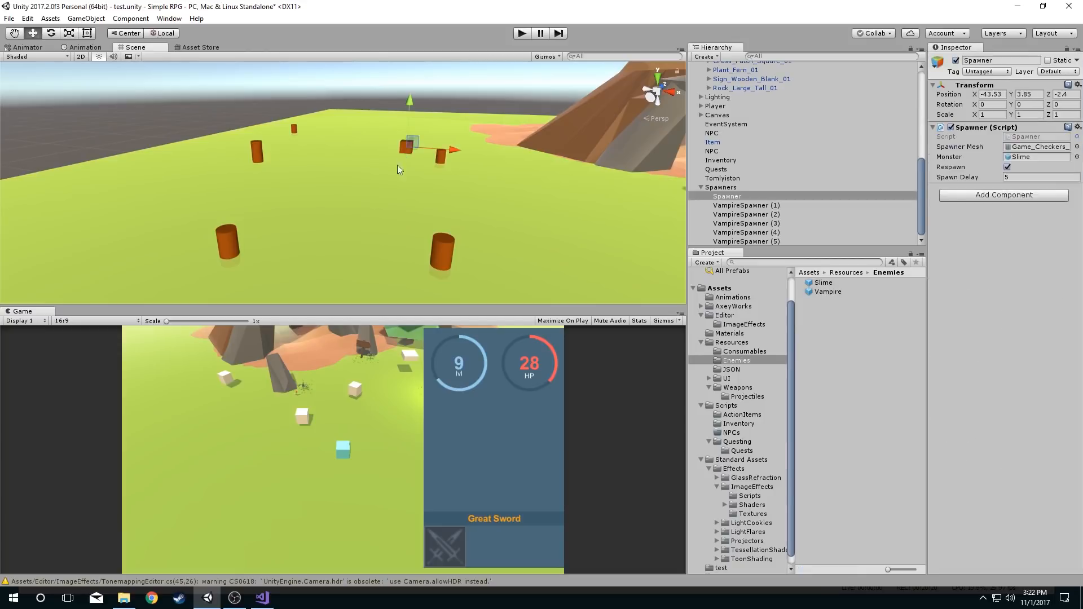
pyautogui.moveTo(477, 171)
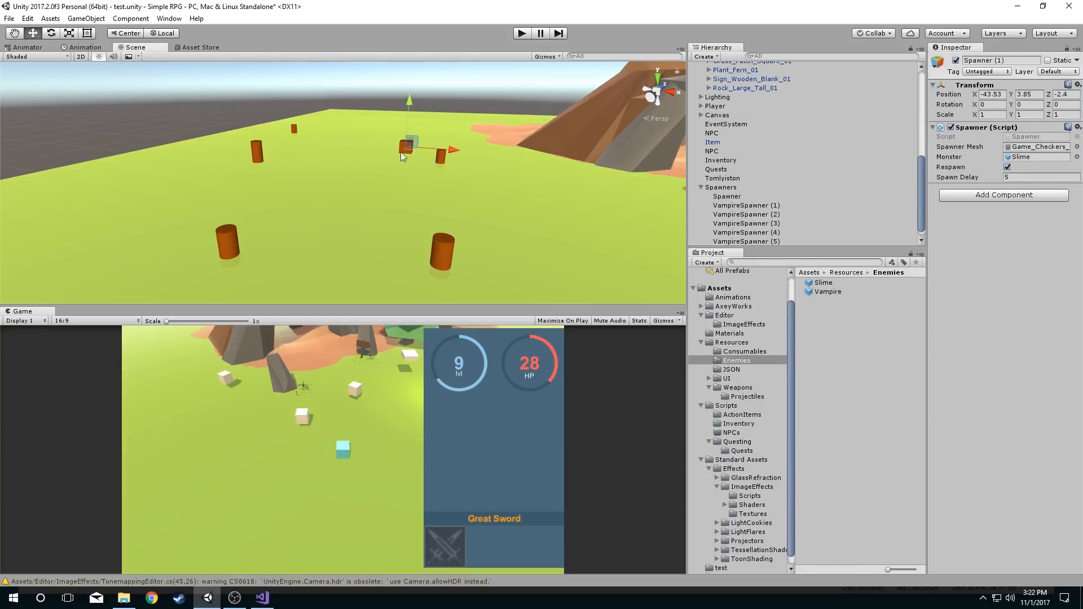
pyautogui.moveTo(407, 145); pyautogui.dragTo(297, 179)
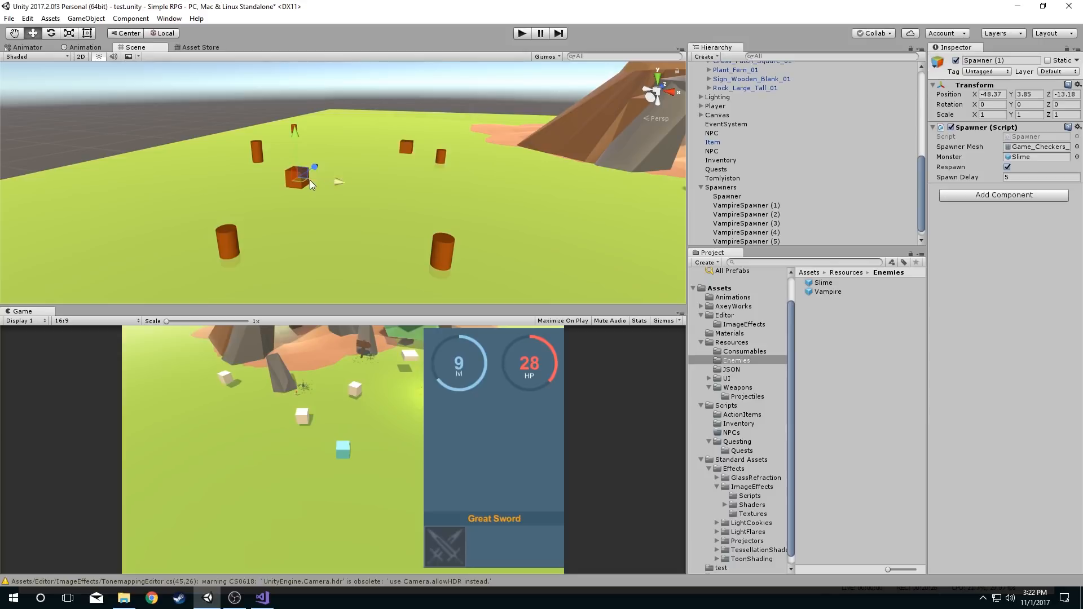
pyautogui.click(746, 223)
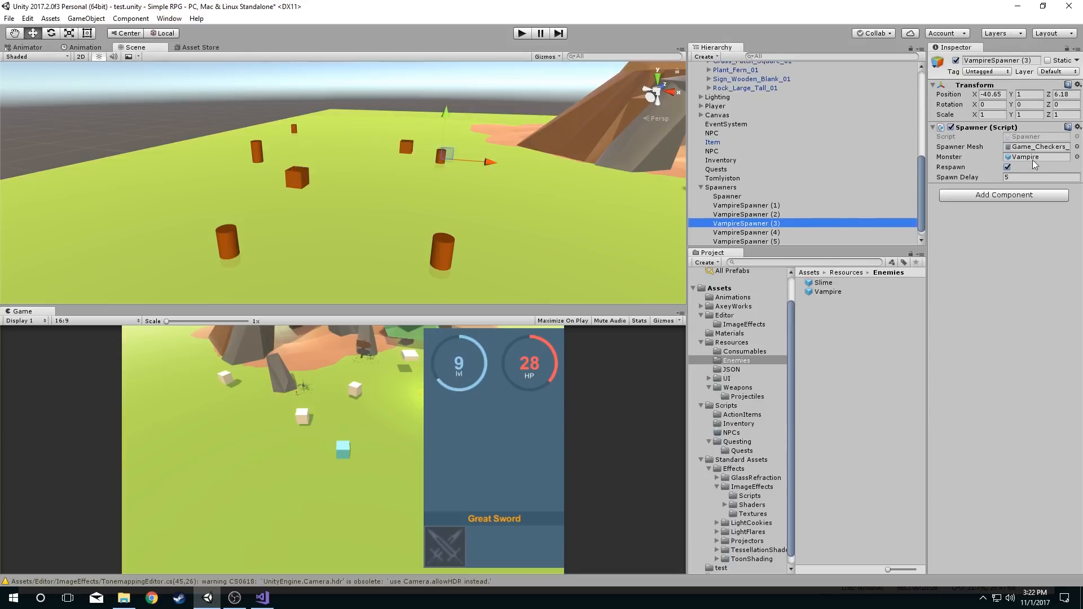
pyautogui.click(1076, 157)
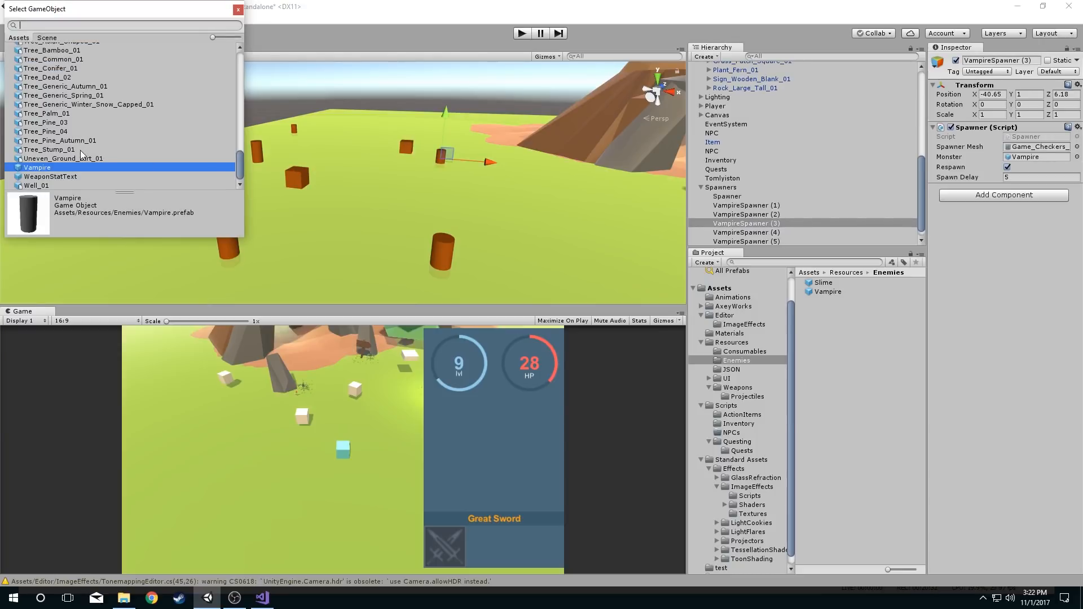
pyautogui.click(238, 8)
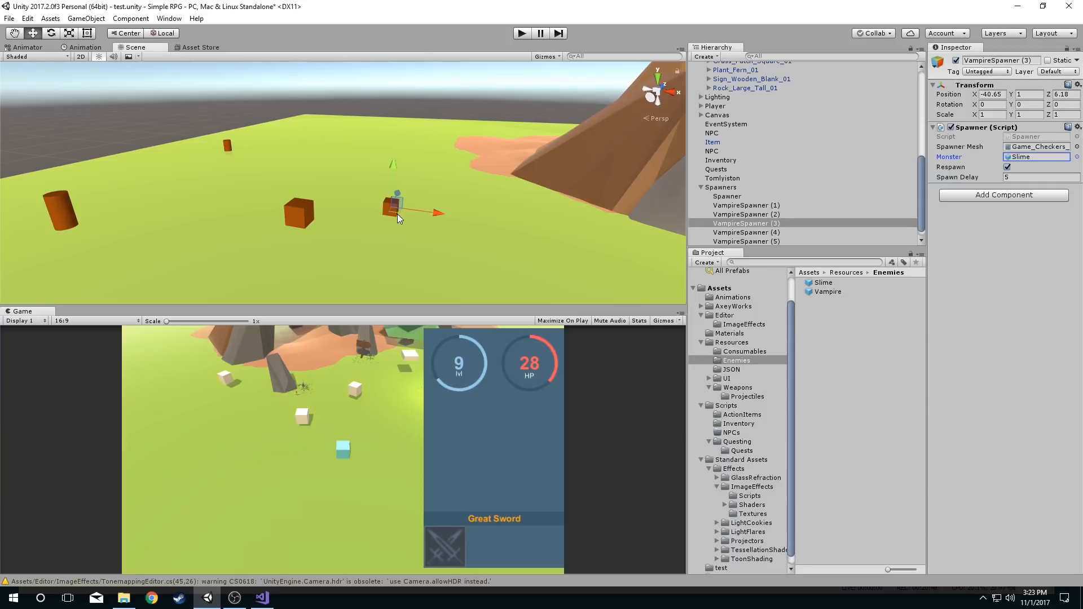
pyautogui.click(261, 598)
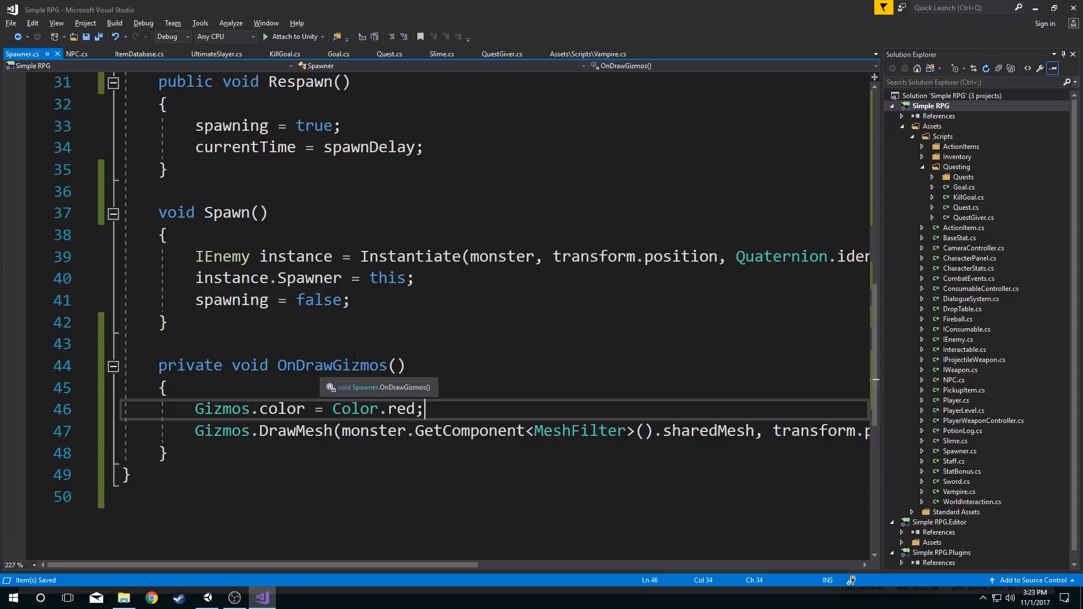
# - Rename the OnDrawGizmos method to OnDrawGizmosSelected in Spawner.cs
pyautogui.click(397, 365)
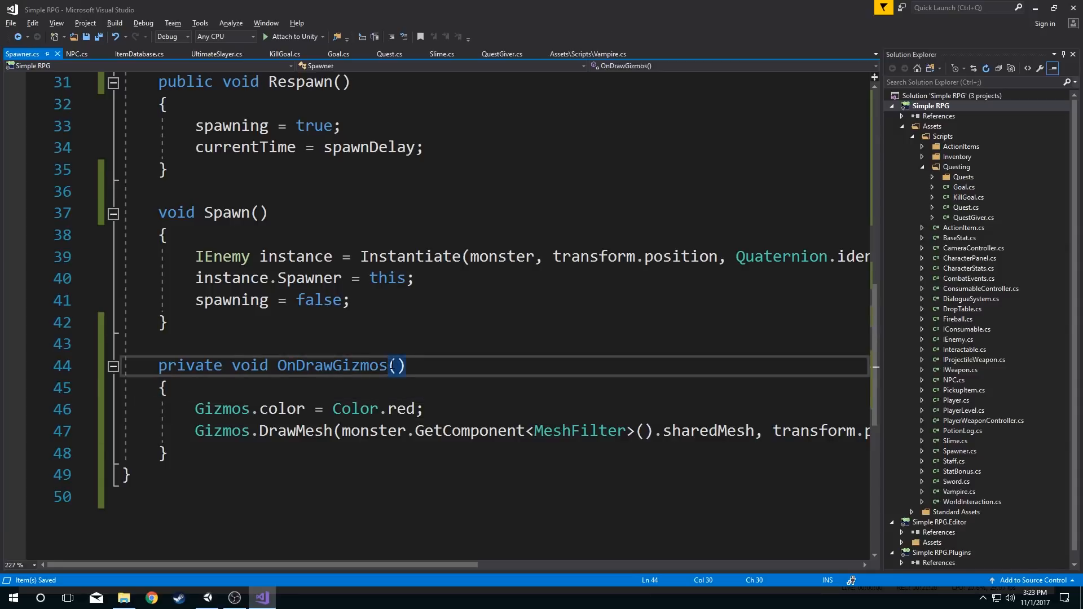
pyautogui.write('Selected')
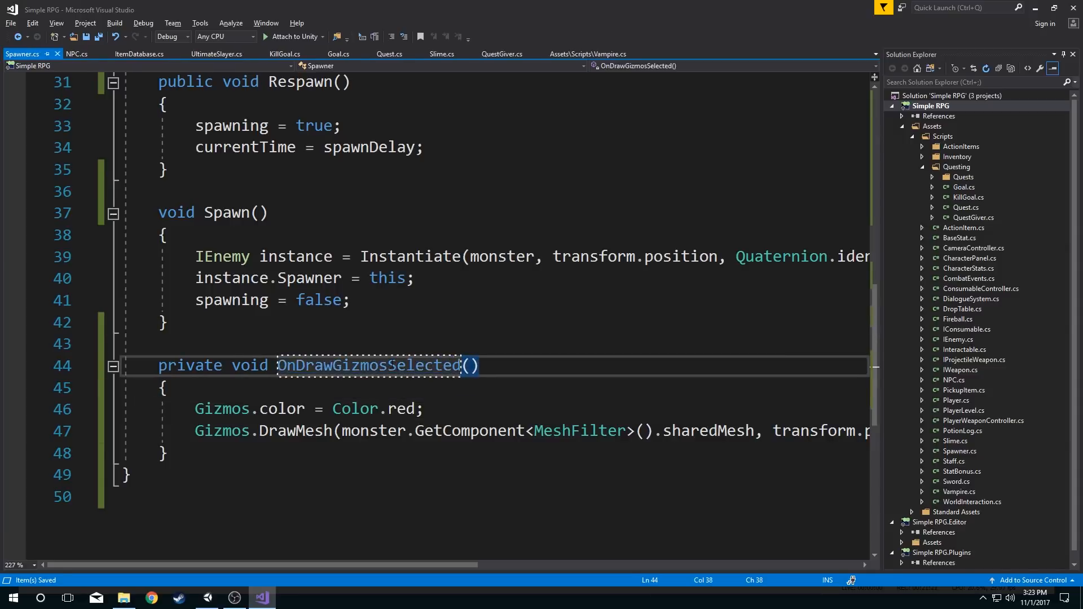
pyautogui.doubleClick(367, 365)
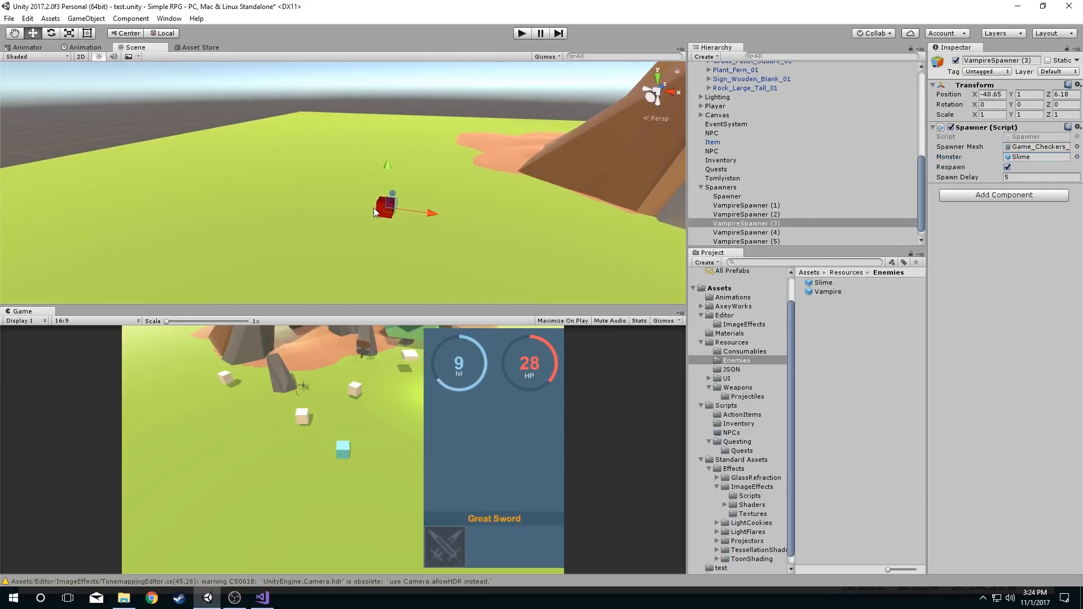
pyautogui.click(745, 214)
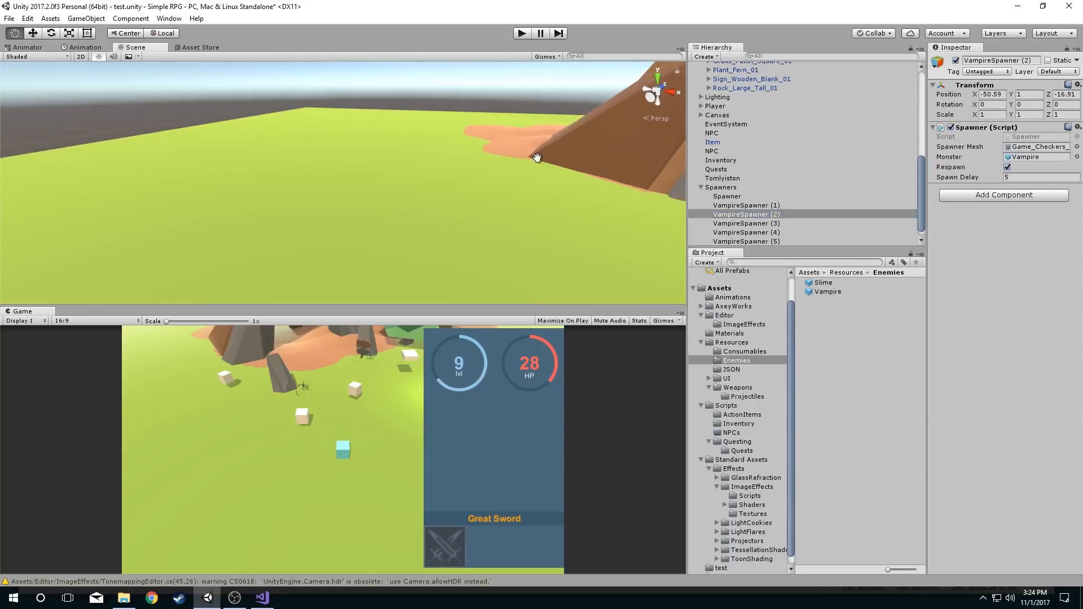
pyautogui.click(747, 224)
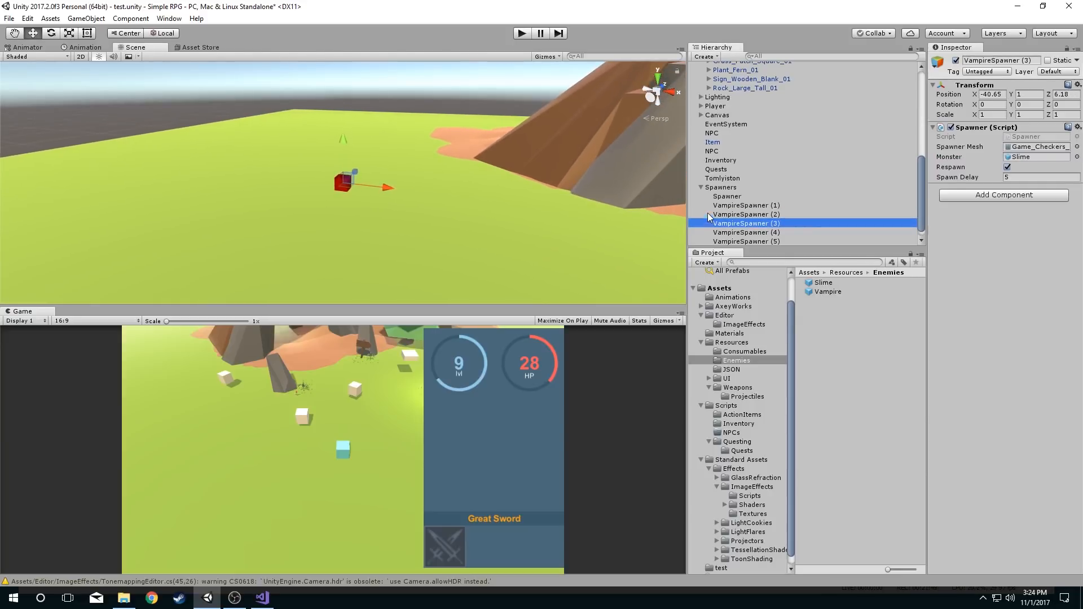
pyautogui.click(746, 214)
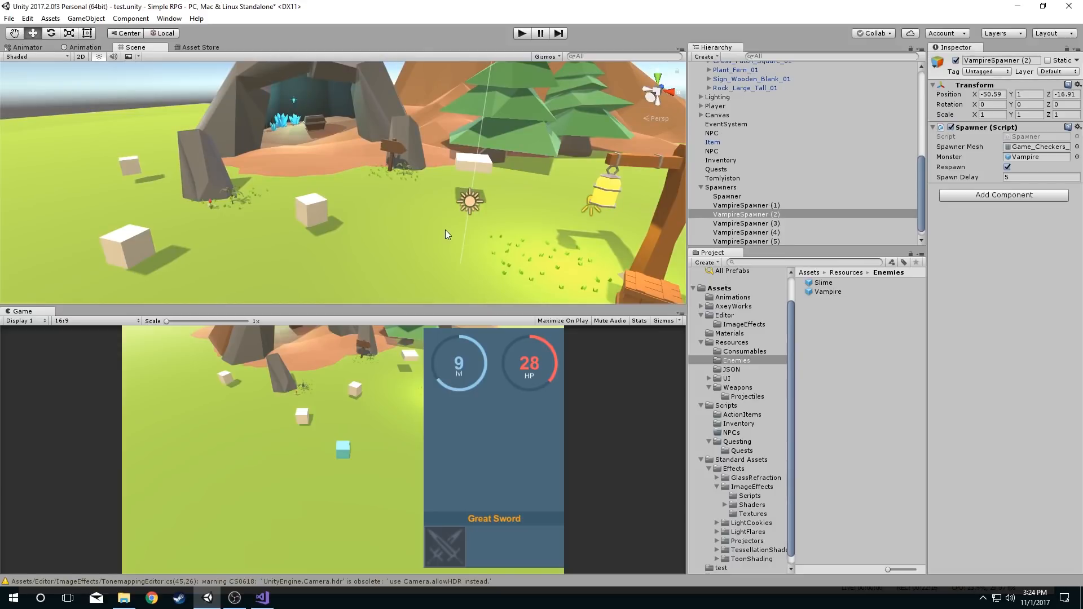
pyautogui.moveTo(464, 213)
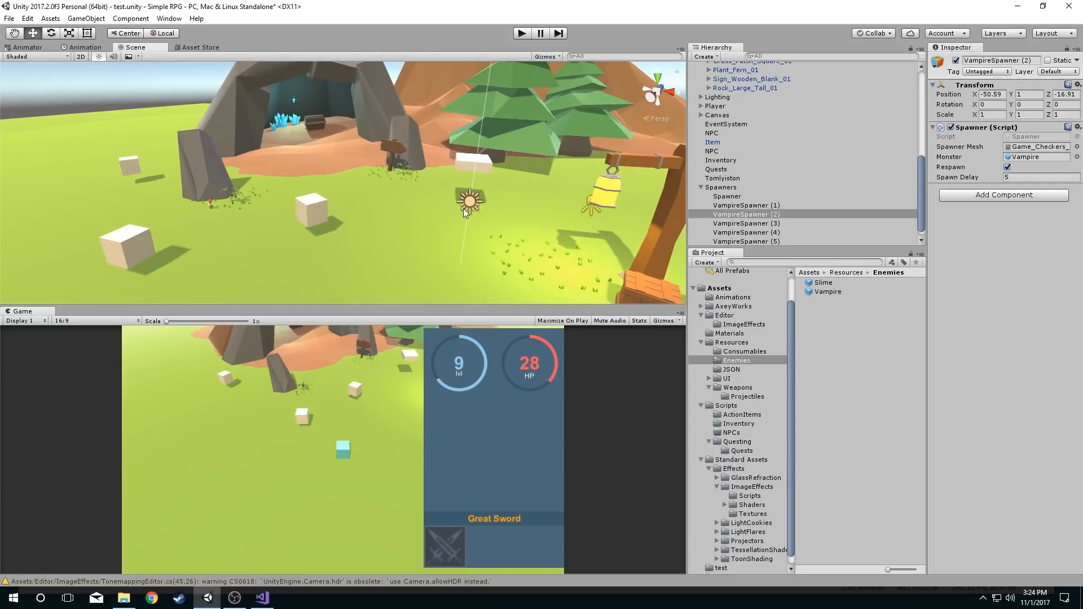
# - Select the Directional Light gizmo and zoom in on its icon
pyautogui.click(738, 105)
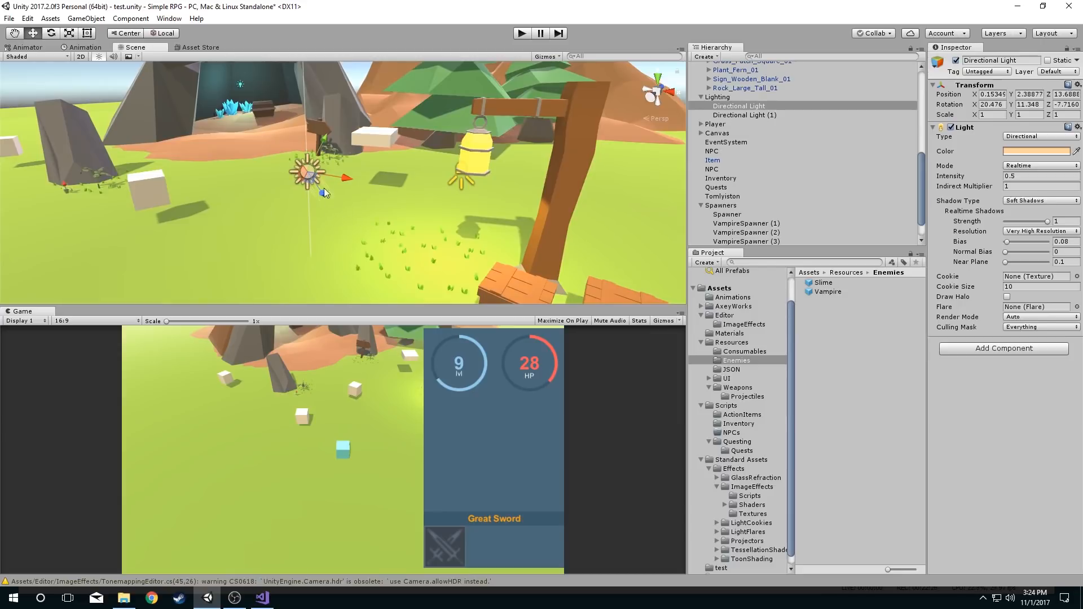
pyautogui.moveTo(325, 194); pyautogui.dragTo(338, 228)
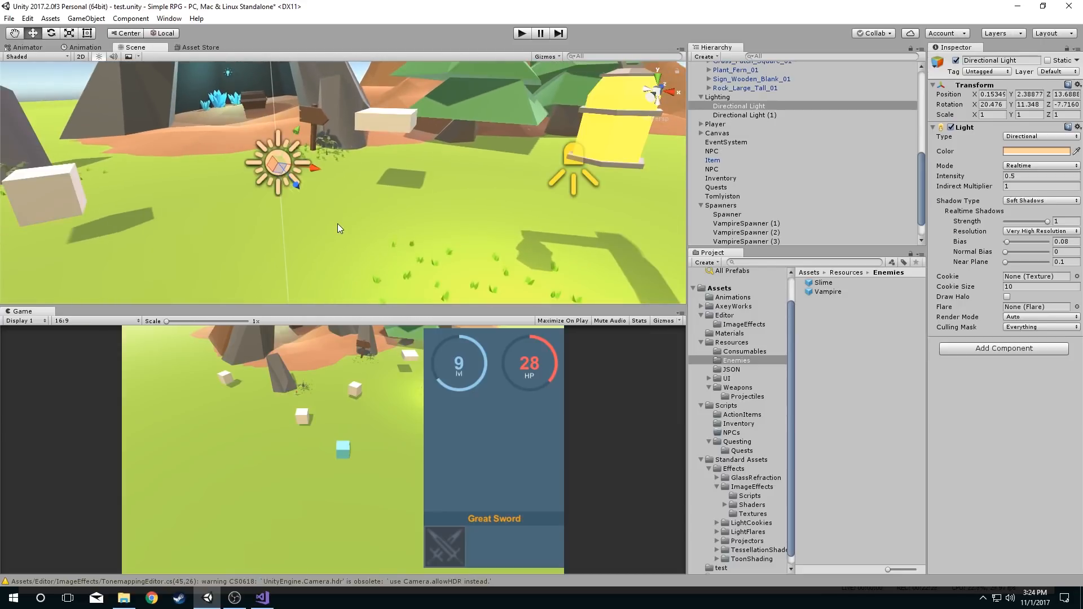
pyautogui.moveTo(268, 489)
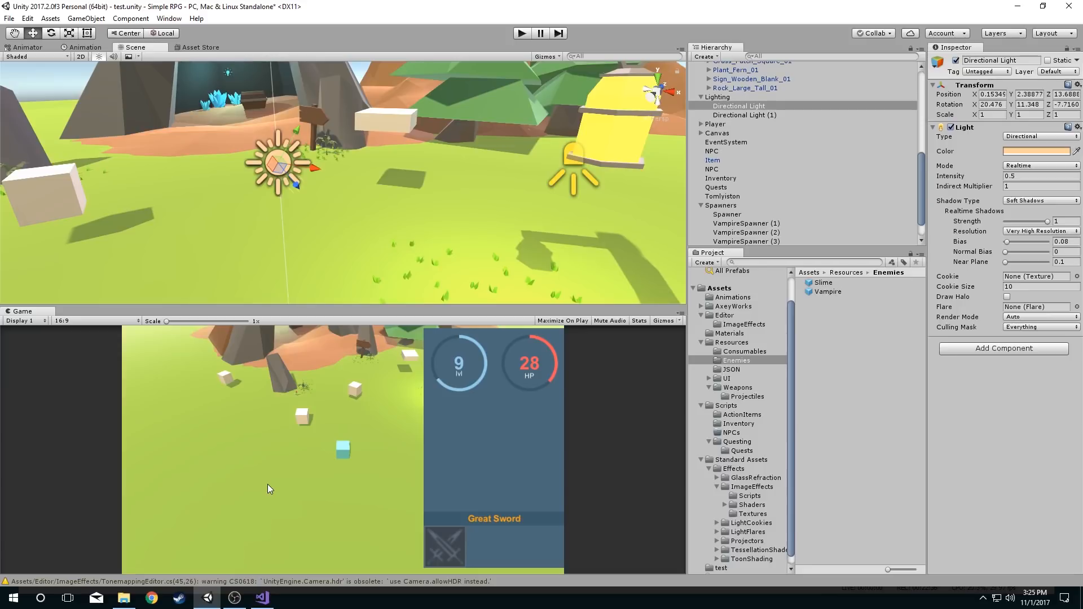
pyautogui.moveTo(276, 228)
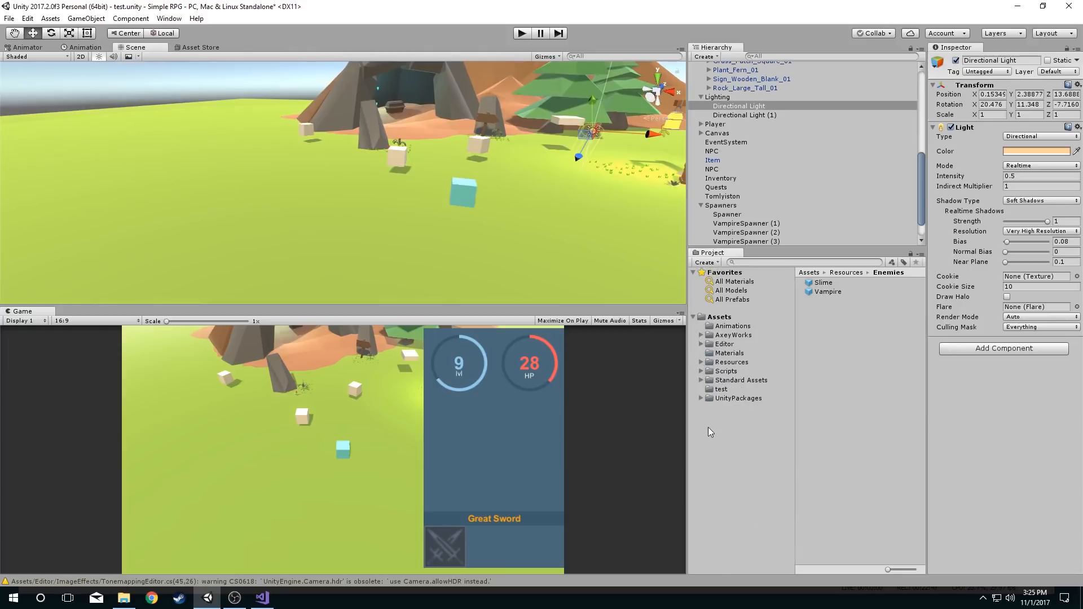
# - Create a Gizmos folder in Assets and import portal.png from Downloads into it
pyautogui.rightClick(719, 317)
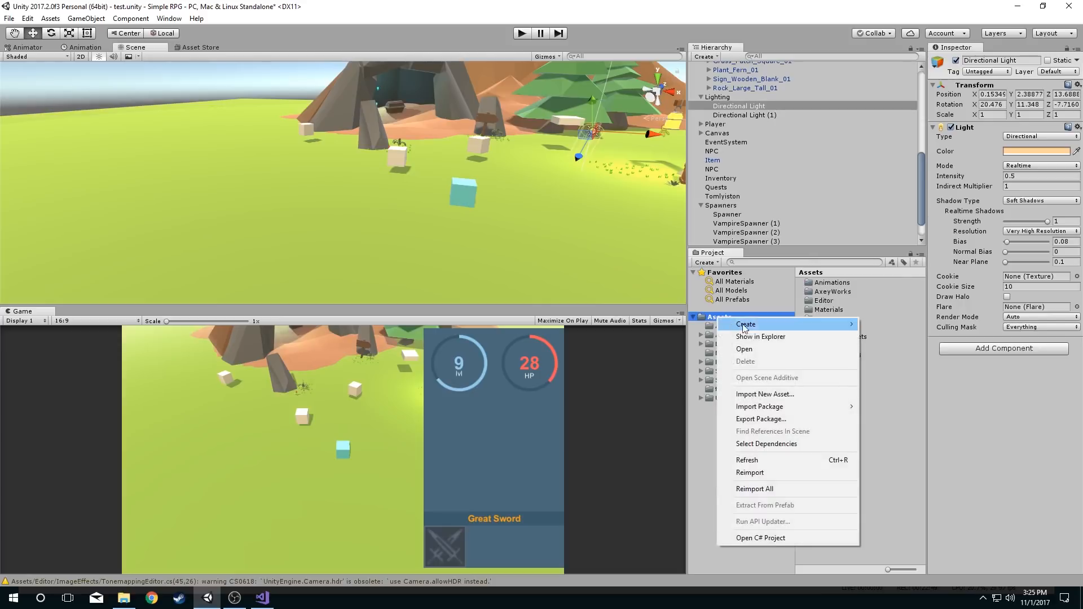
pyautogui.click(745, 324)
pyautogui.write('Gizmos')
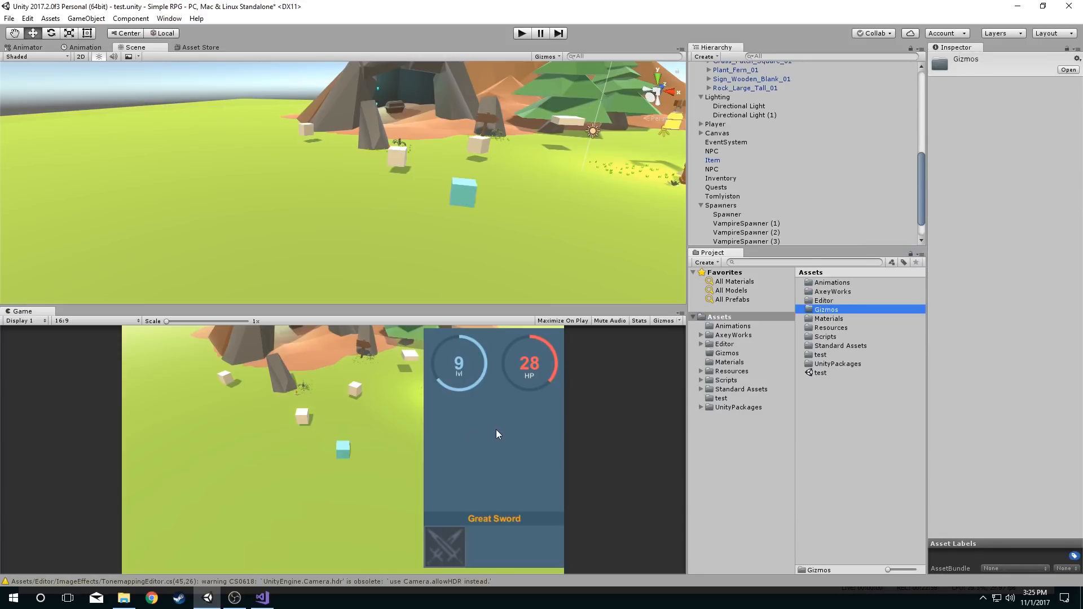
pyautogui.click(123, 598)
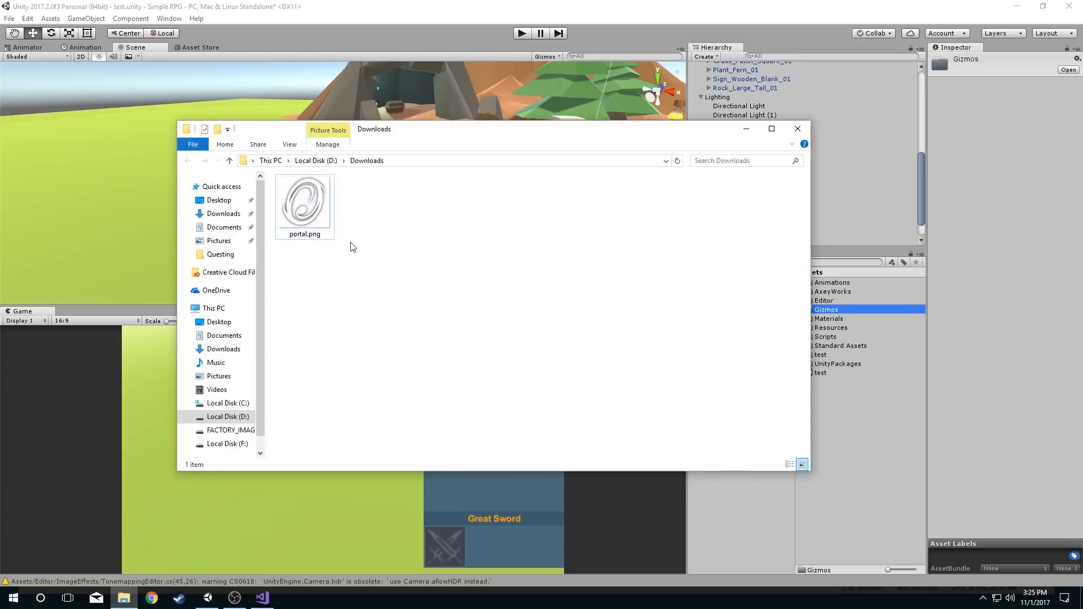
pyautogui.click(304, 201)
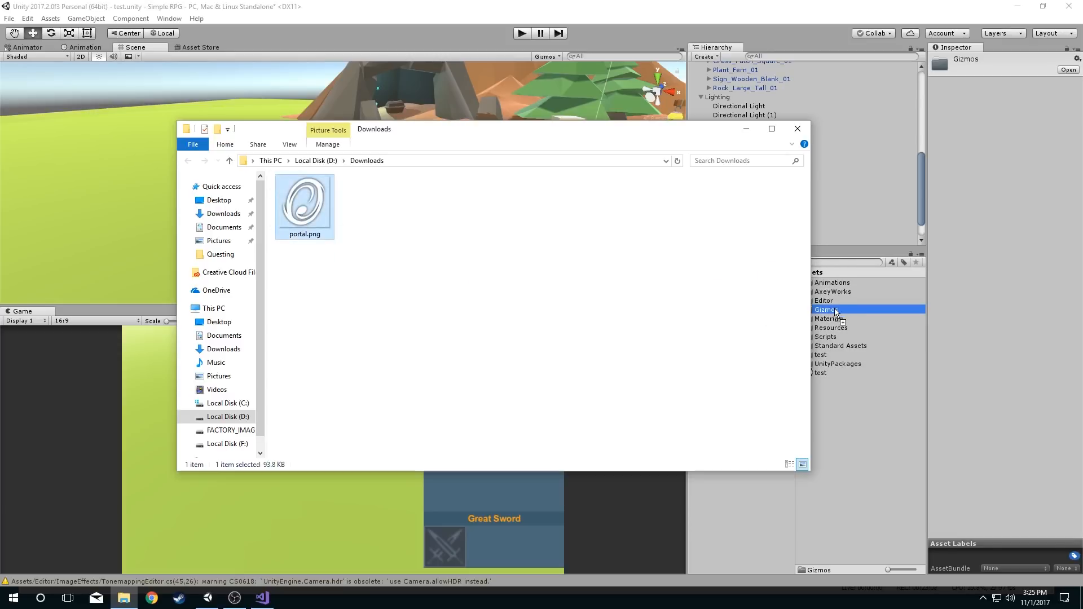
pyautogui.click(797, 129)
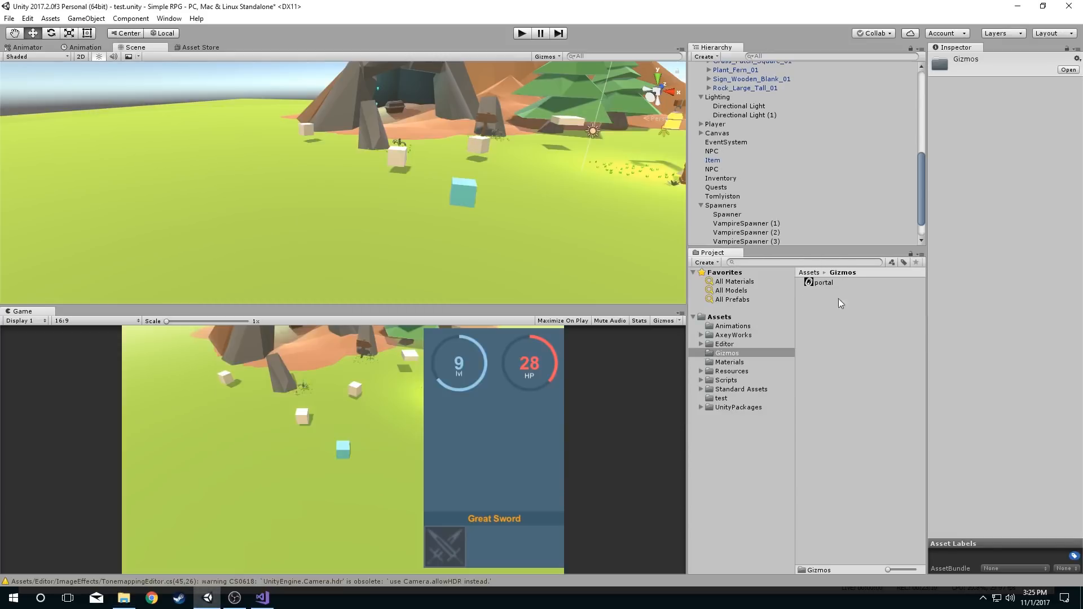
# - Set the portal texture type to Sprite (2D and UI) and apply
pyautogui.click(1040, 88)
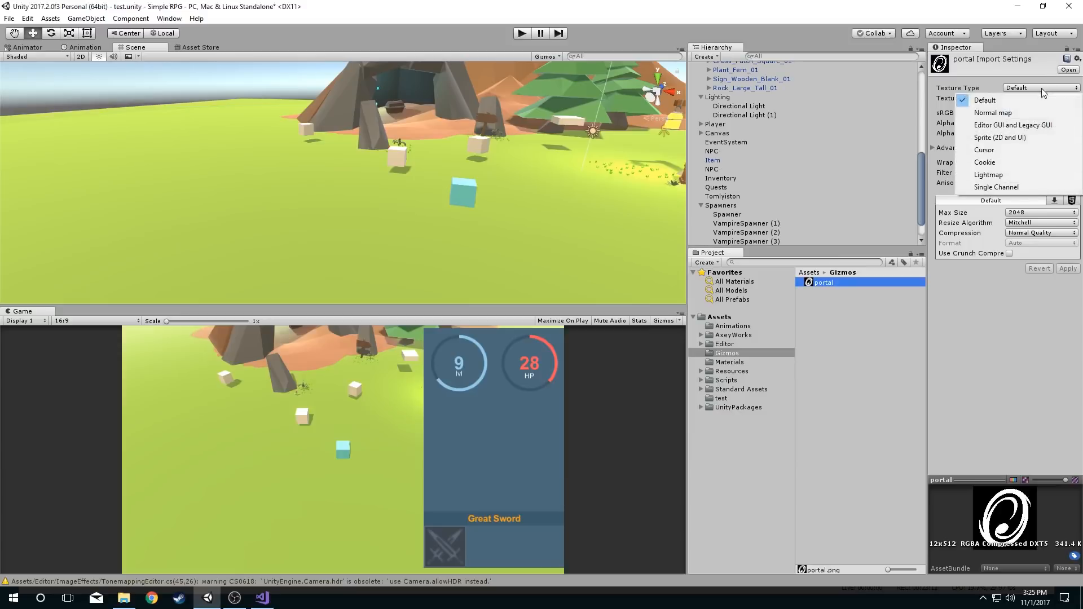
pyautogui.click(1000, 138)
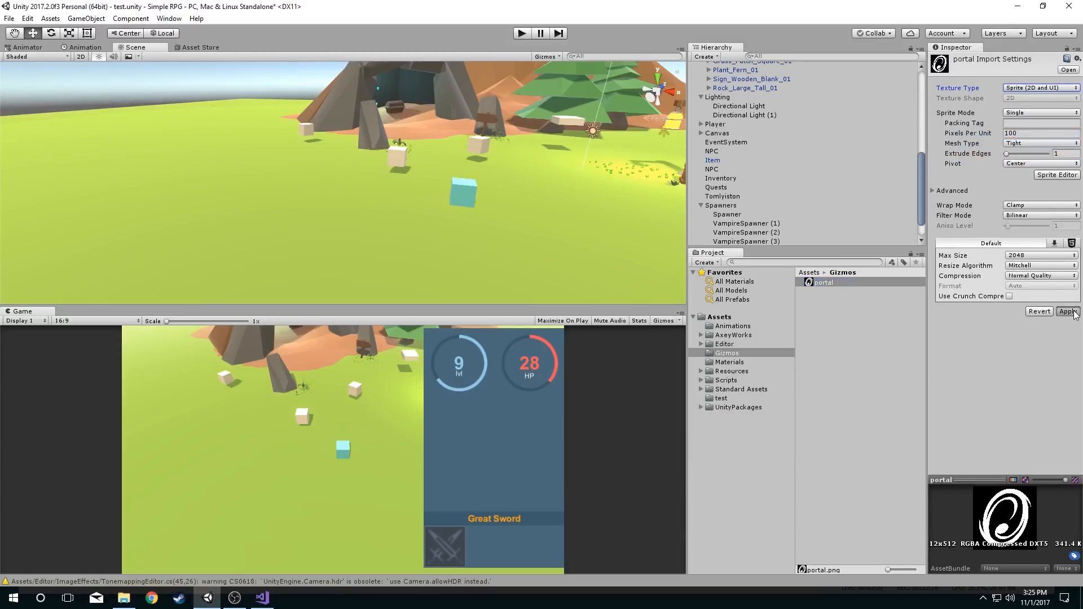
pyautogui.click(261, 598)
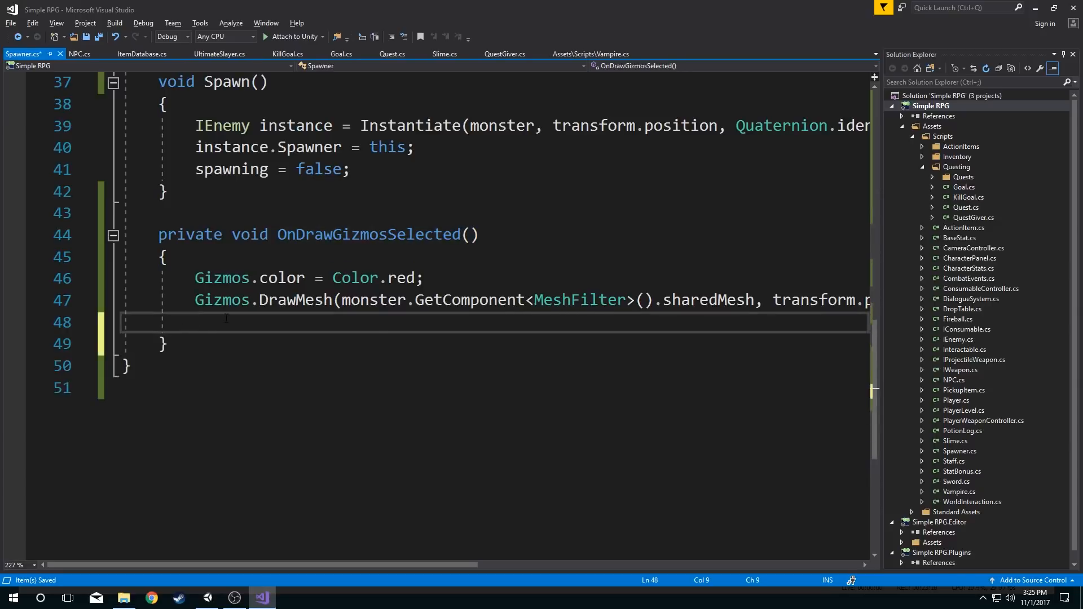
# - Add Gizmos.DrawIcon(transform.position, "Portal.png"); on line 48 of Spawner.cs
pyautogui.write('Gizmos.drawIcon(transform.position, "");')
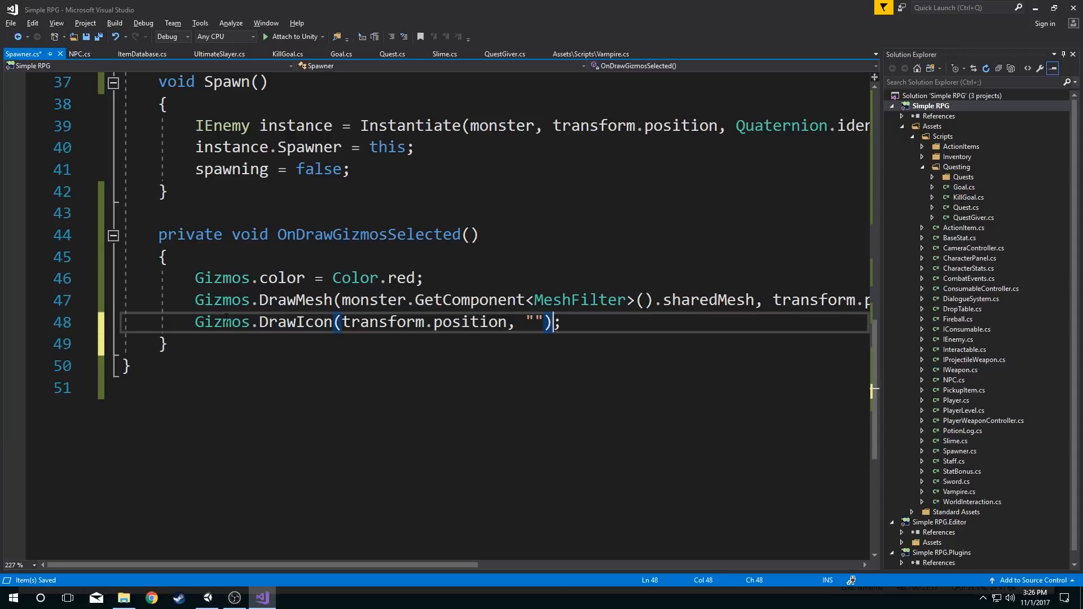
pyautogui.write('P')
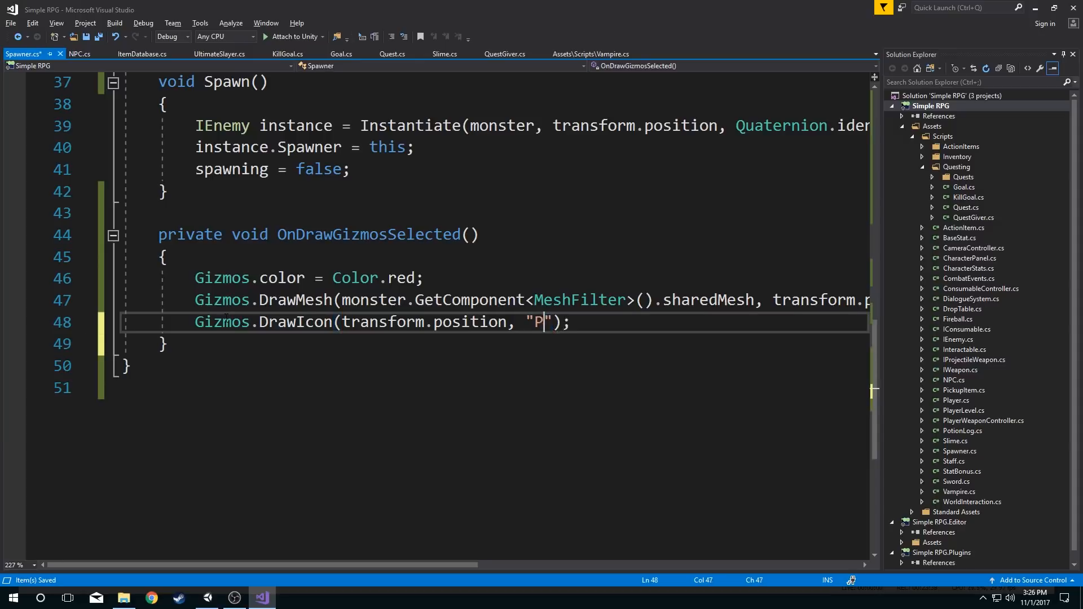
pyautogui.write('ortal.p')
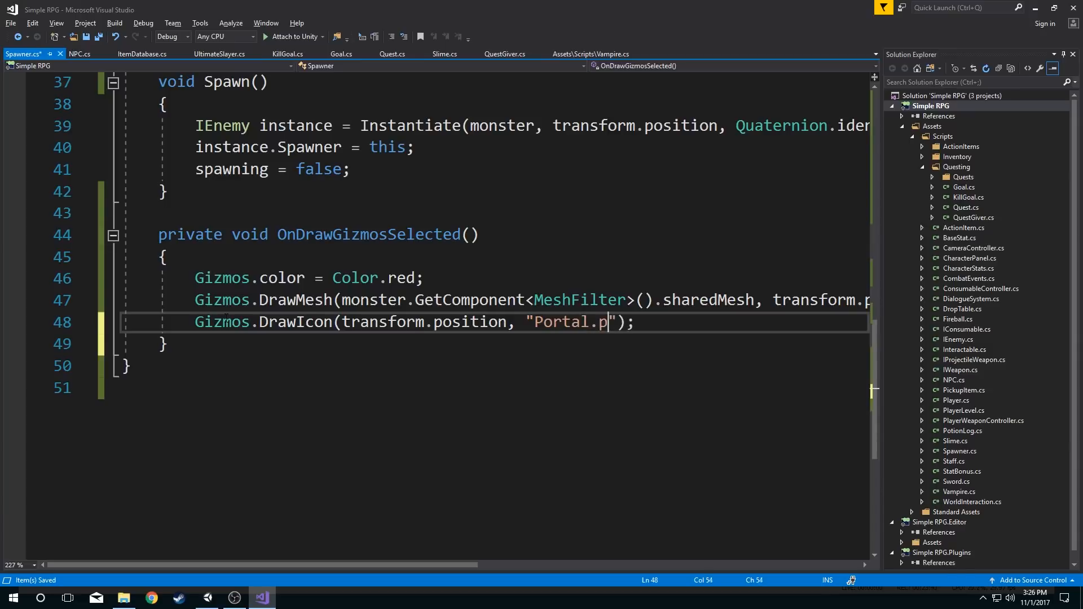
pyautogui.click(234, 598)
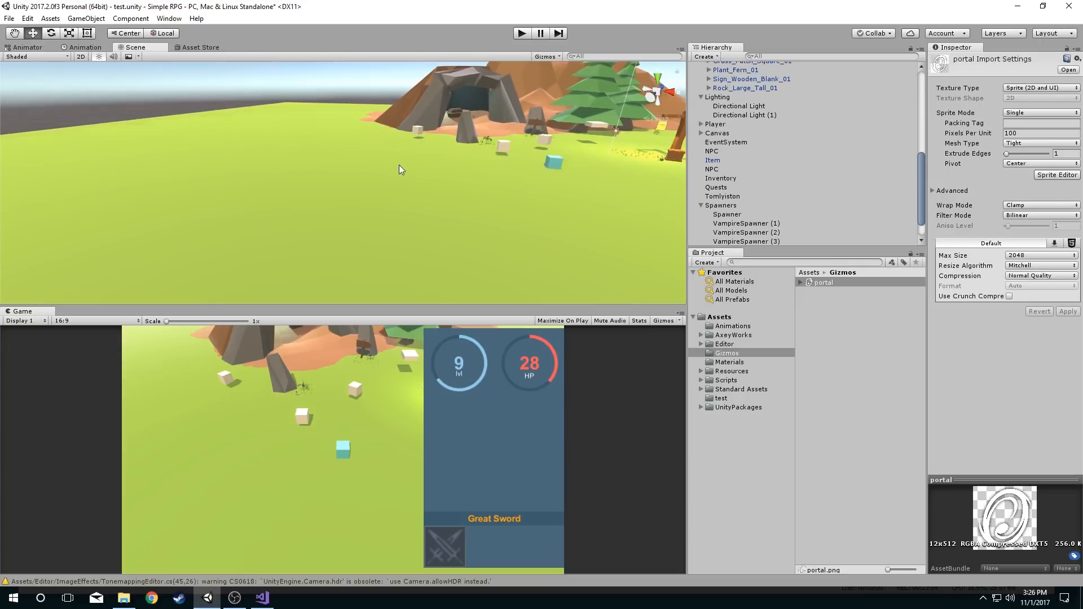
pyautogui.moveTo(649, 233)
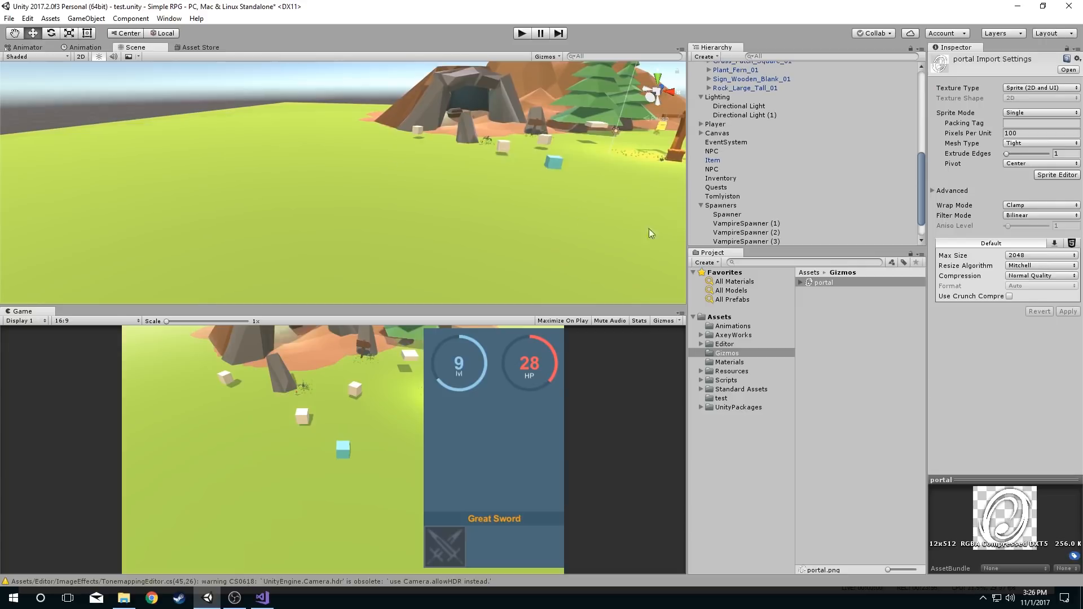
# - Inspect VampireSpawner (1)'s gizmo, then pass true as DrawIcon's allowScaling argument
pyautogui.click(746, 223)
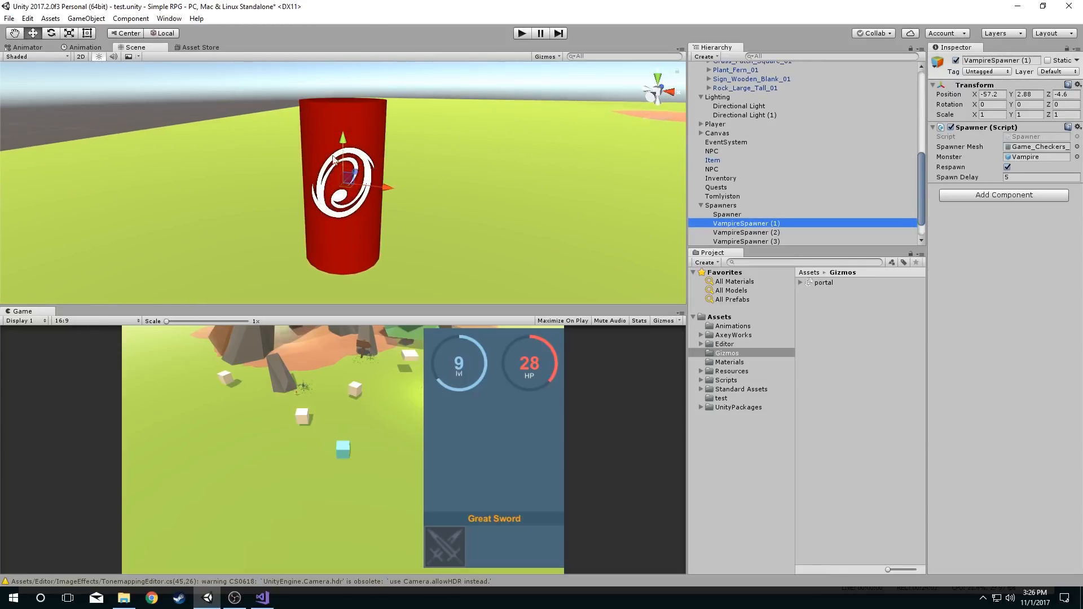
pyautogui.moveTo(370, 181)
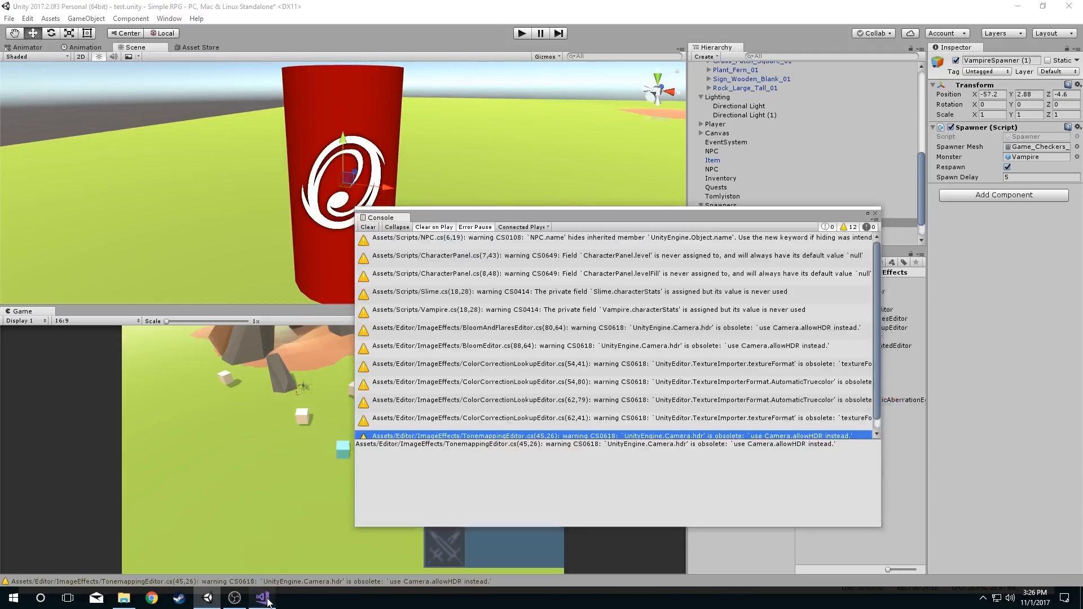
pyautogui.click(261, 598)
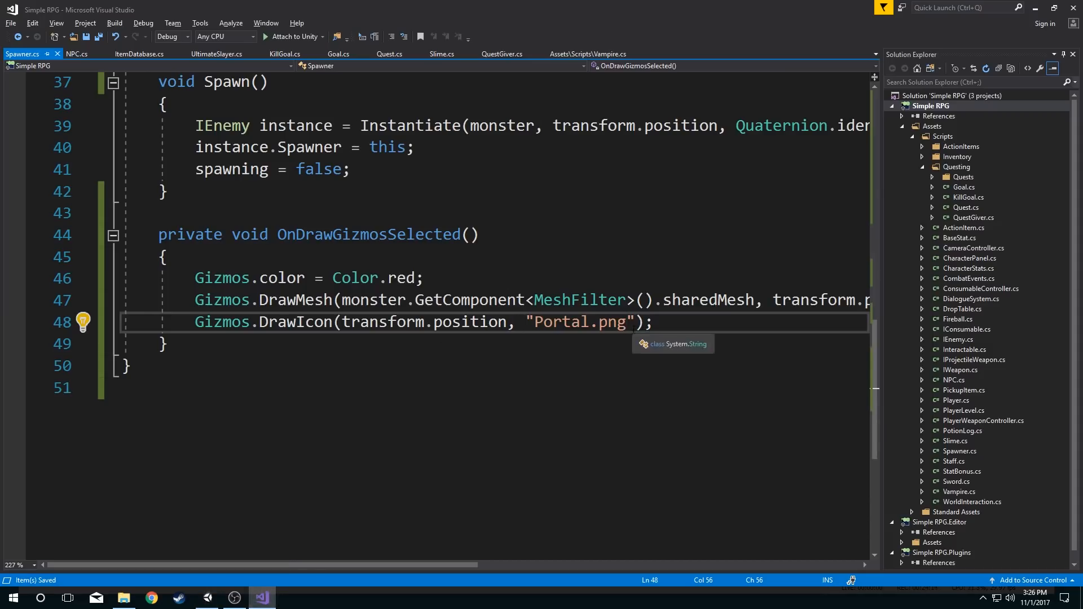
pyautogui.write(', tru')
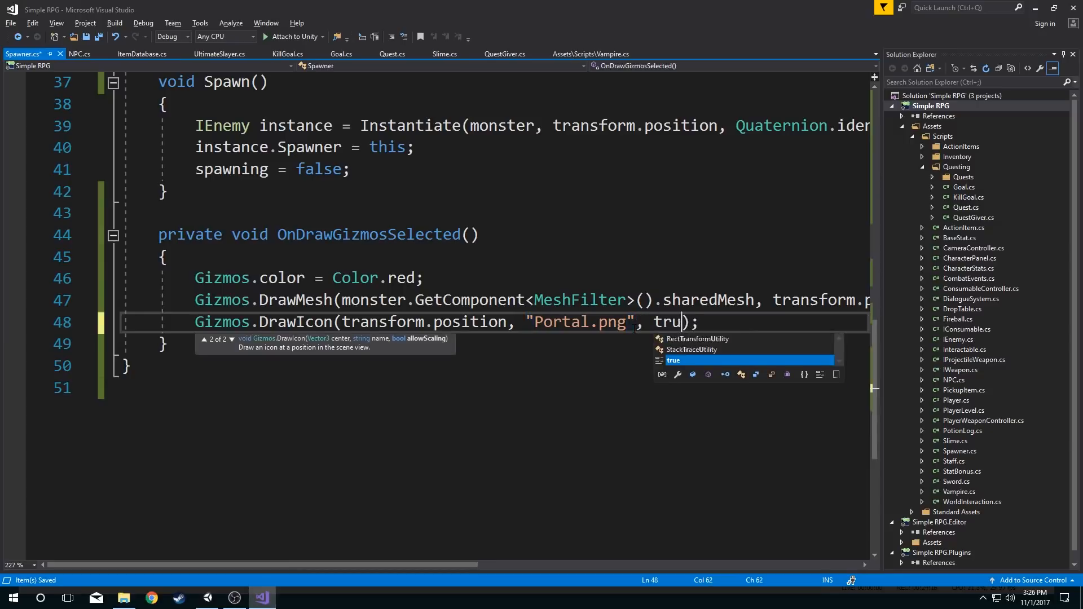
pyautogui.click(234, 598)
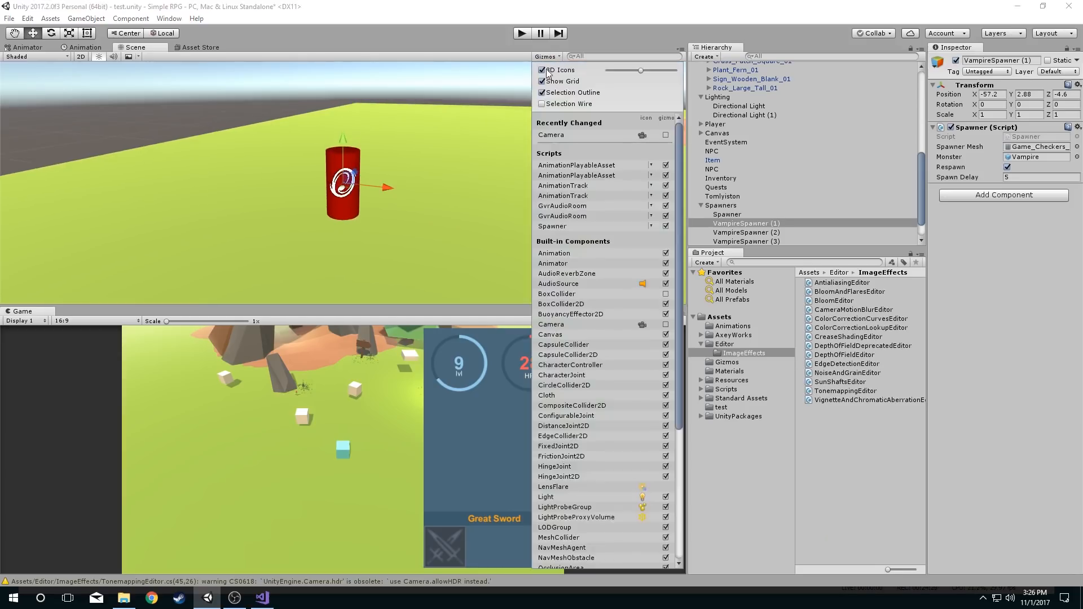
# - Toggle 3D Icons off and back on in the Gizmos menu and enlarge the icon size
pyautogui.click(541, 69)
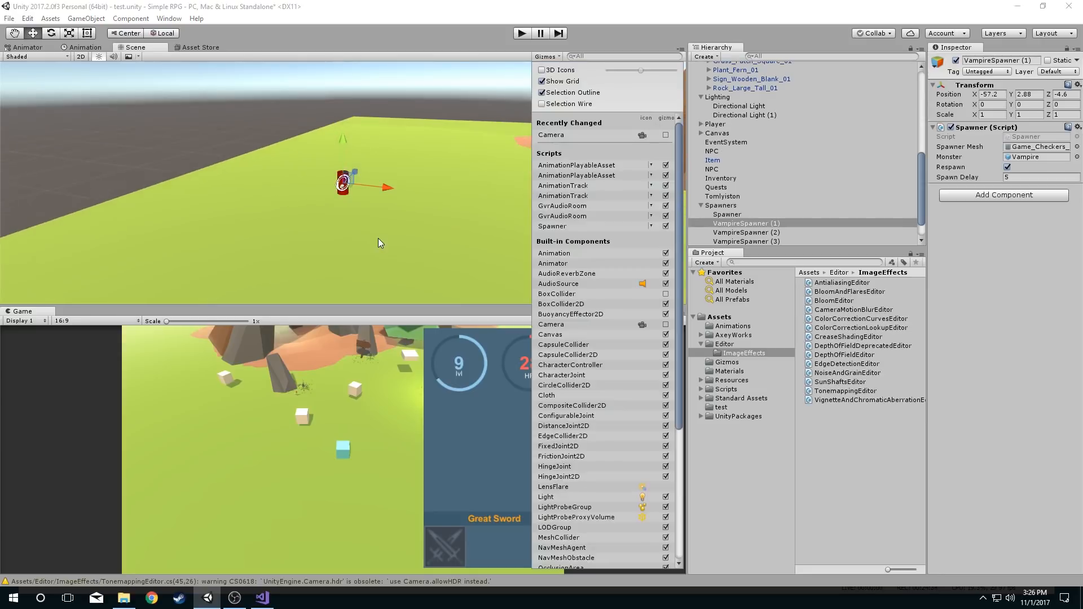
pyautogui.click(542, 81)
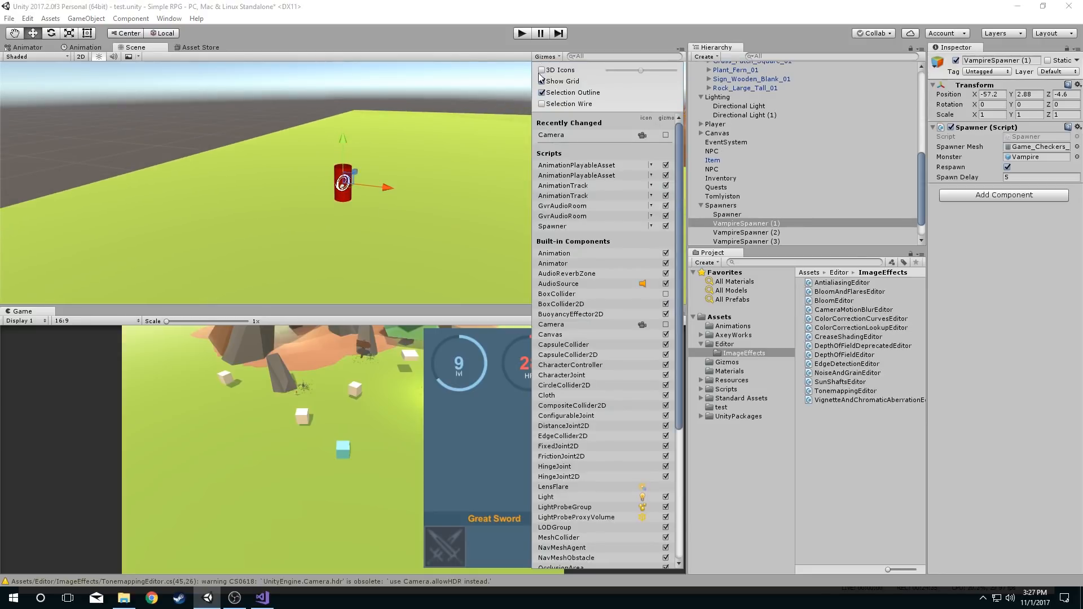
pyautogui.click(541, 70)
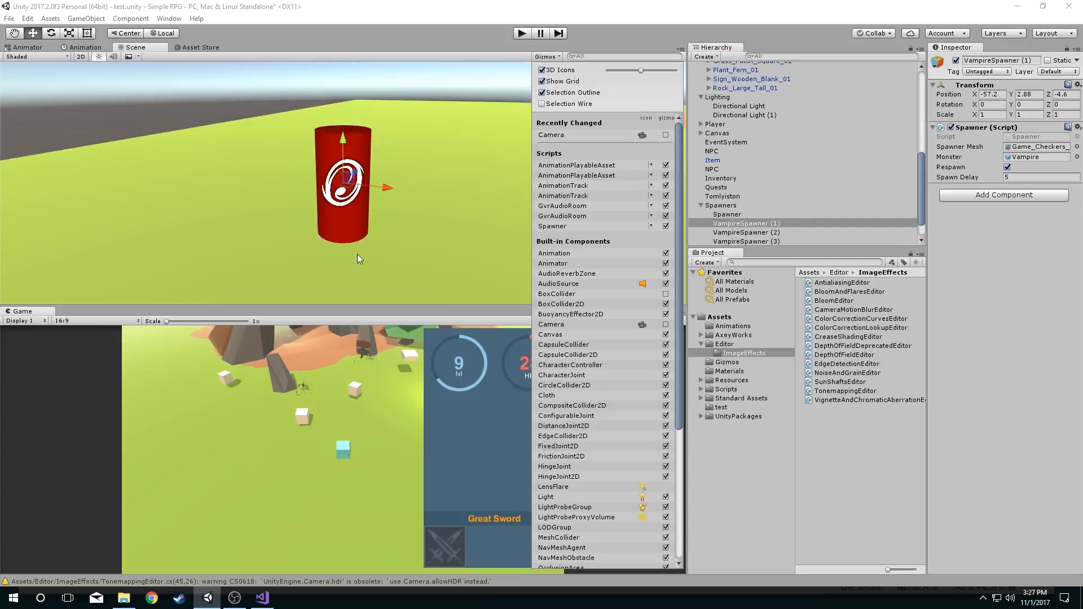
pyautogui.scroll(-3)
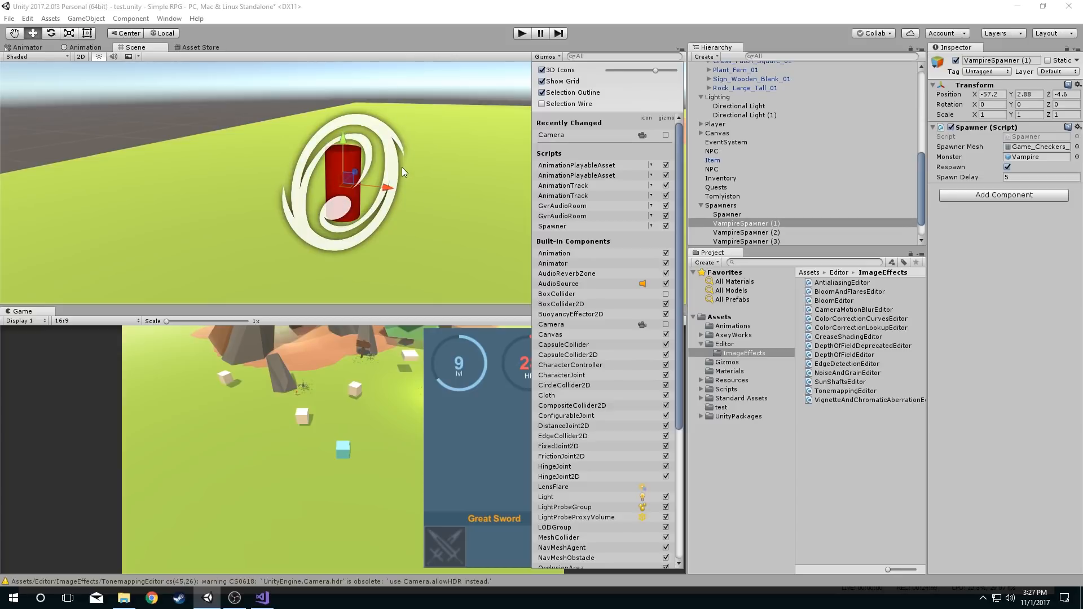
pyautogui.moveTo(670, 232)
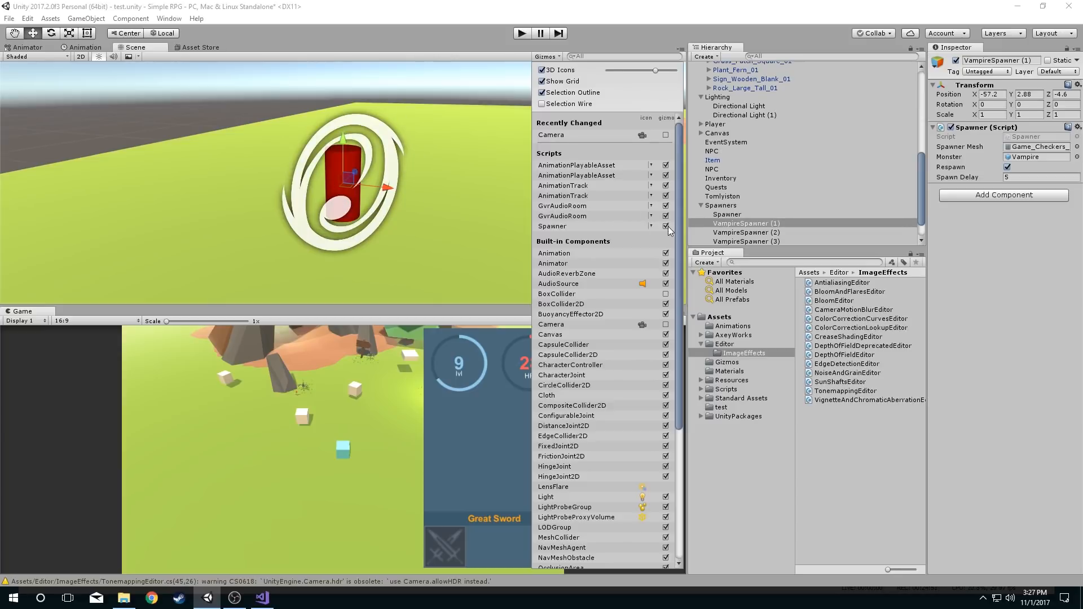
pyautogui.click(665, 226)
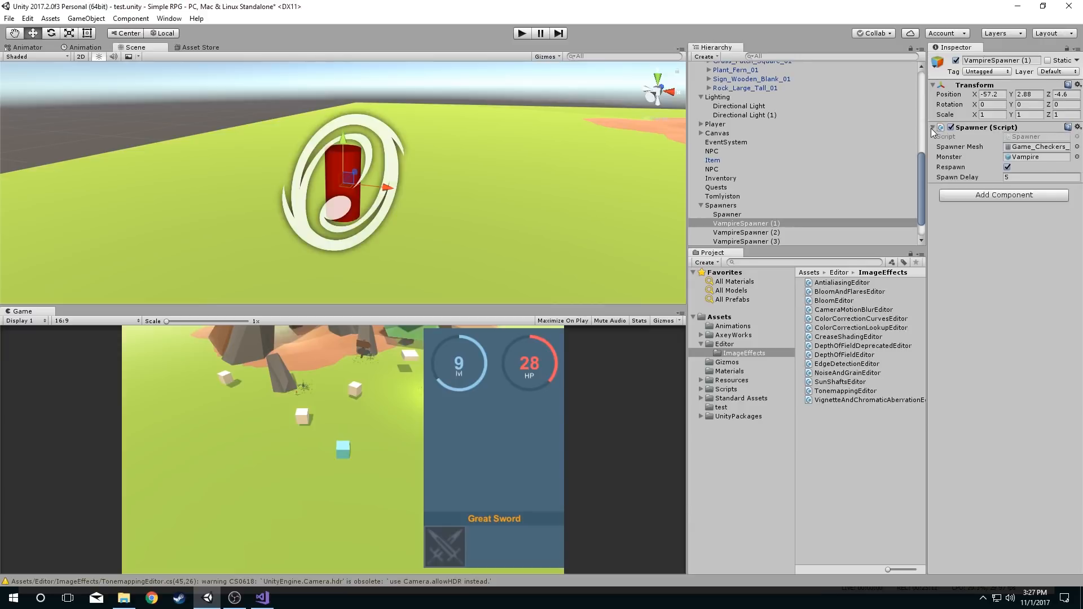
# - Select a vampire spawner and shrink the 3D icon size to small portal icons
pyautogui.click(261, 597)
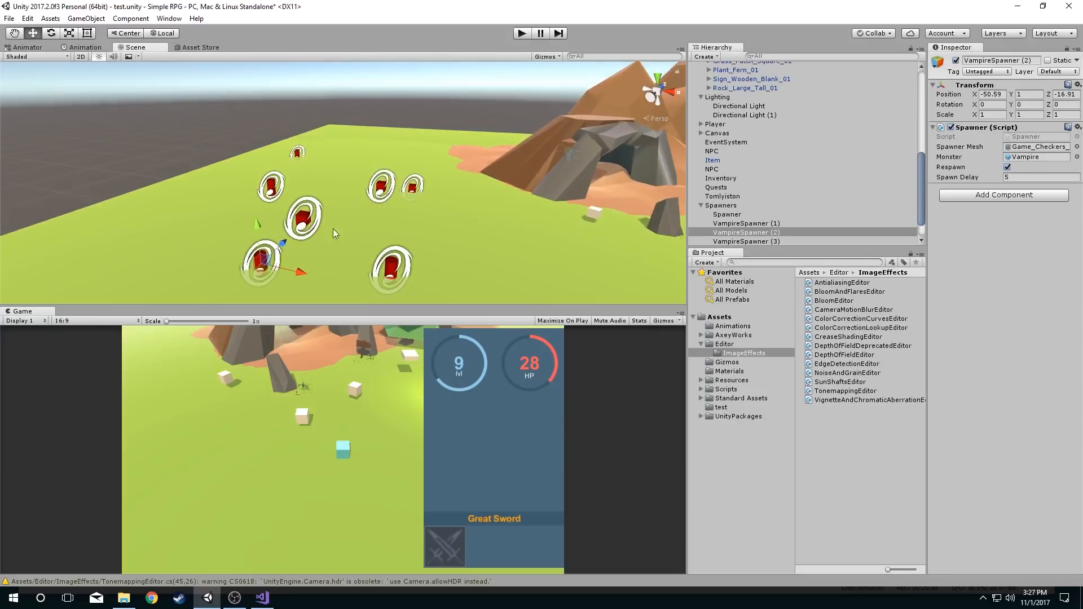
pyautogui.moveTo(325, 174)
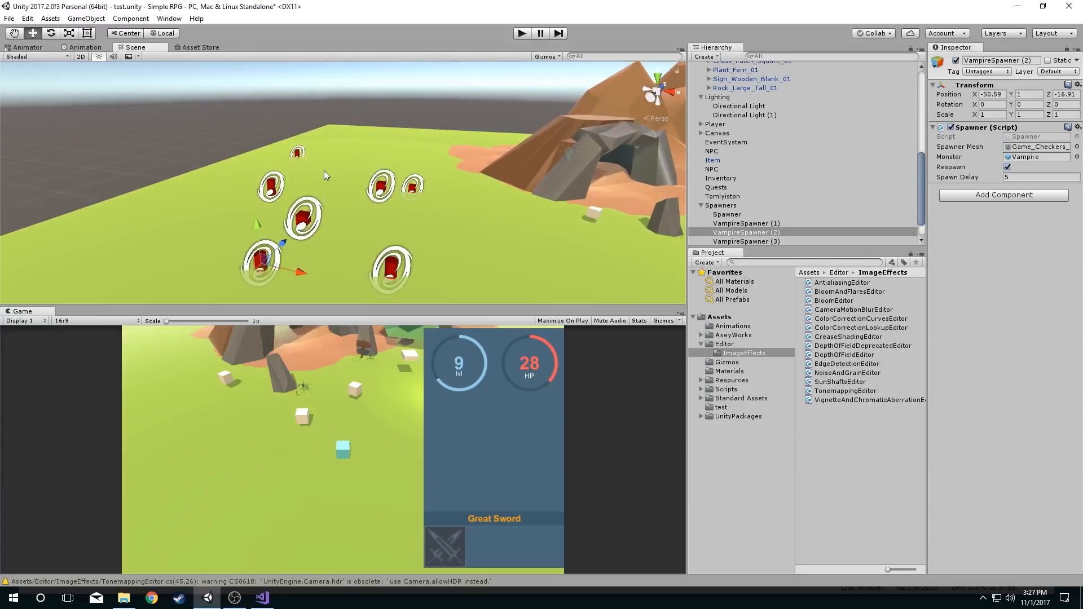
pyautogui.click(545, 56)
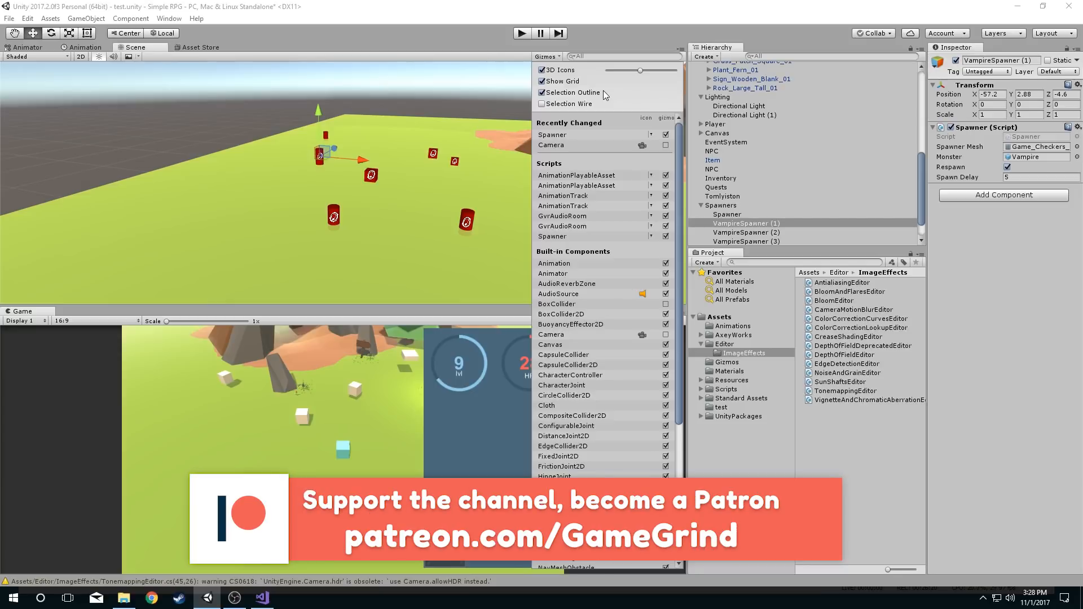
pyautogui.scroll(-3)
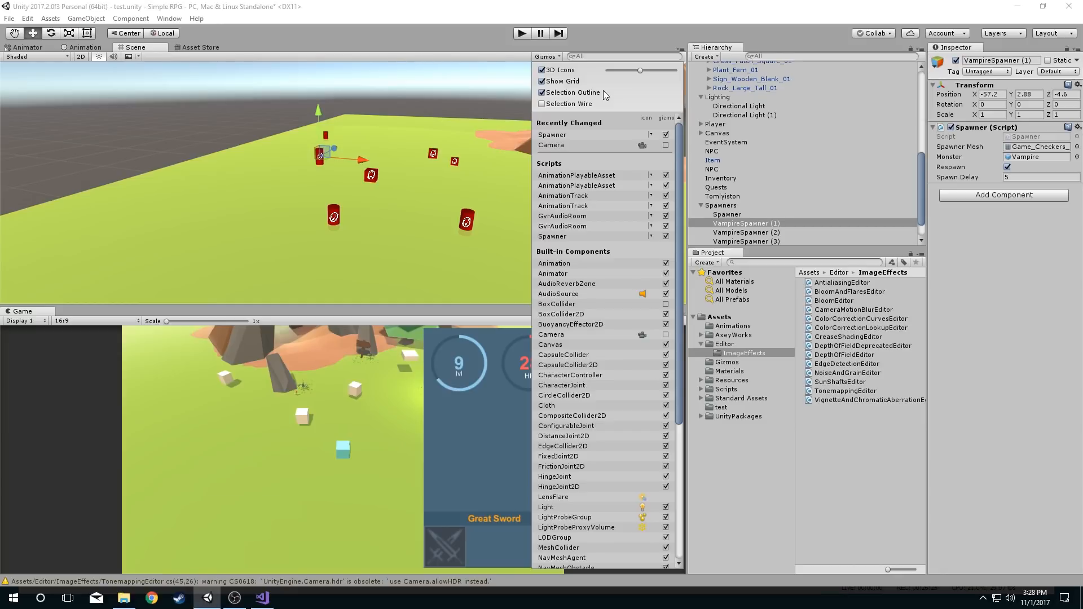